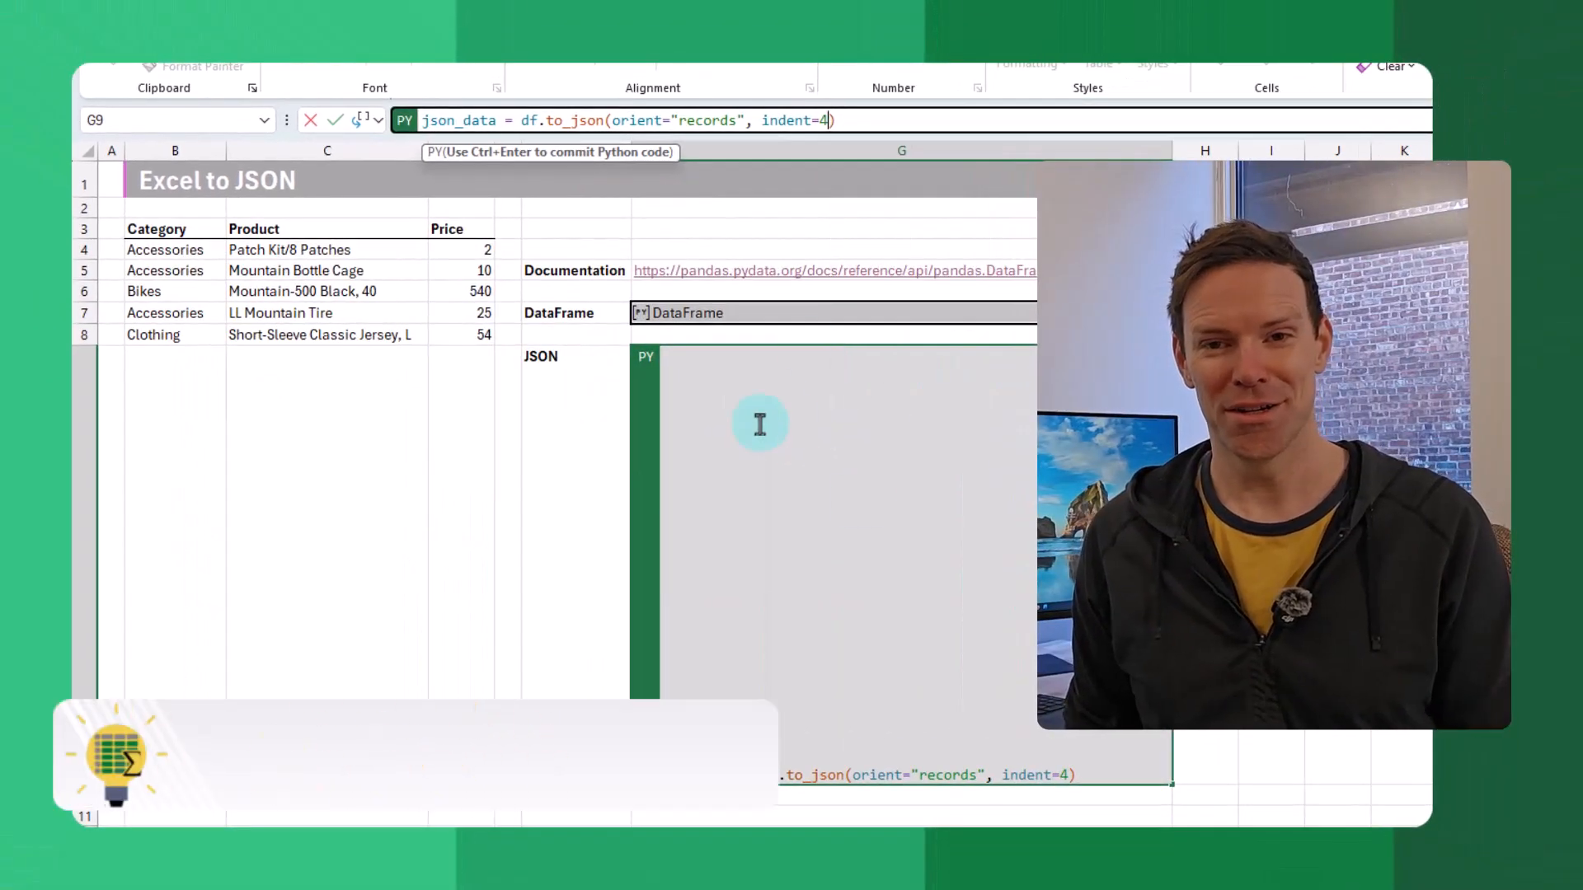
Run the JSON formula in records, then split orientation, then set orient to index
key("Ctrl+Enter")
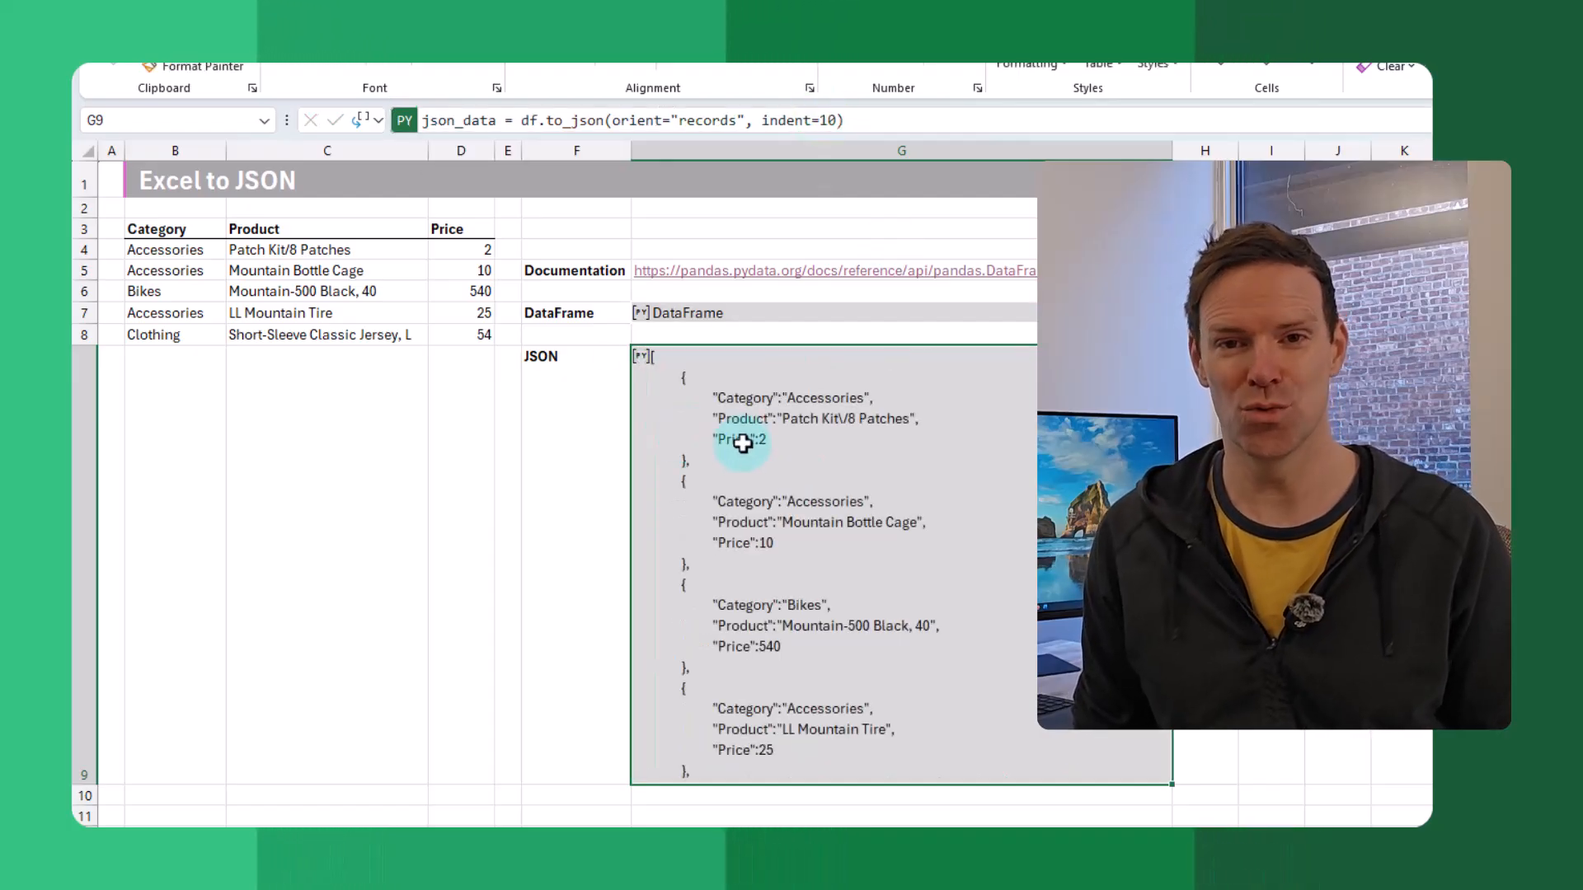
left_click(818, 120)
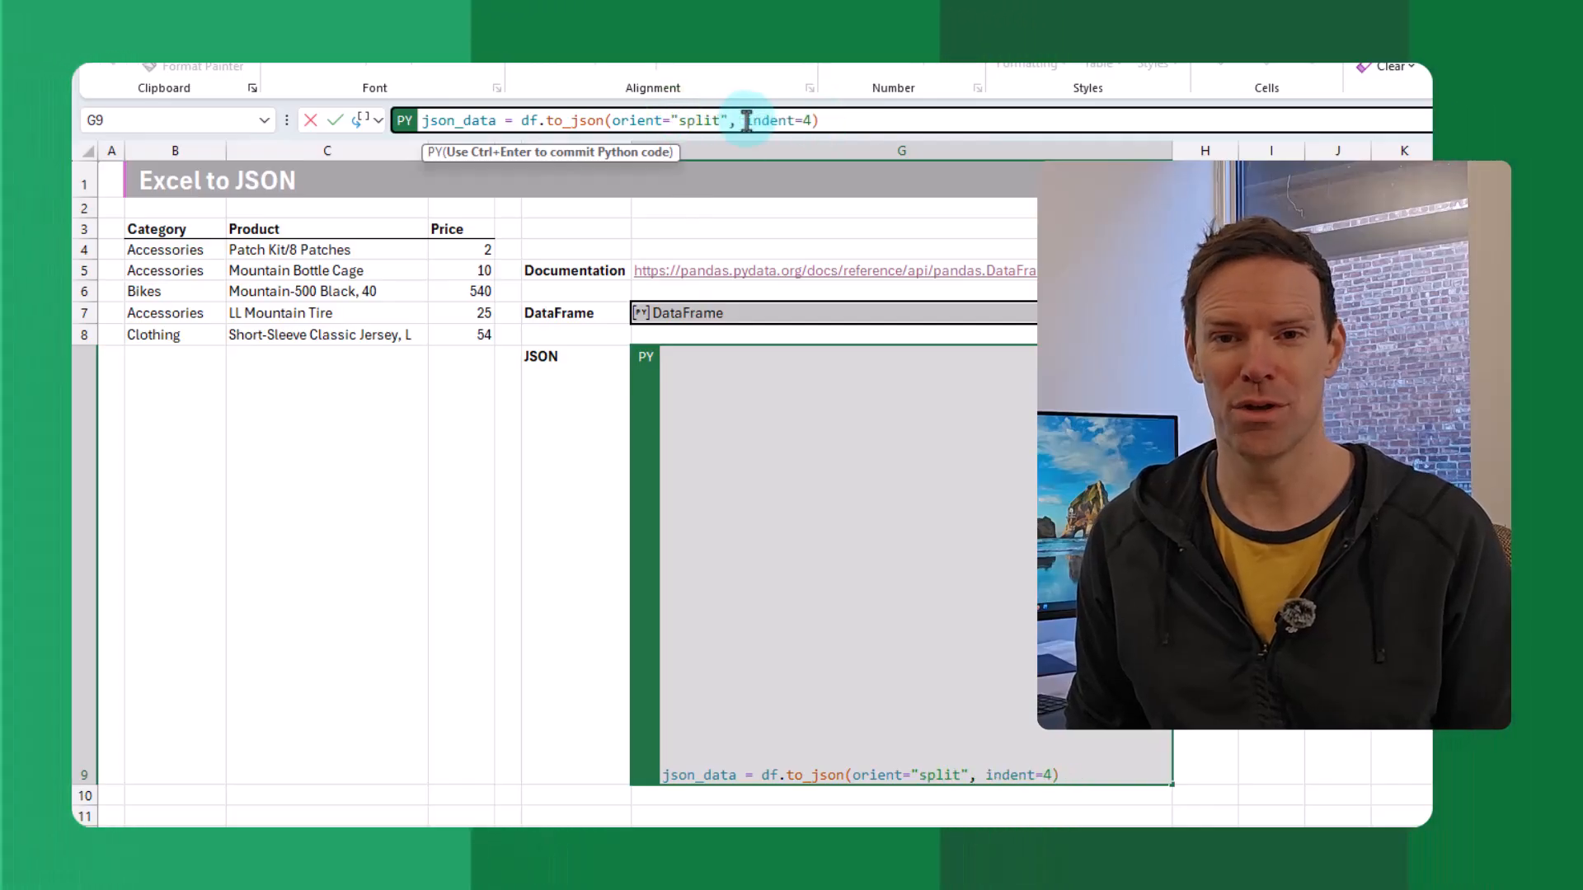
key("ctrl+enter")
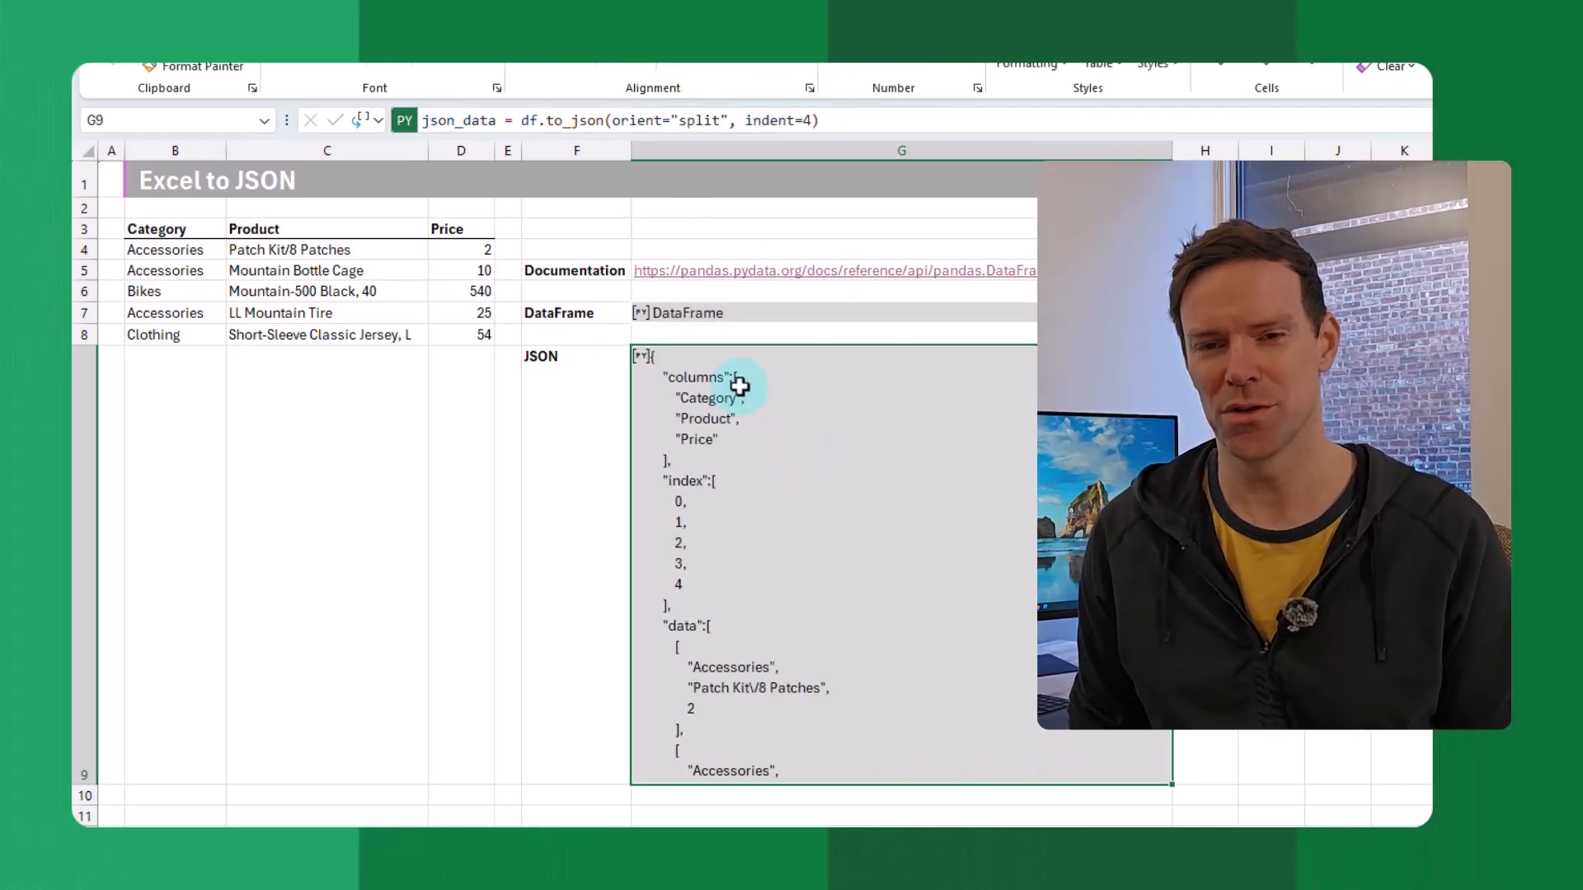
mouse_move(714, 565)
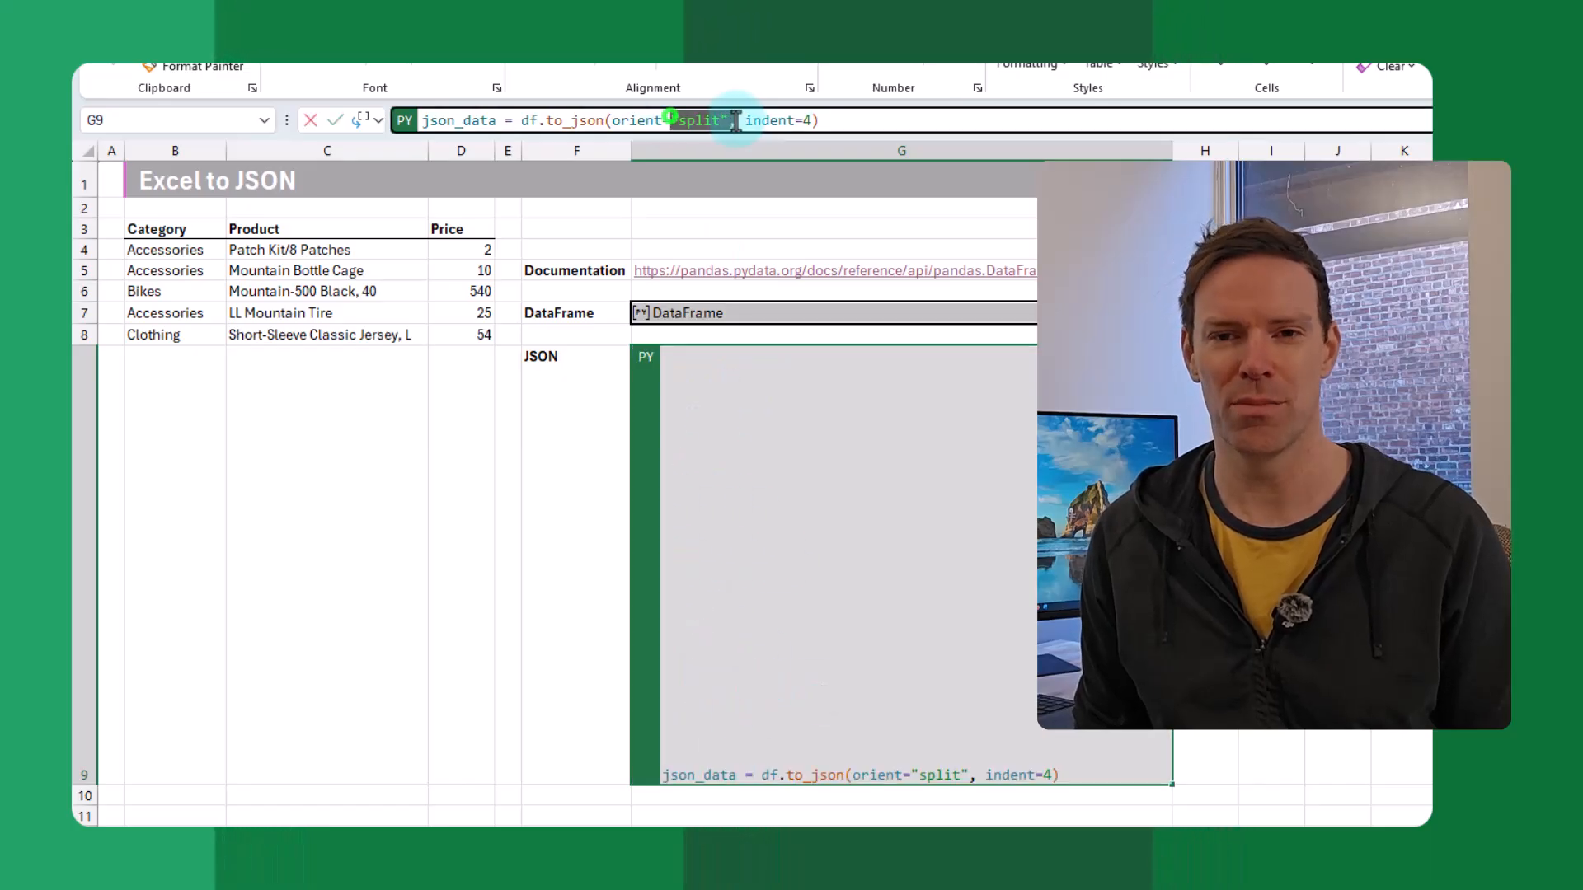
type("index")
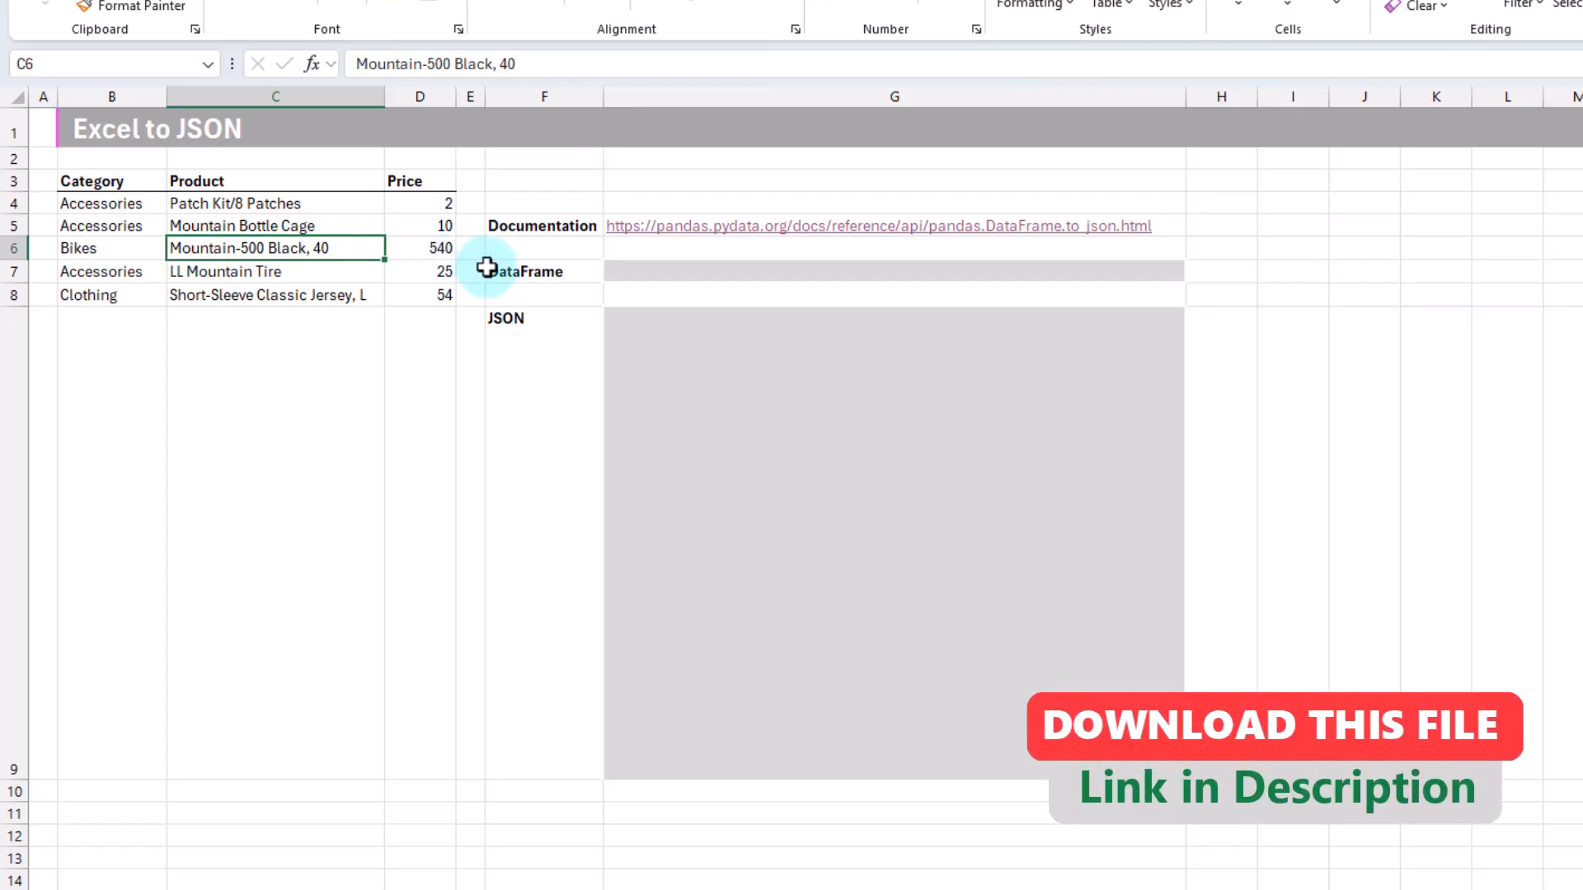
mouse_move(641, 269)
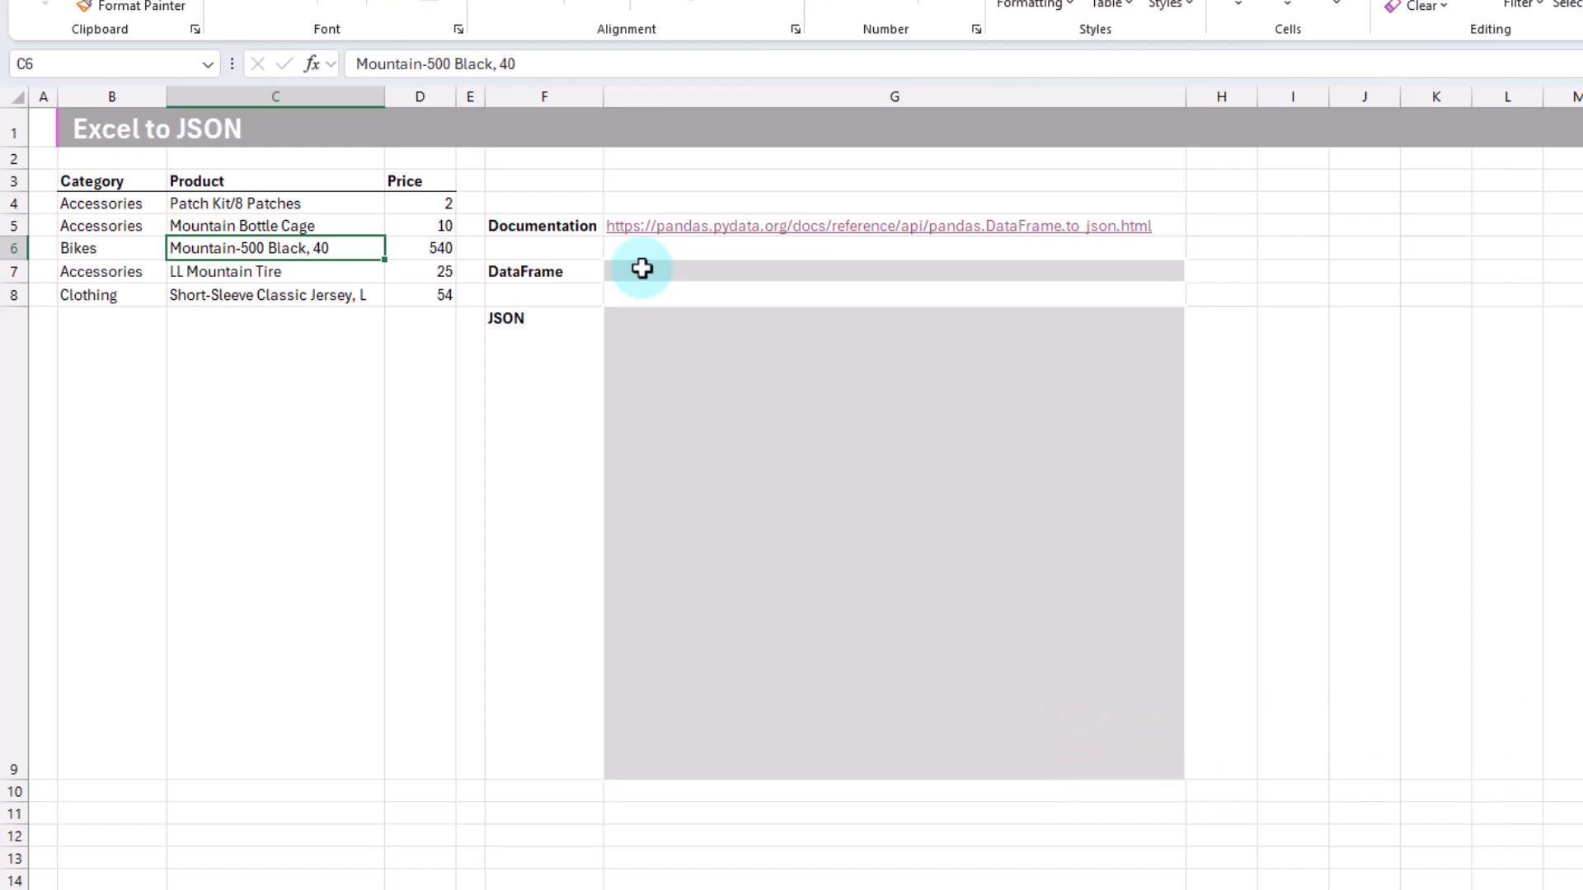
Start a =PY formula in G7 assigning df from the B3:D8 table with headers
left_click(893, 270)
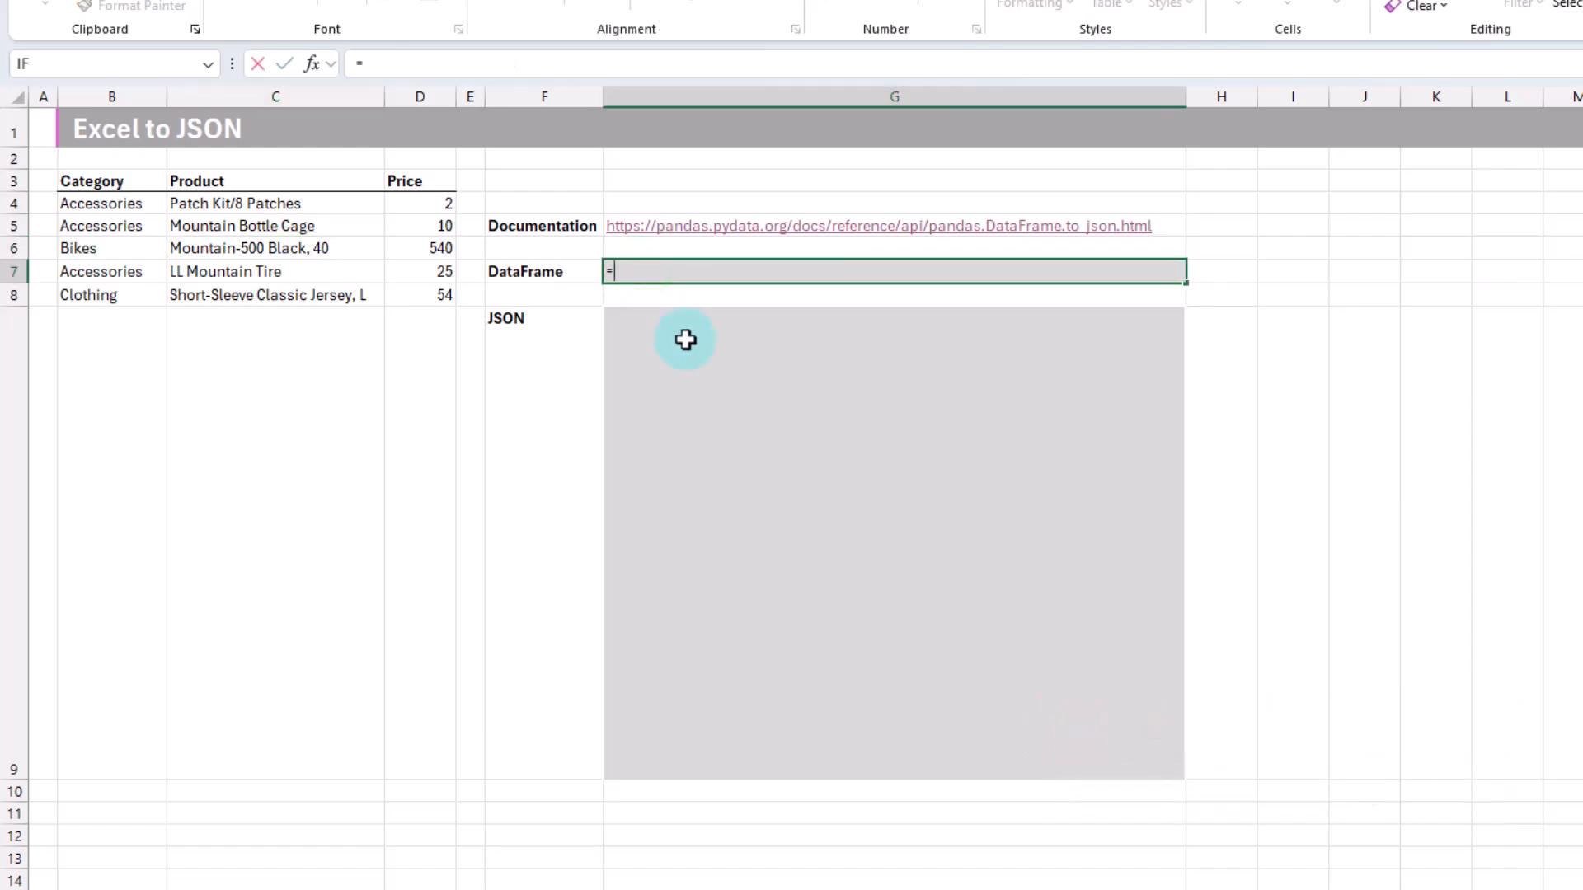
type("py")
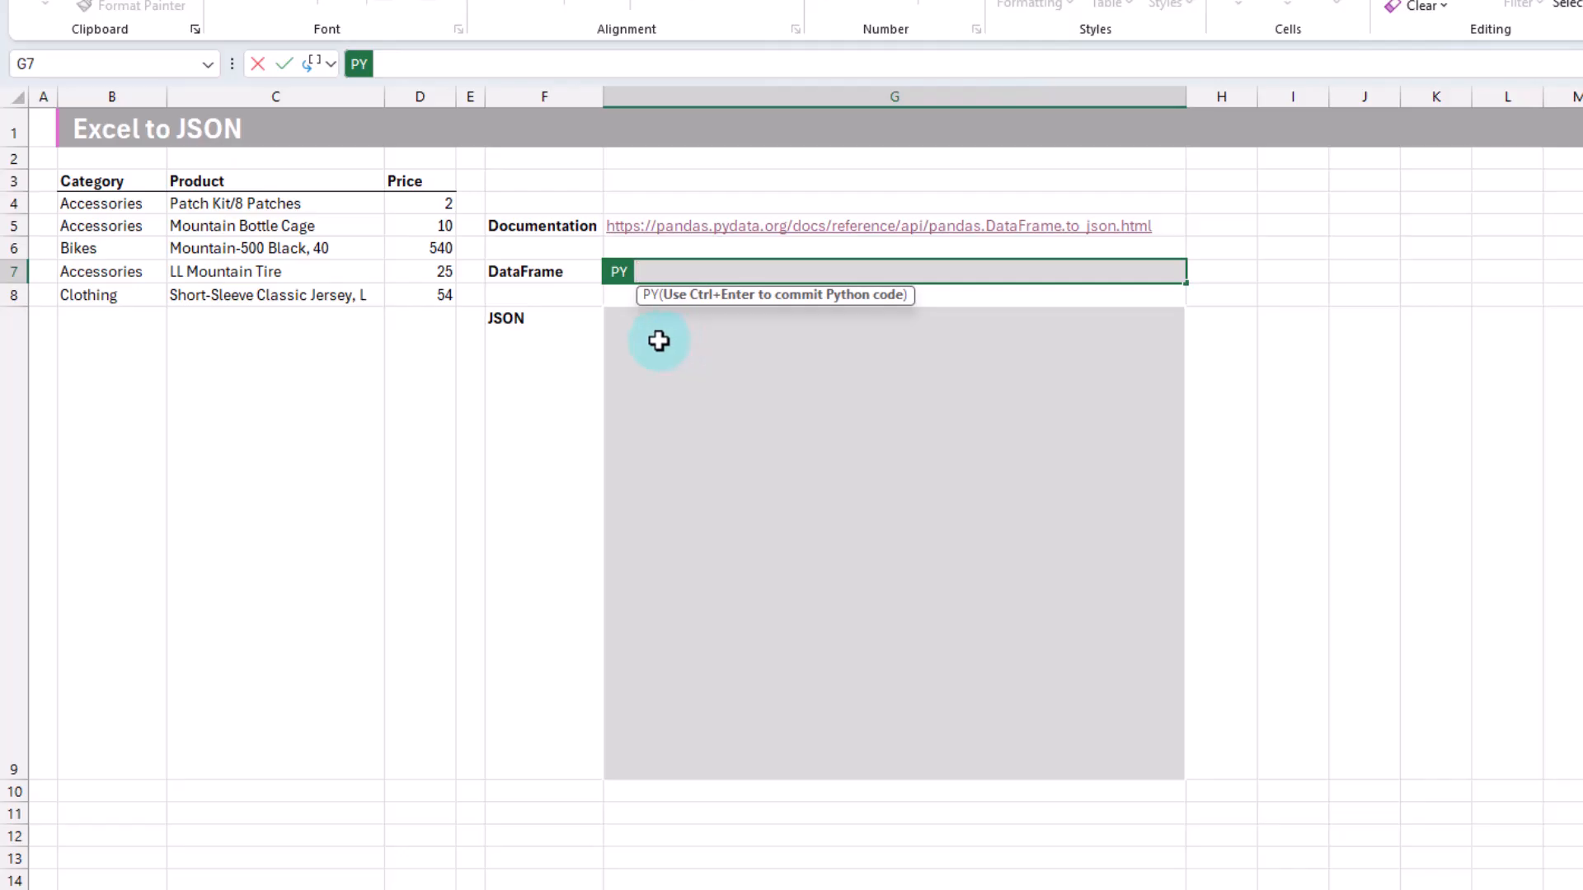
type("df =")
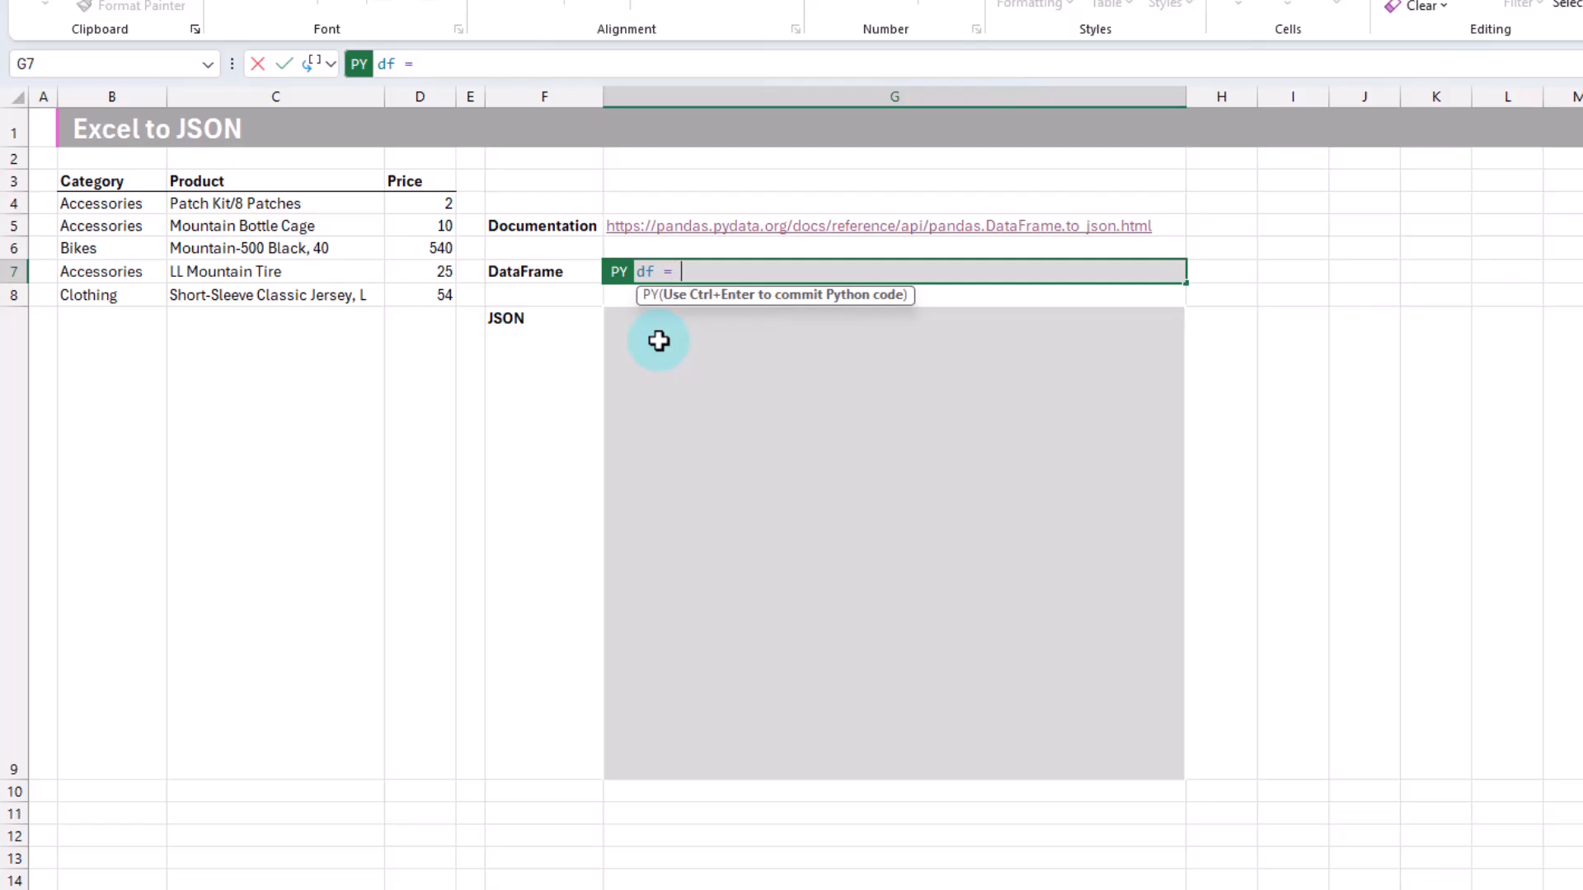
mouse_move(132, 181)
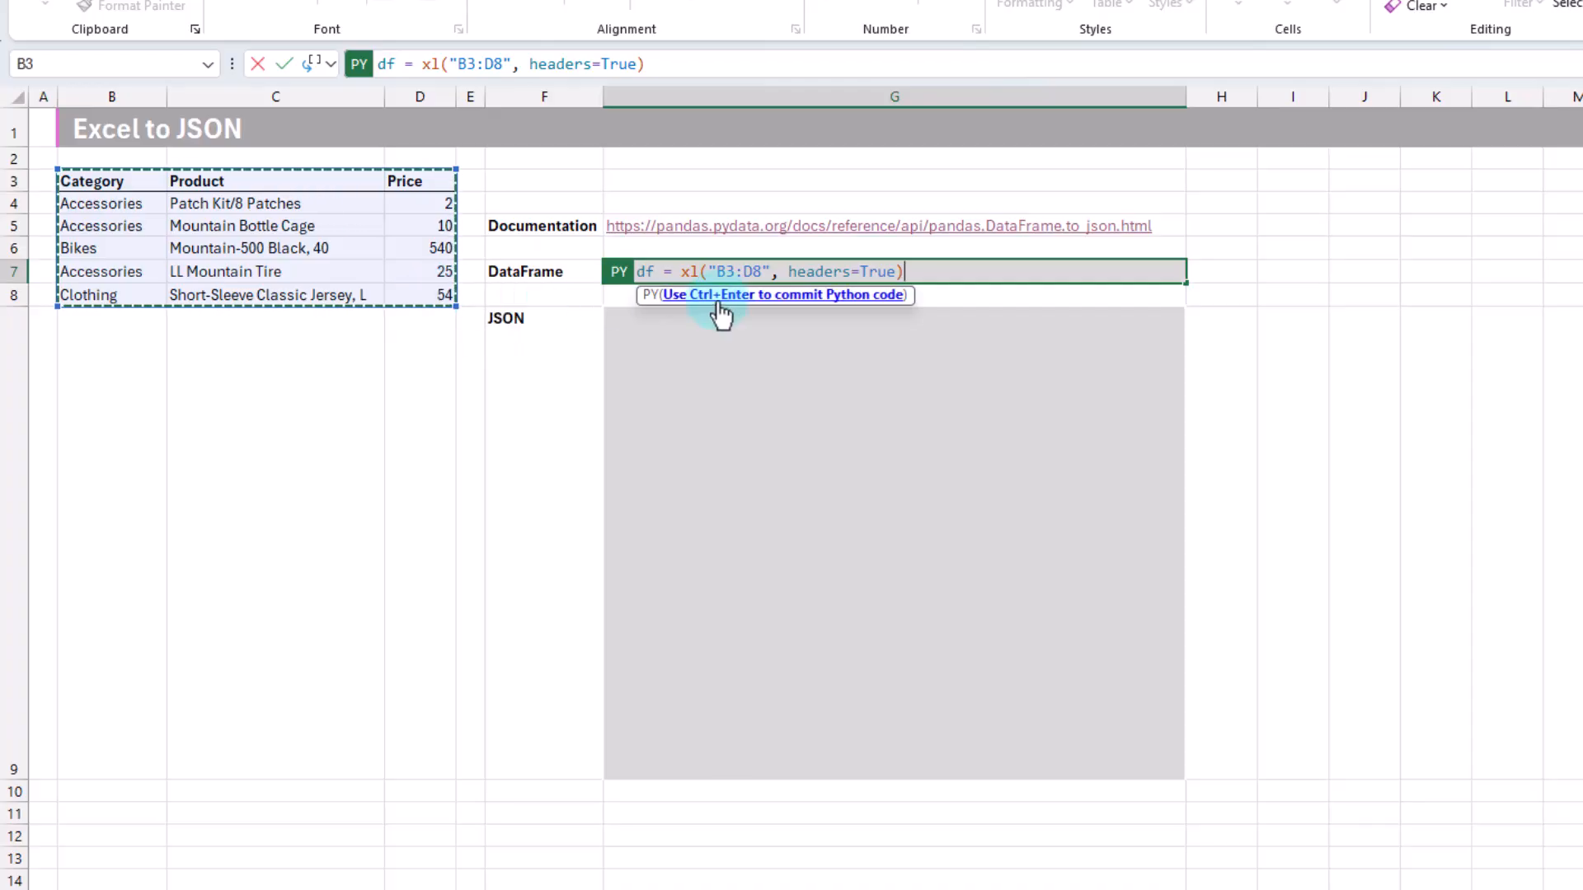
mouse_move(681, 270)
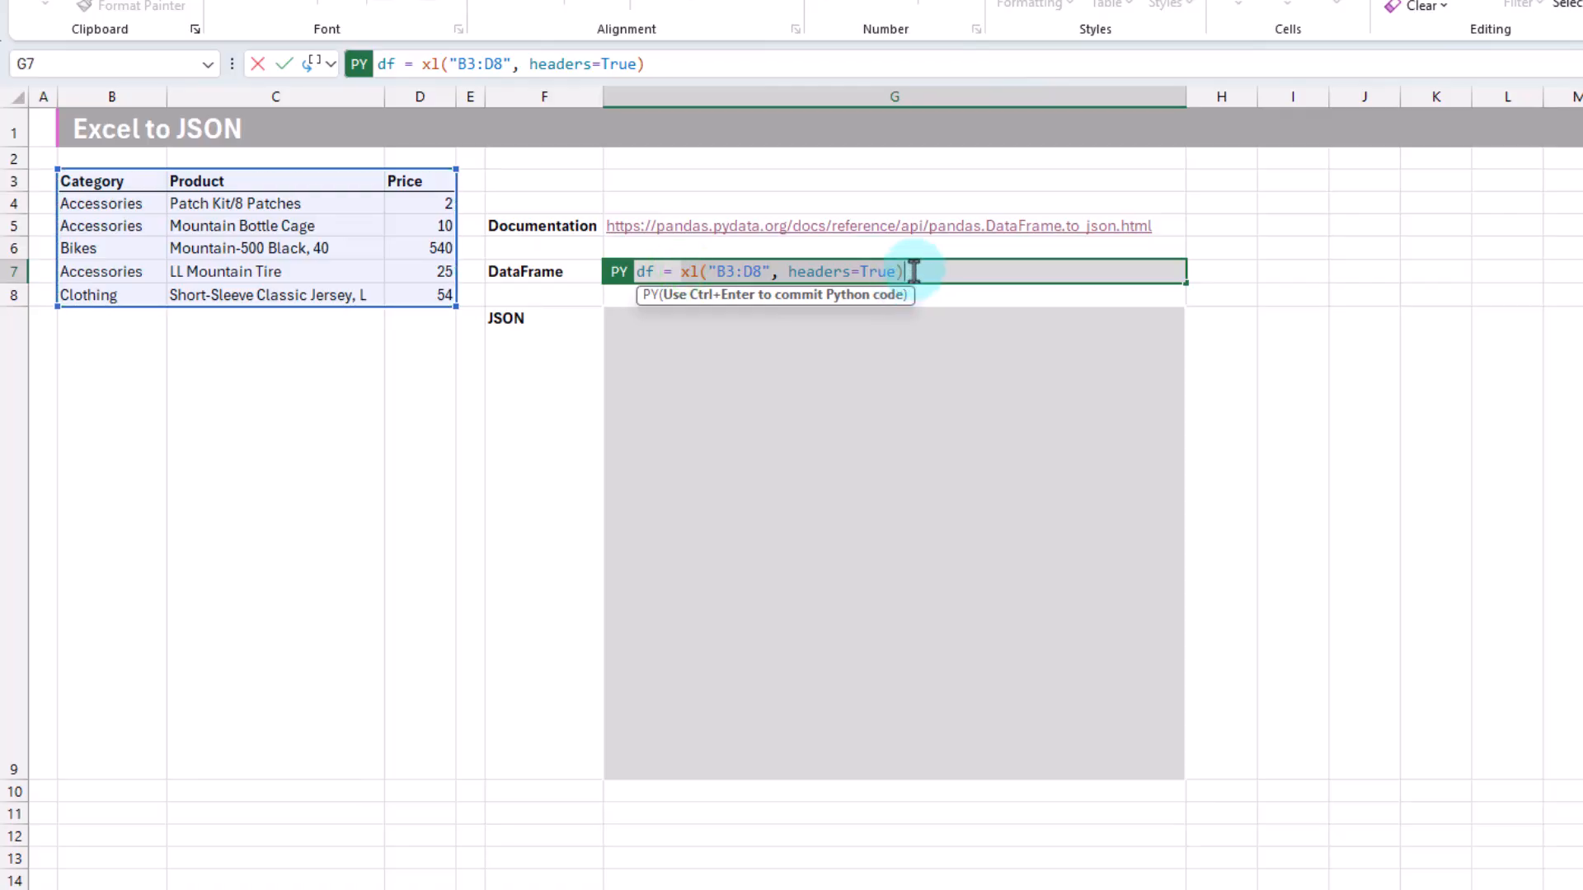
left_click(752, 272)
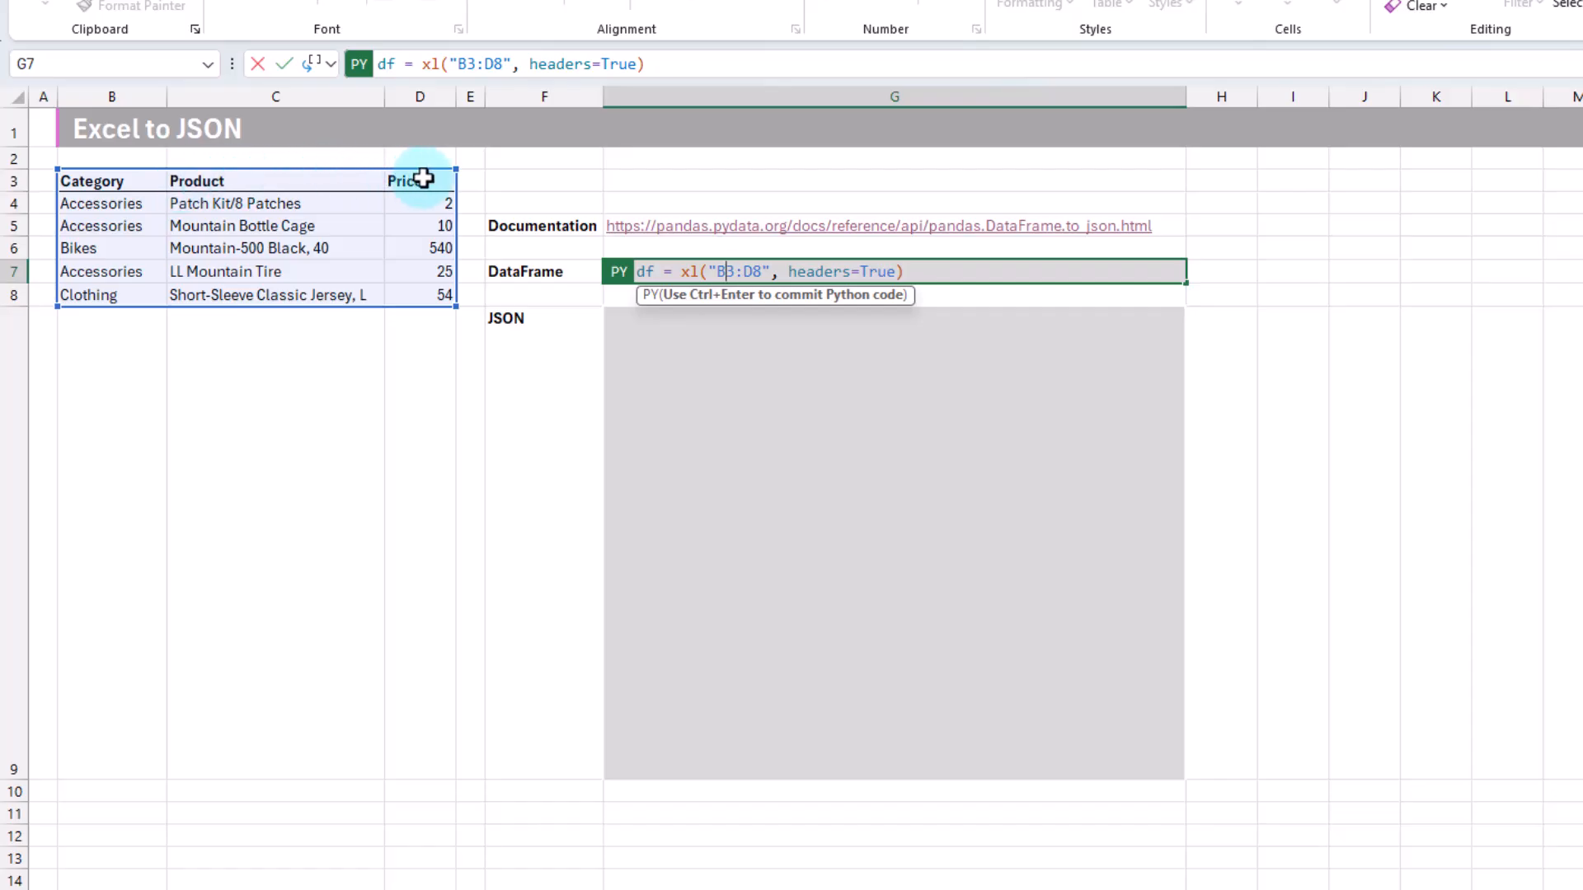
mouse_move(732, 354)
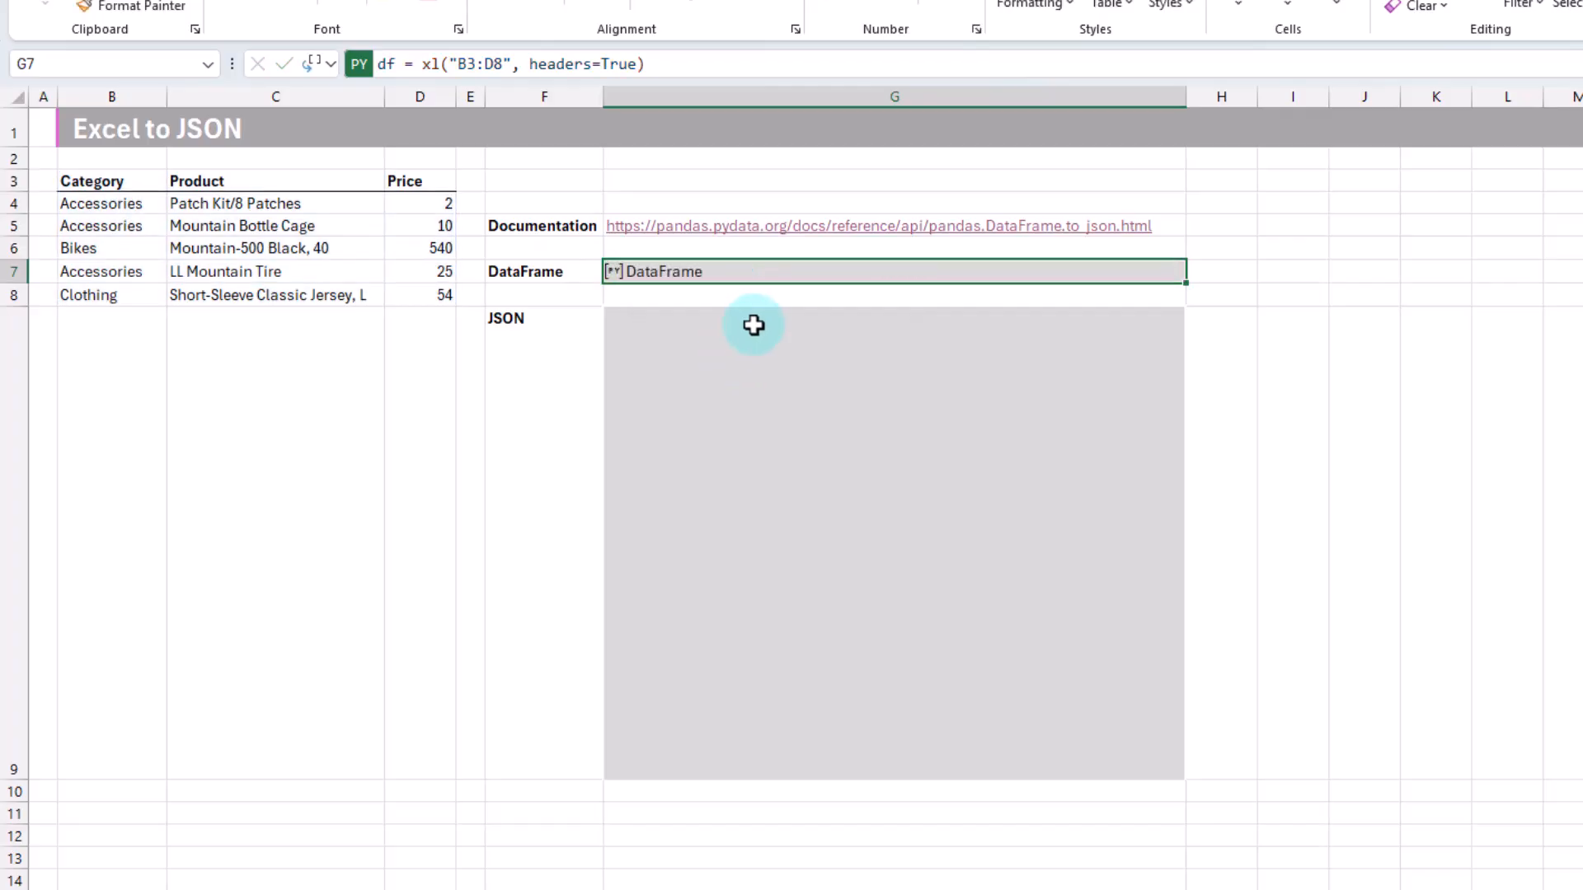
left_click(610, 272)
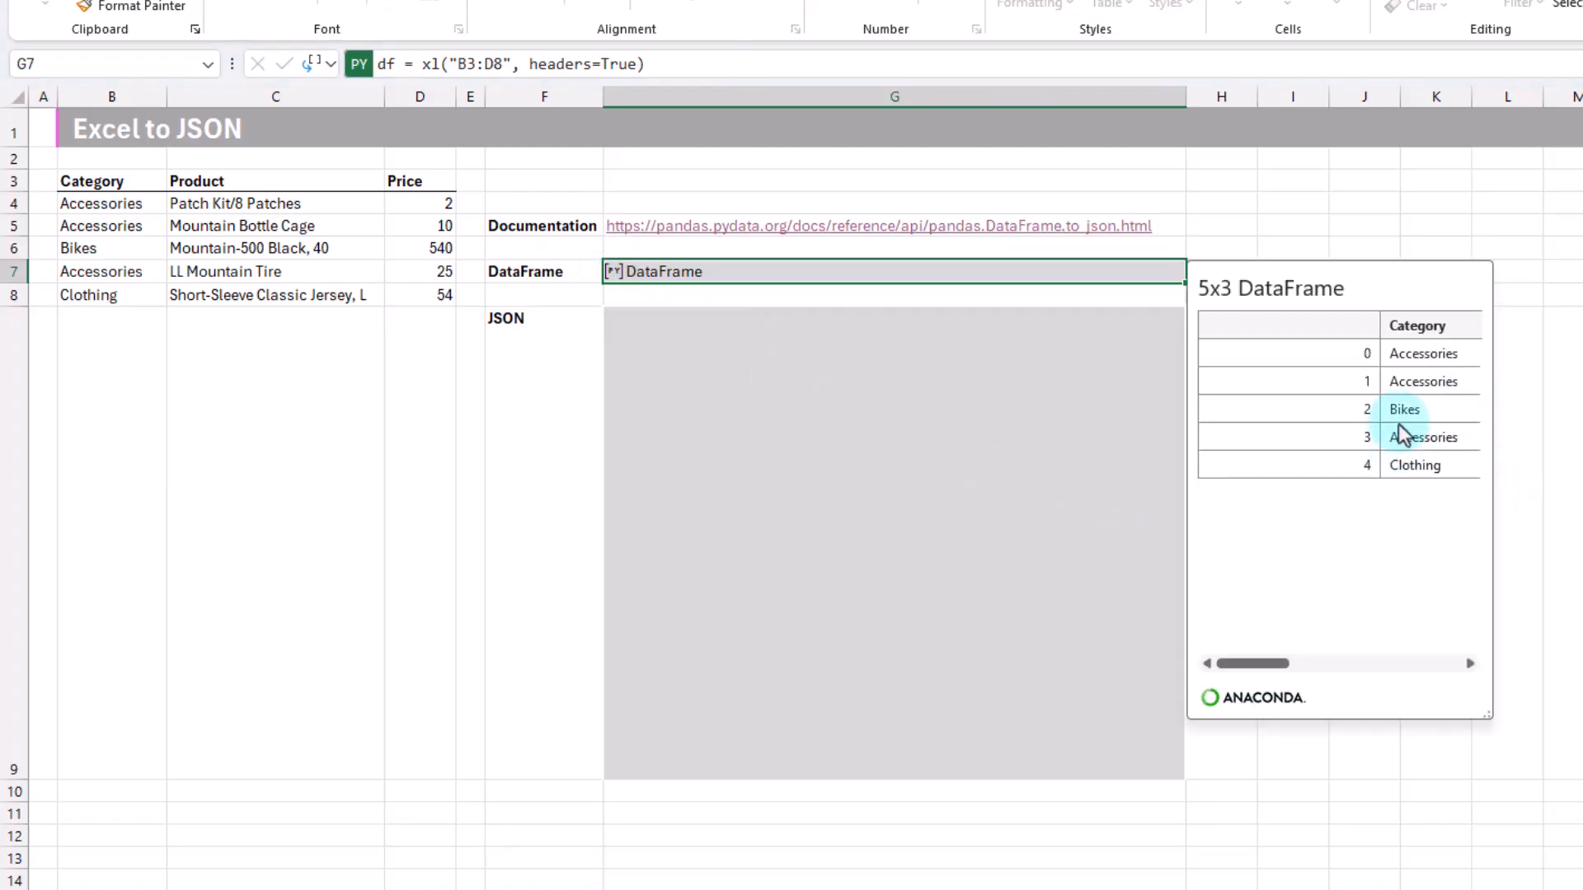
mouse_move(1250, 674)
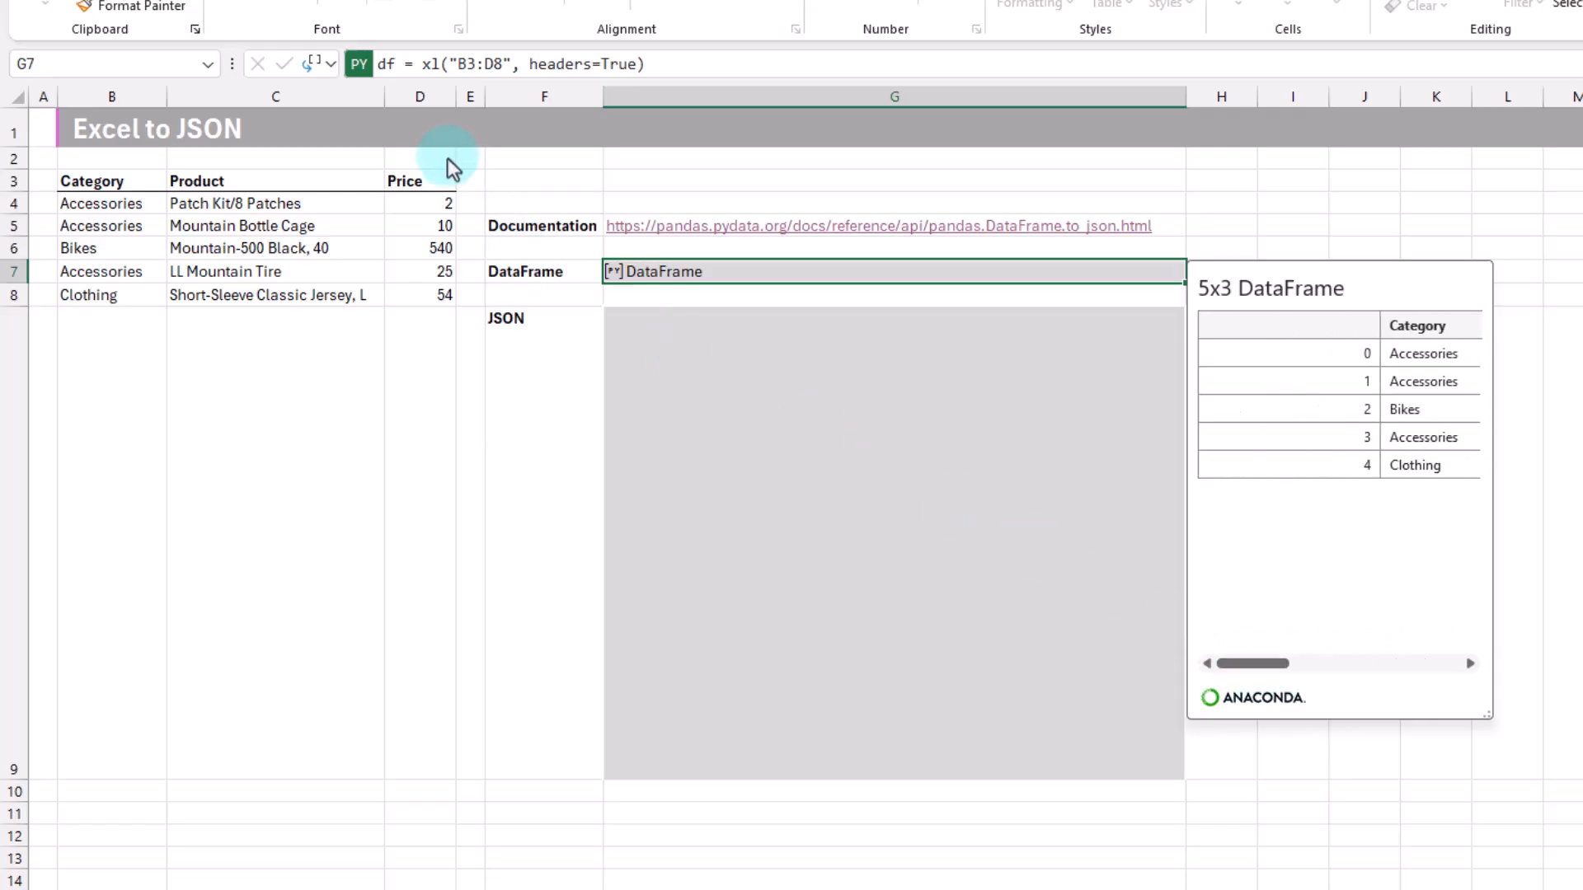
left_click(315, 64)
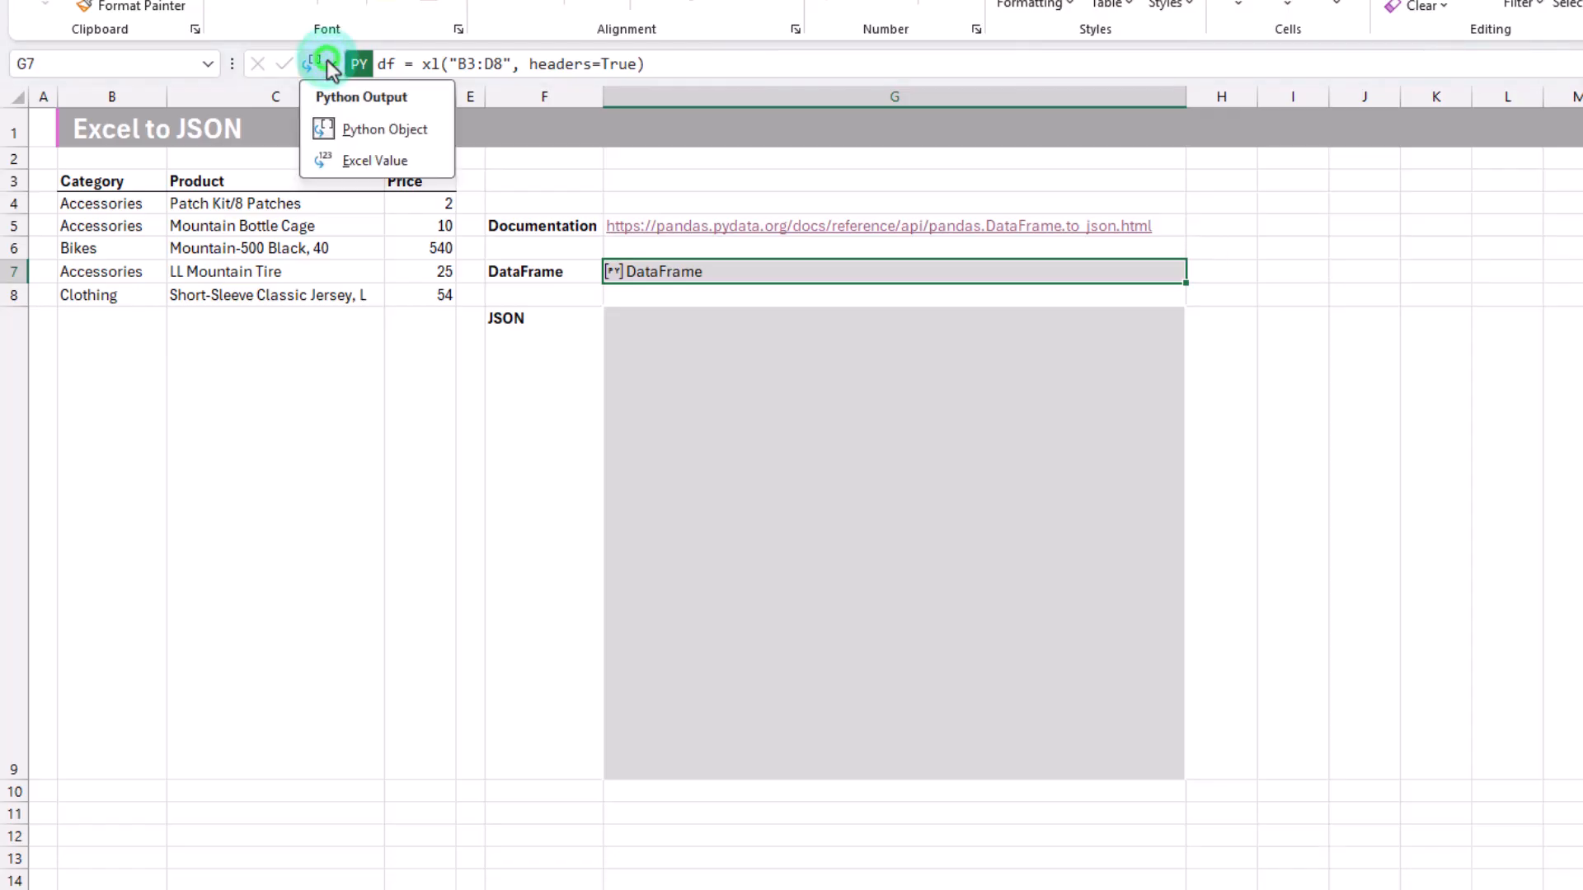
mouse_move(352, 159)
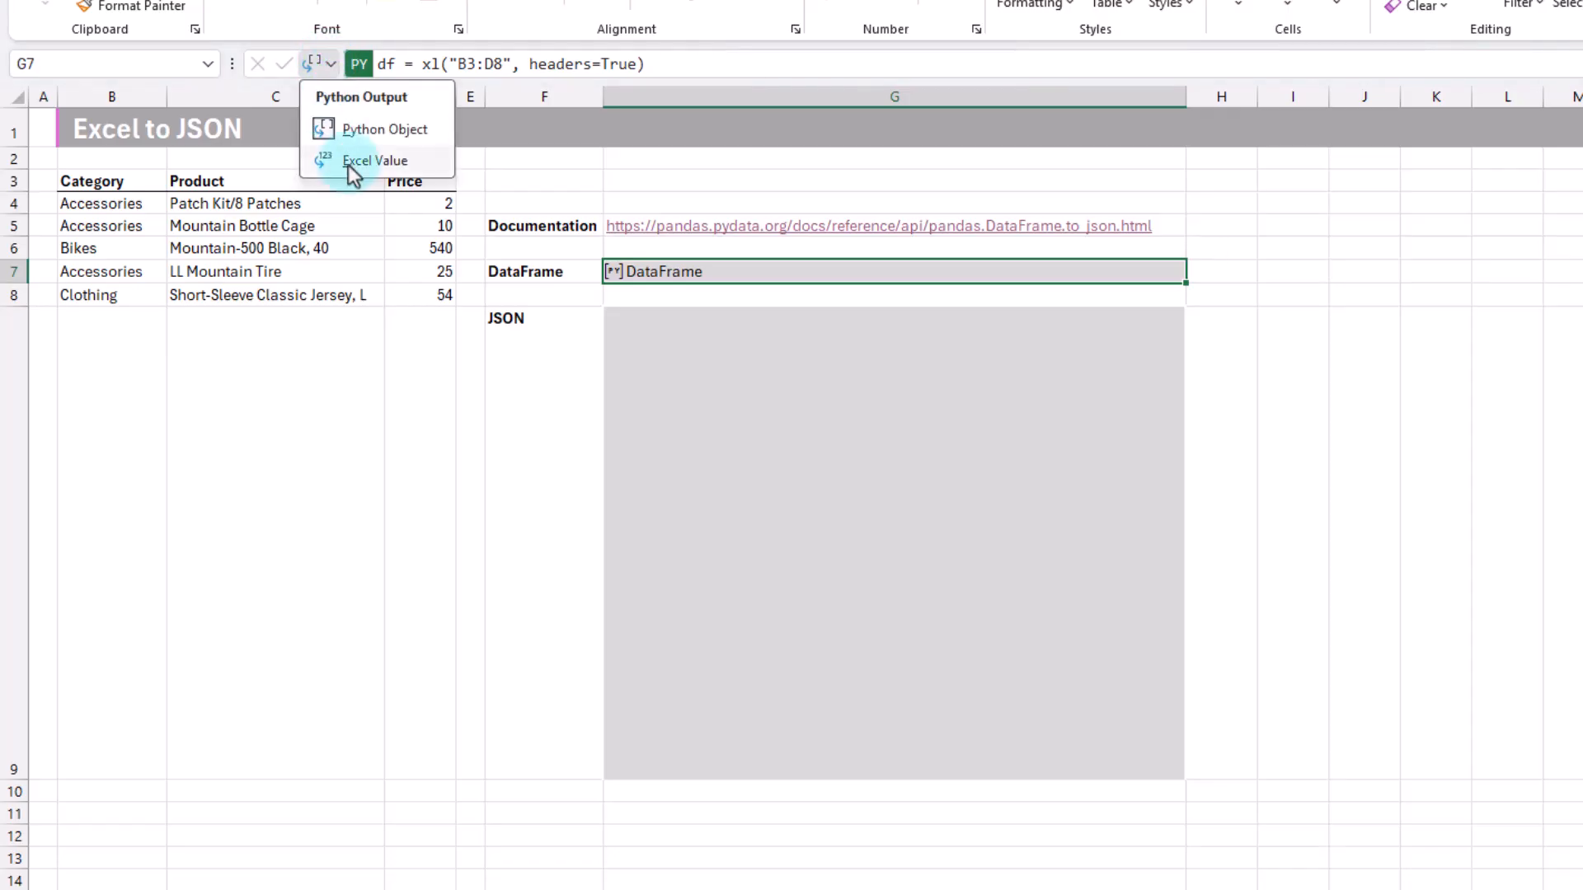
left_click(375, 160)
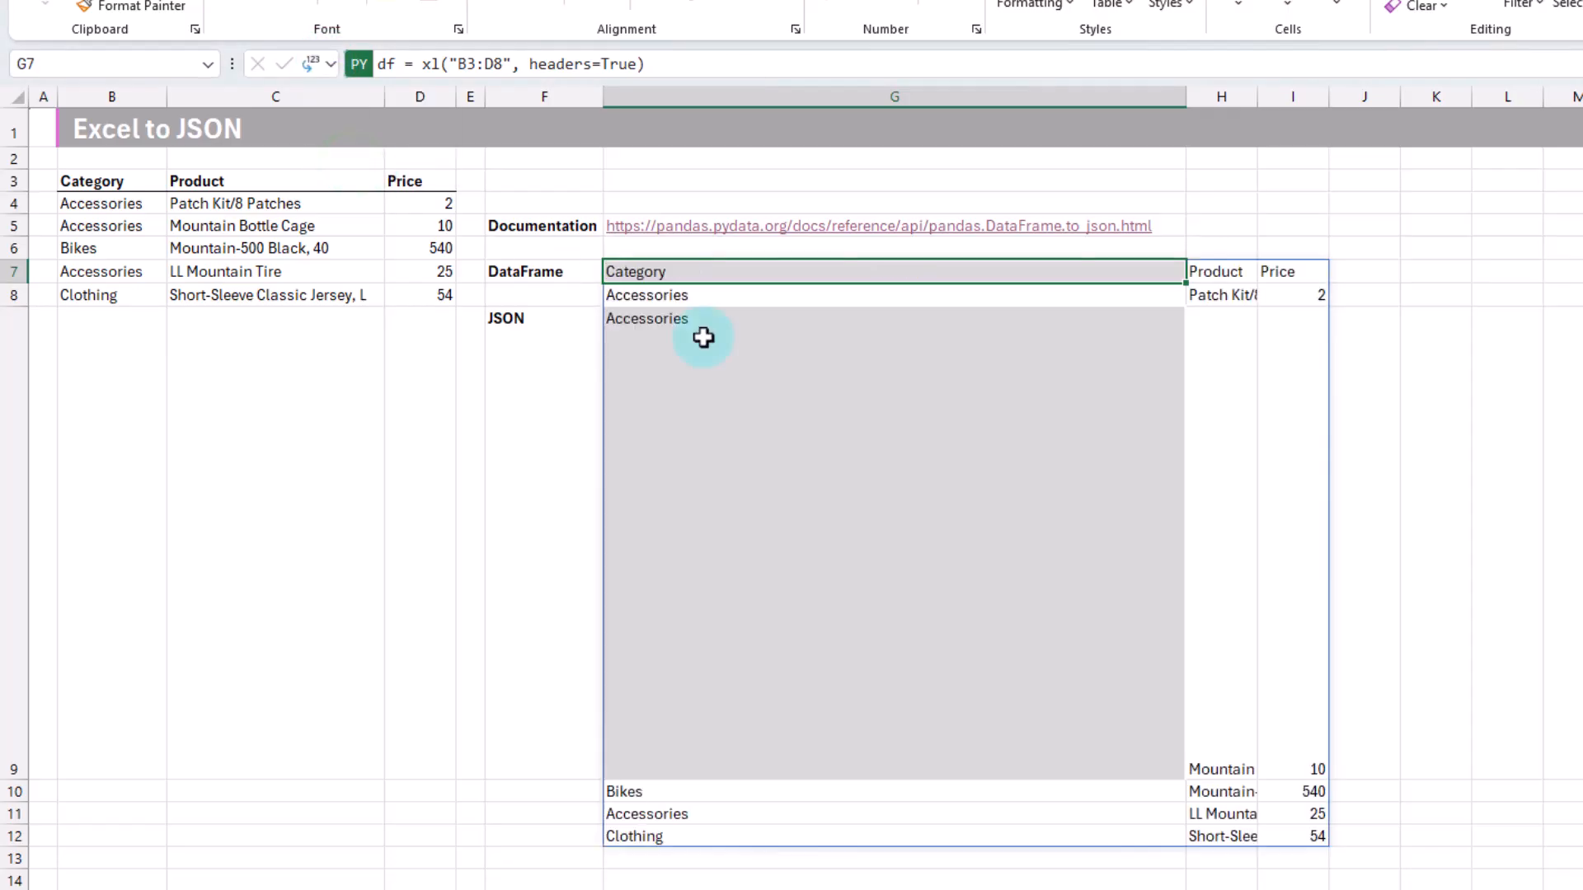
mouse_move(986, 453)
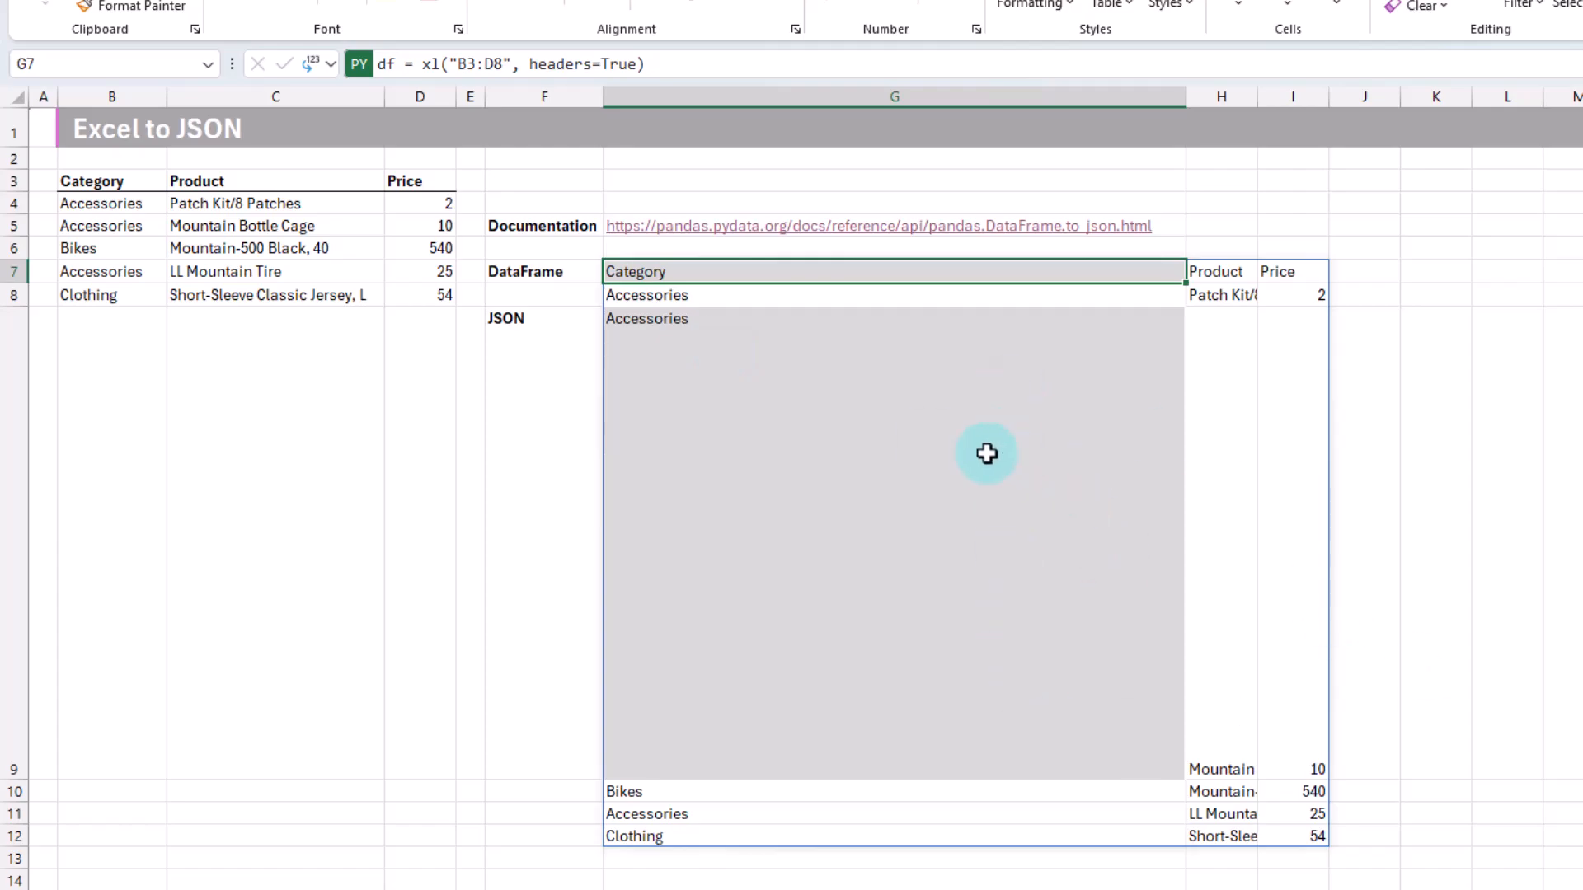
mouse_move(374, 111)
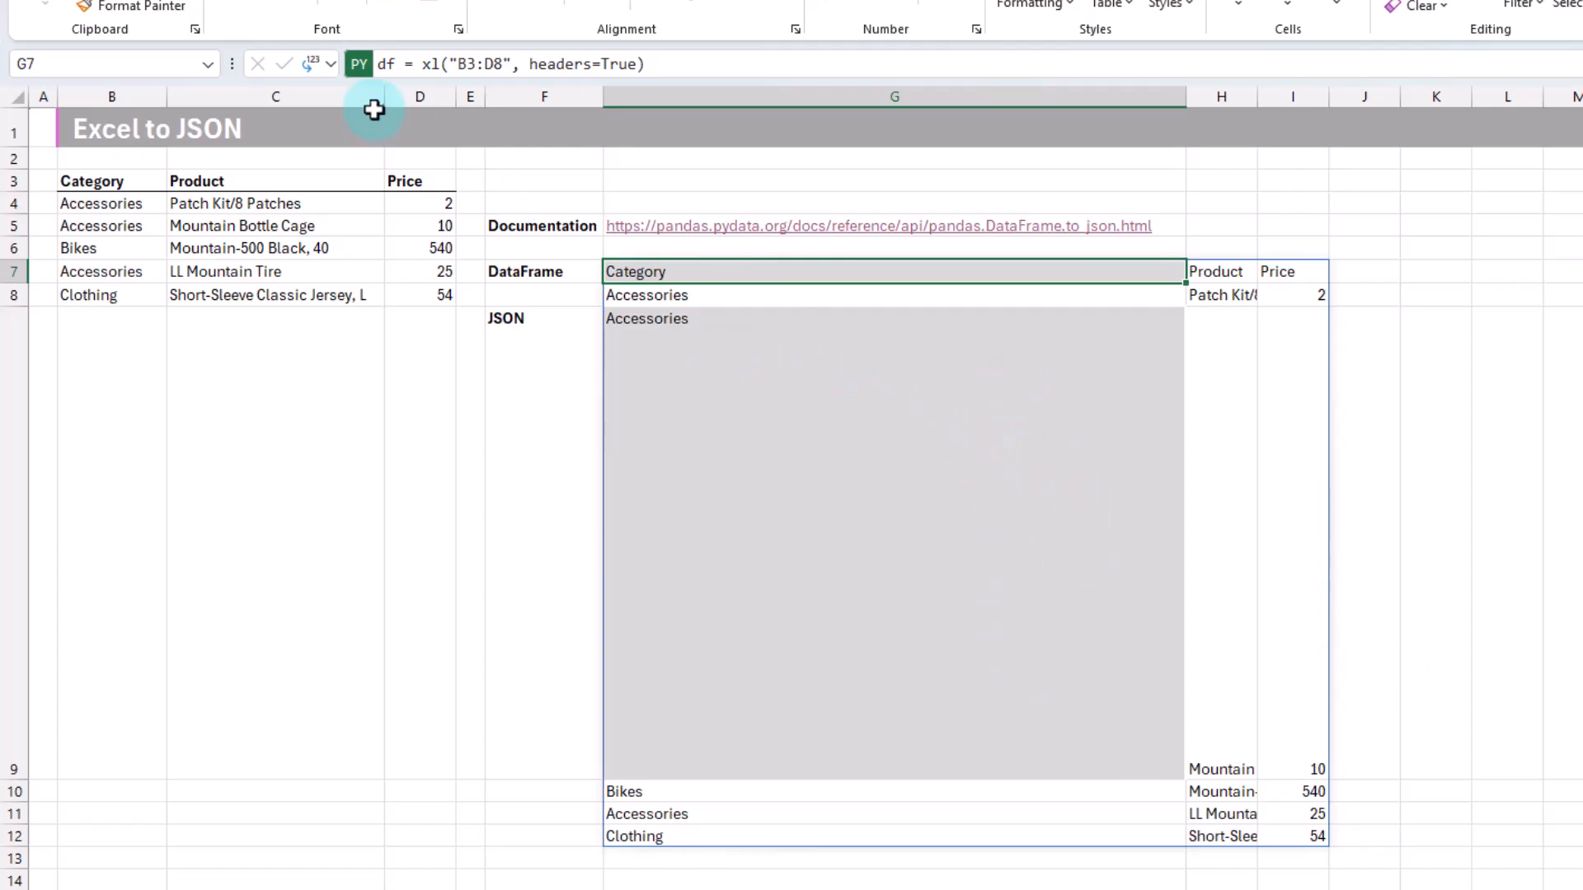
left_click(319, 64)
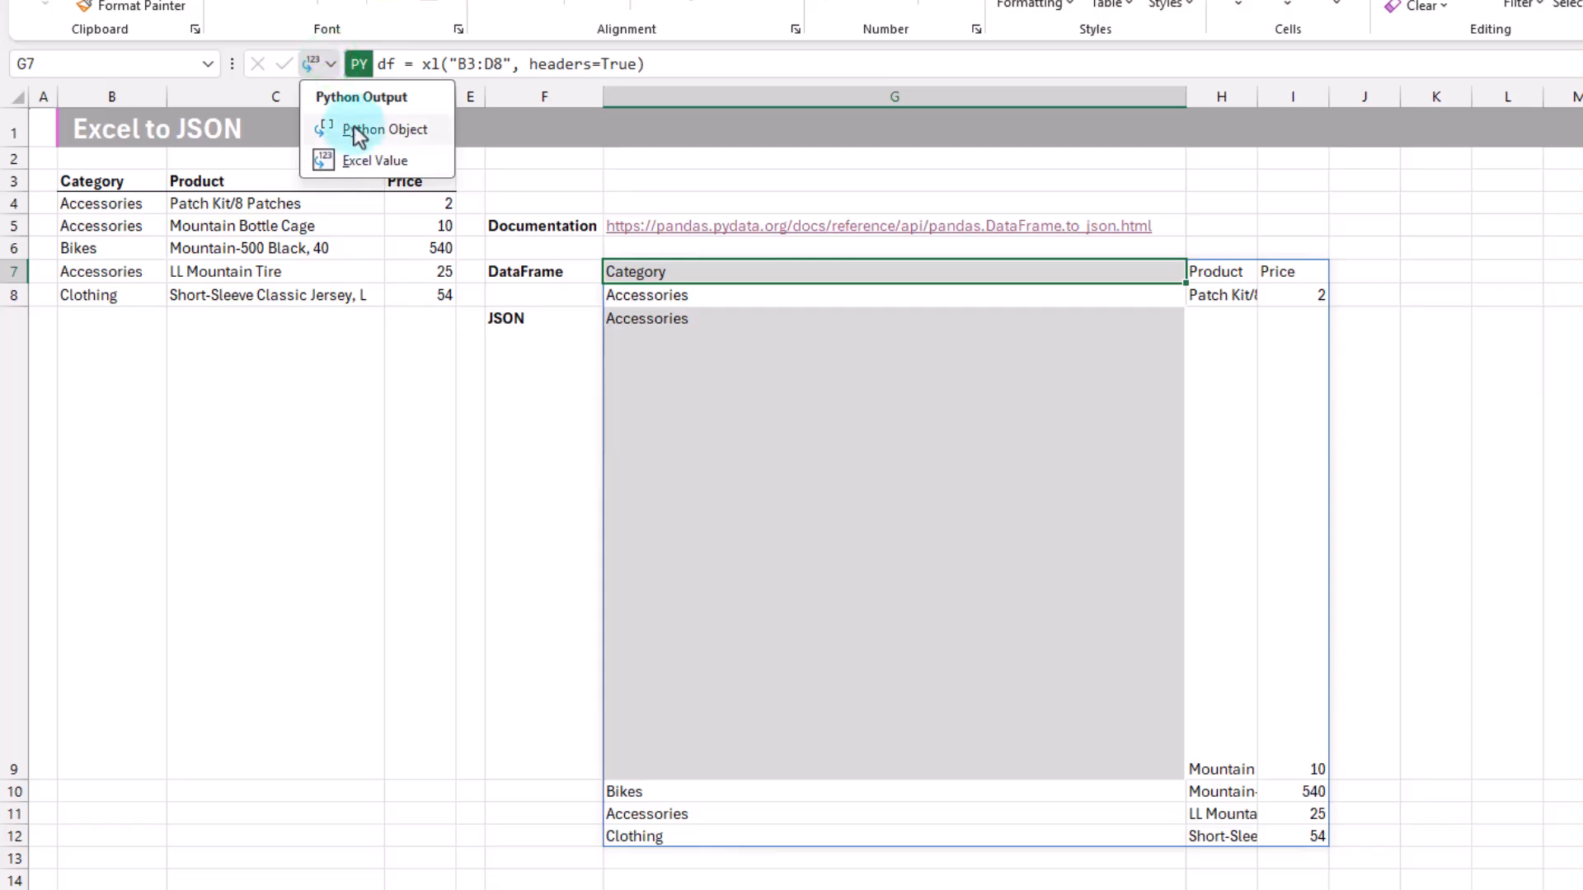
left_click(386, 129)
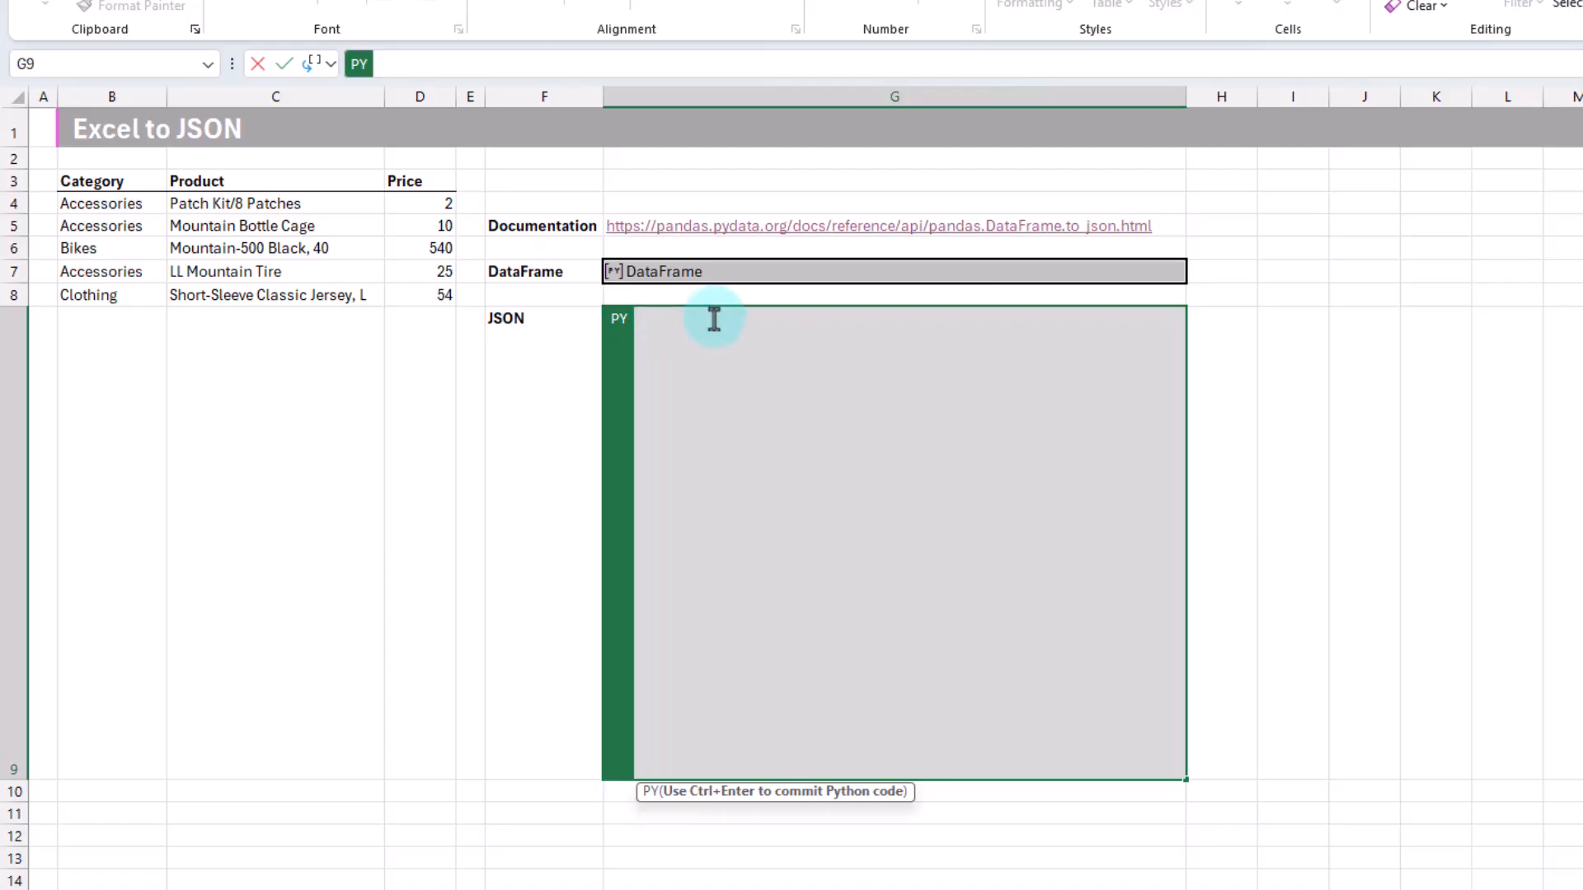
Begin the G9 formula json_data = df.to_json
type("json_")
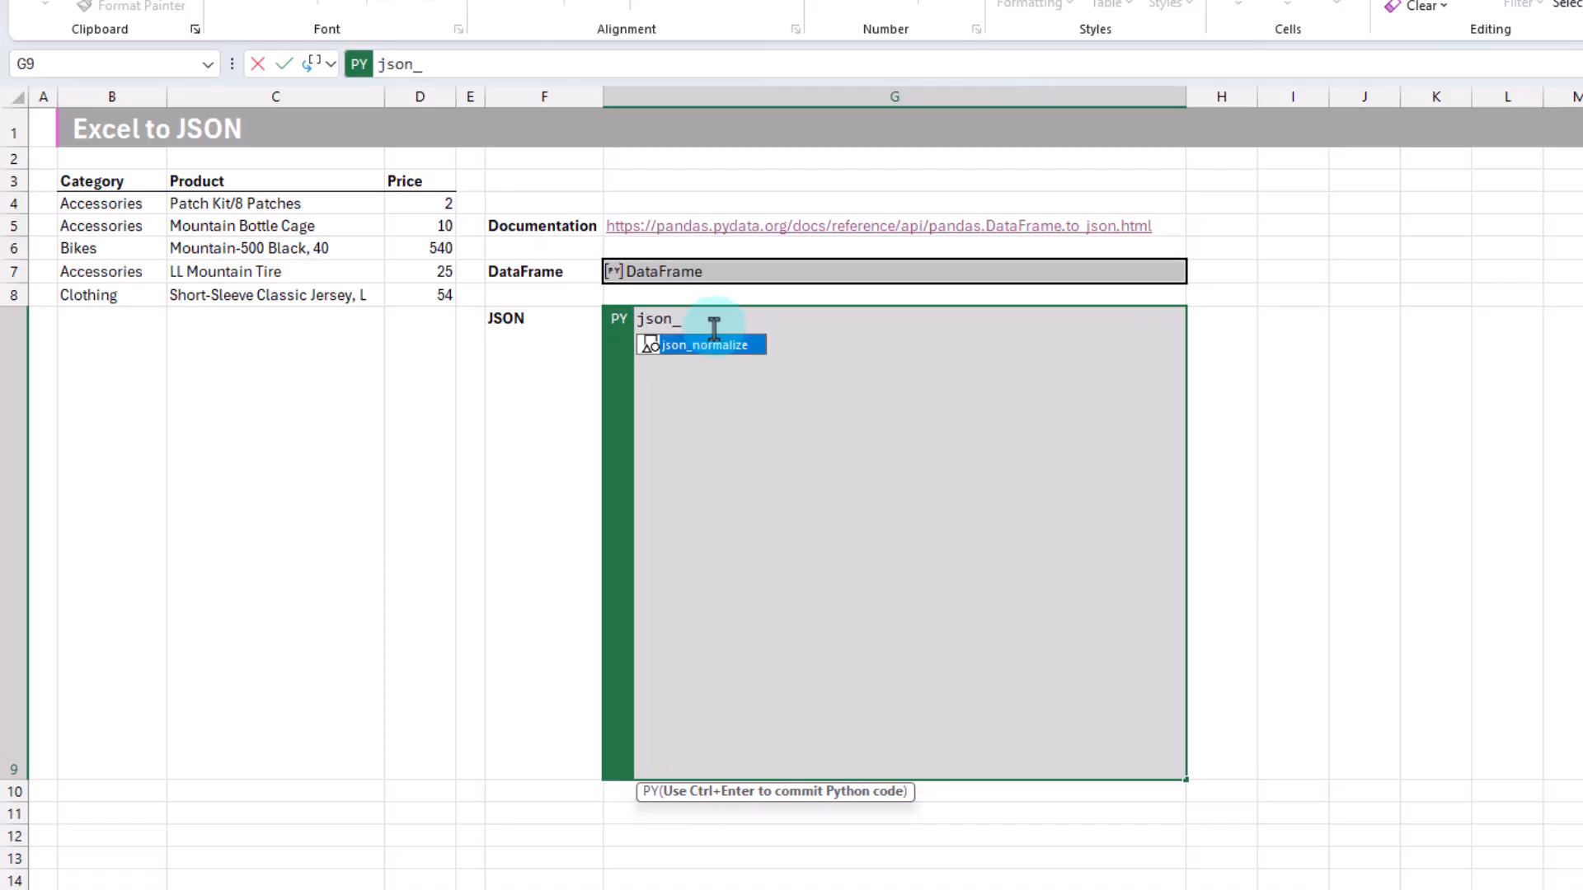
type("data =")
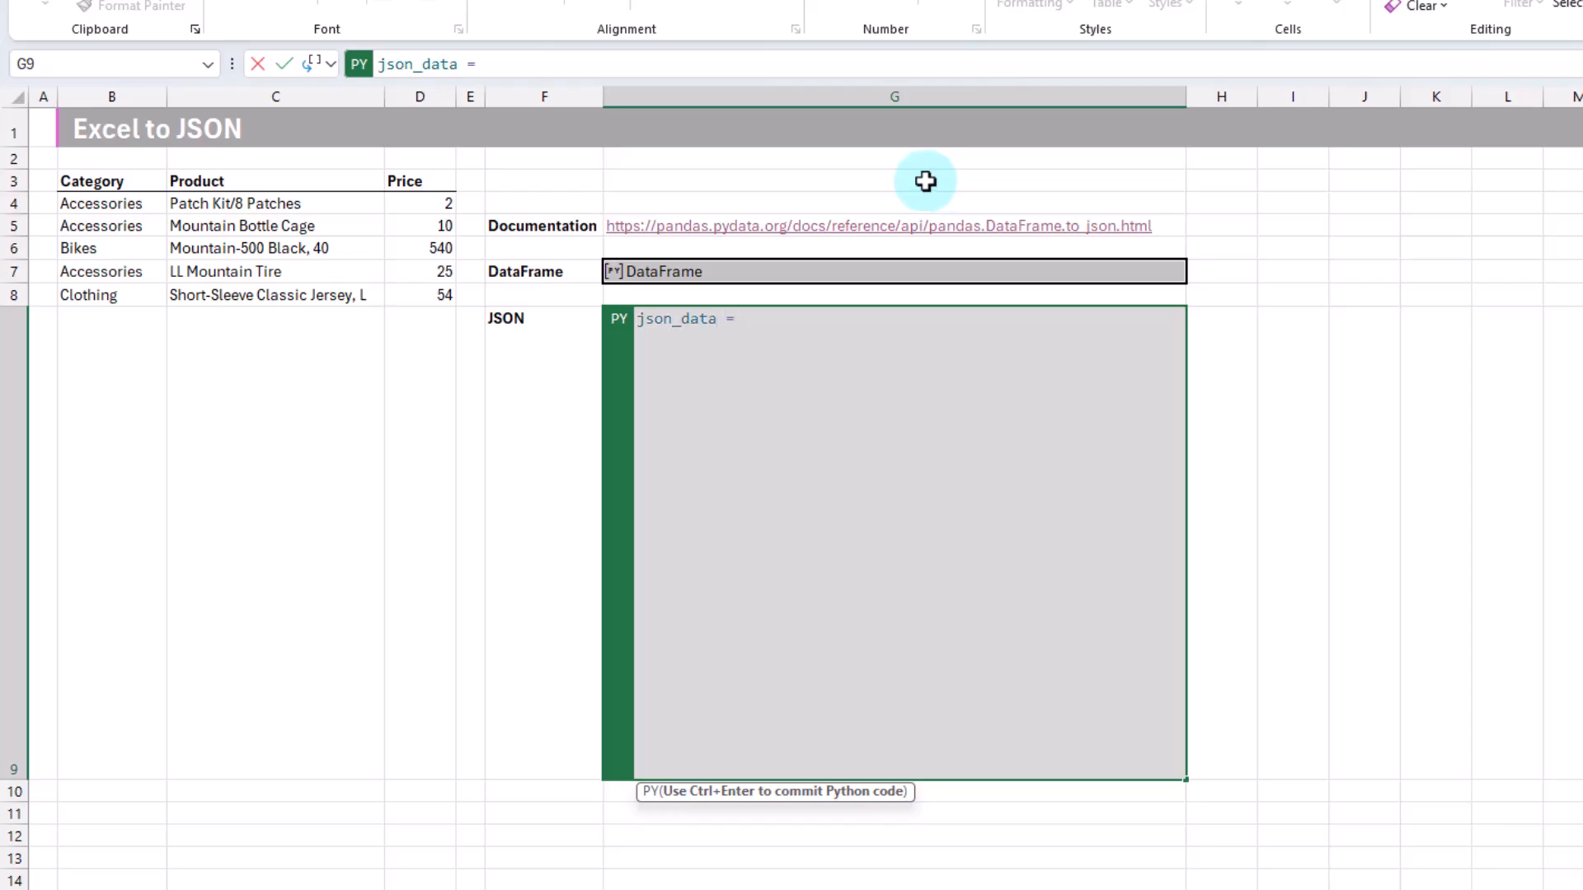
type("df")
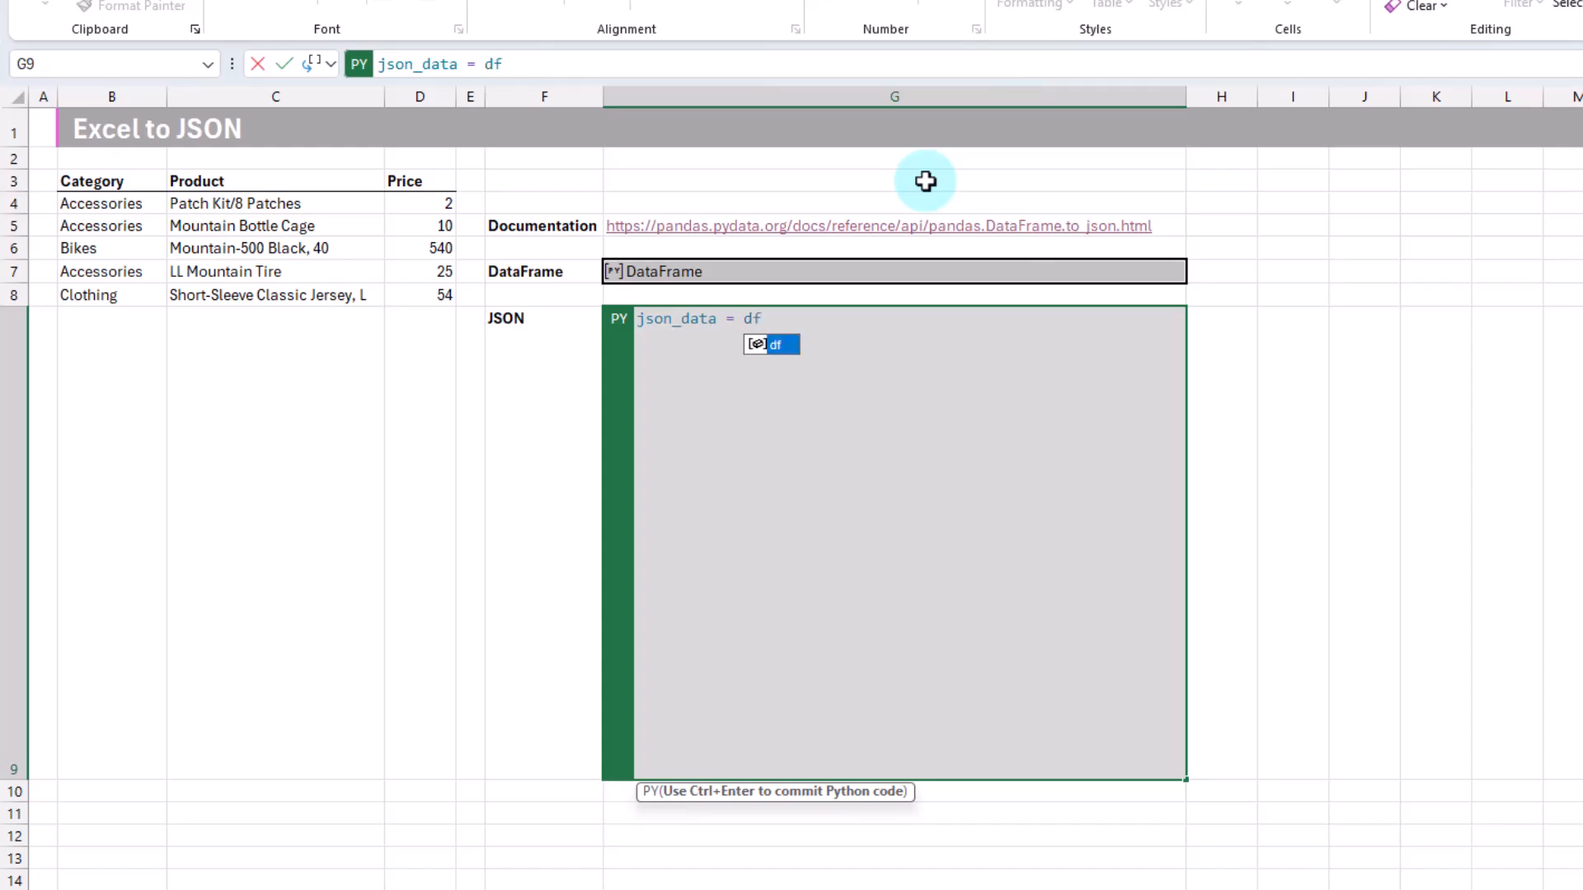
type(".to")
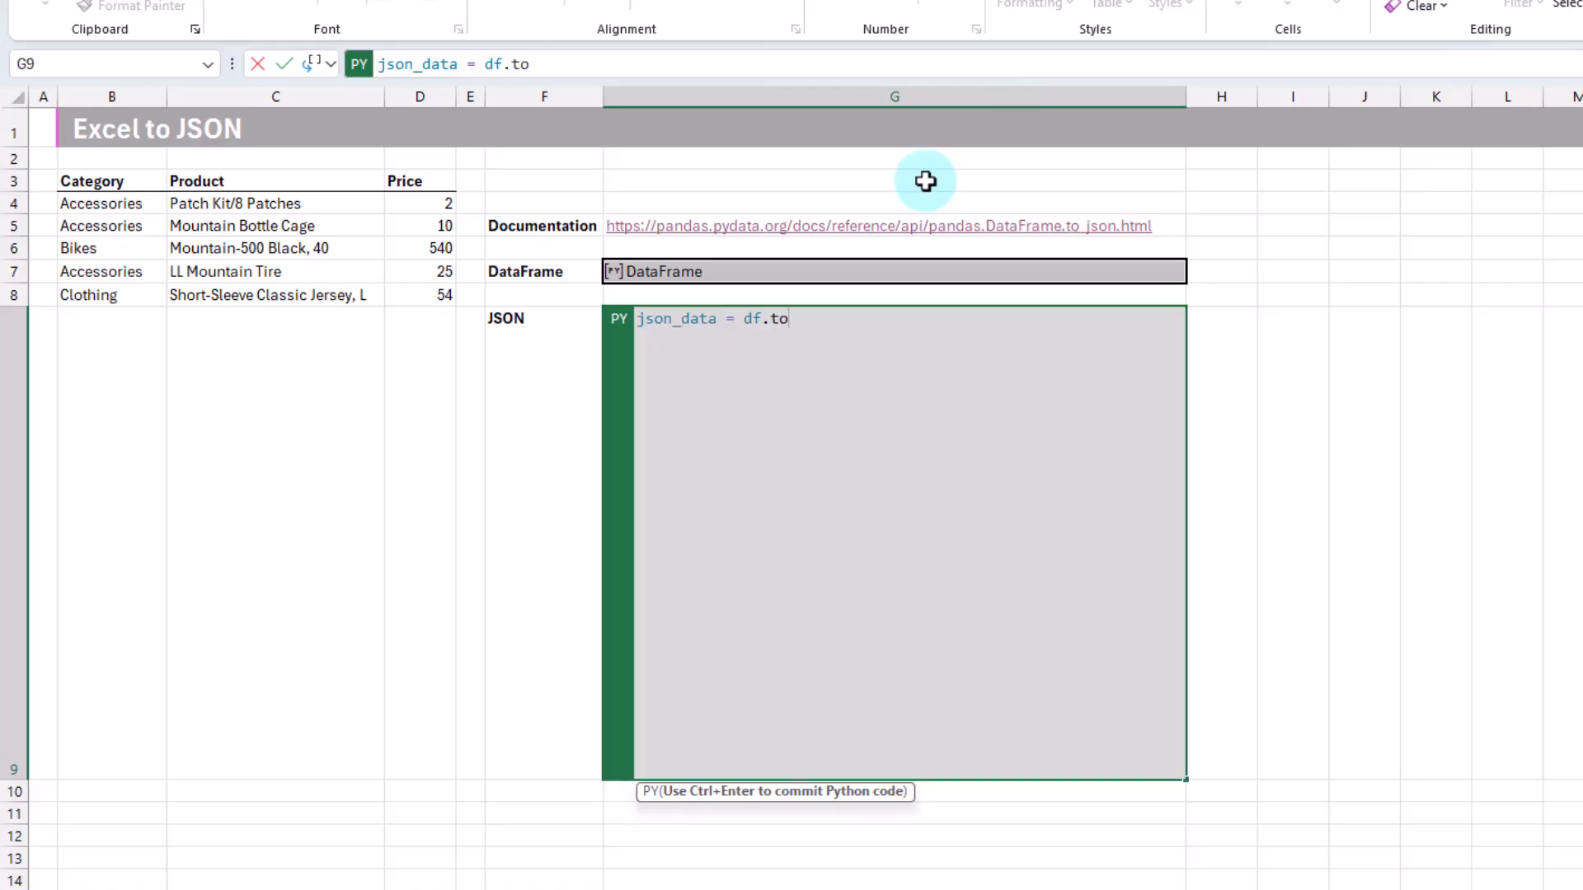
type("_")
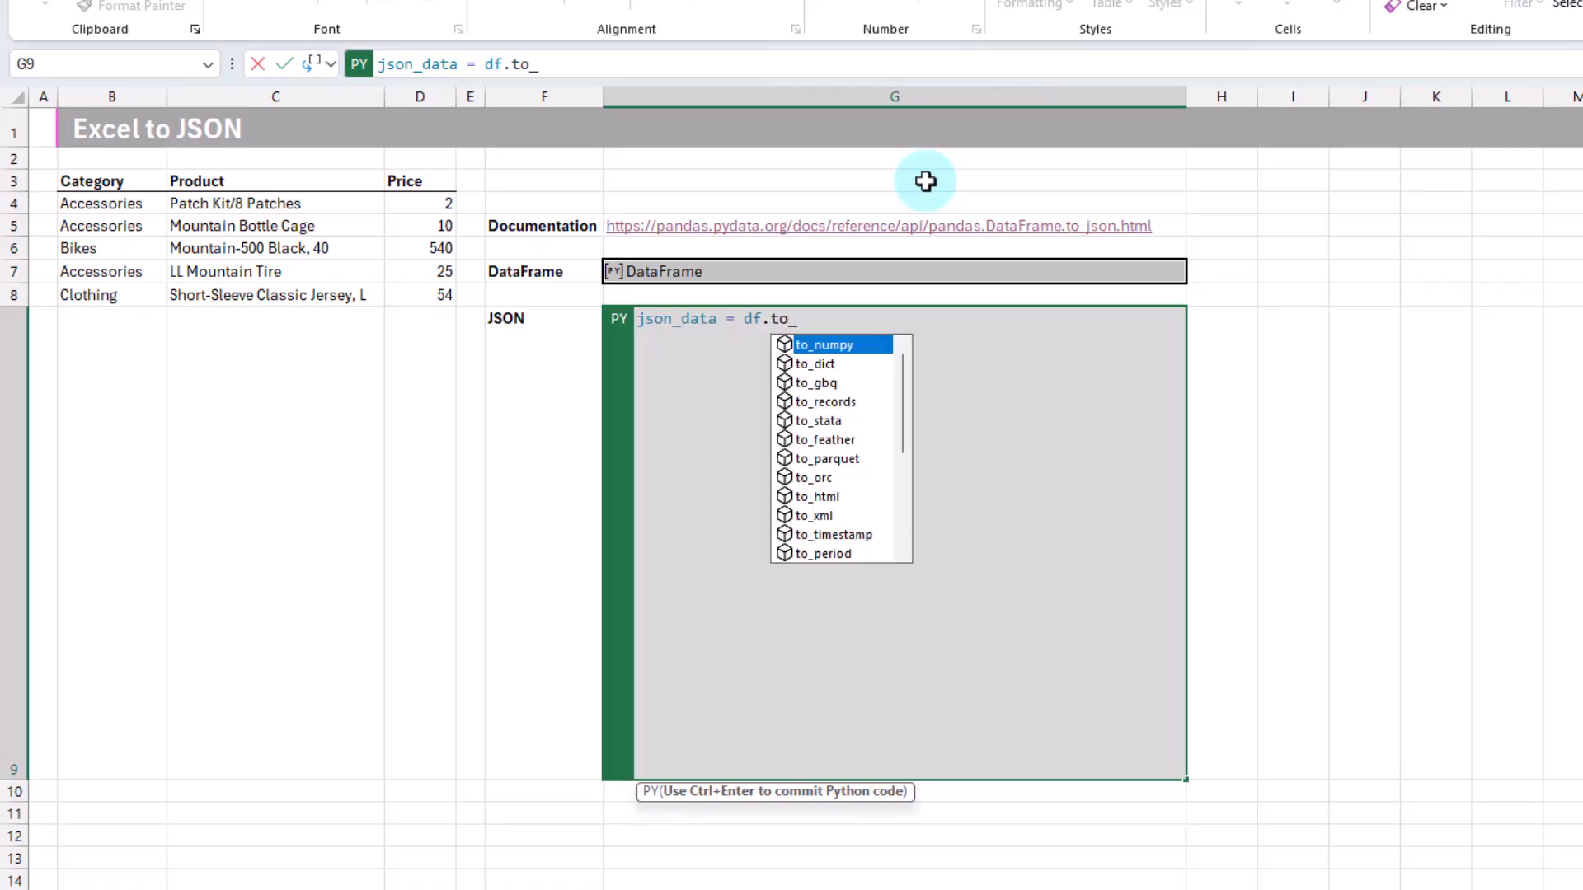
type("json(")
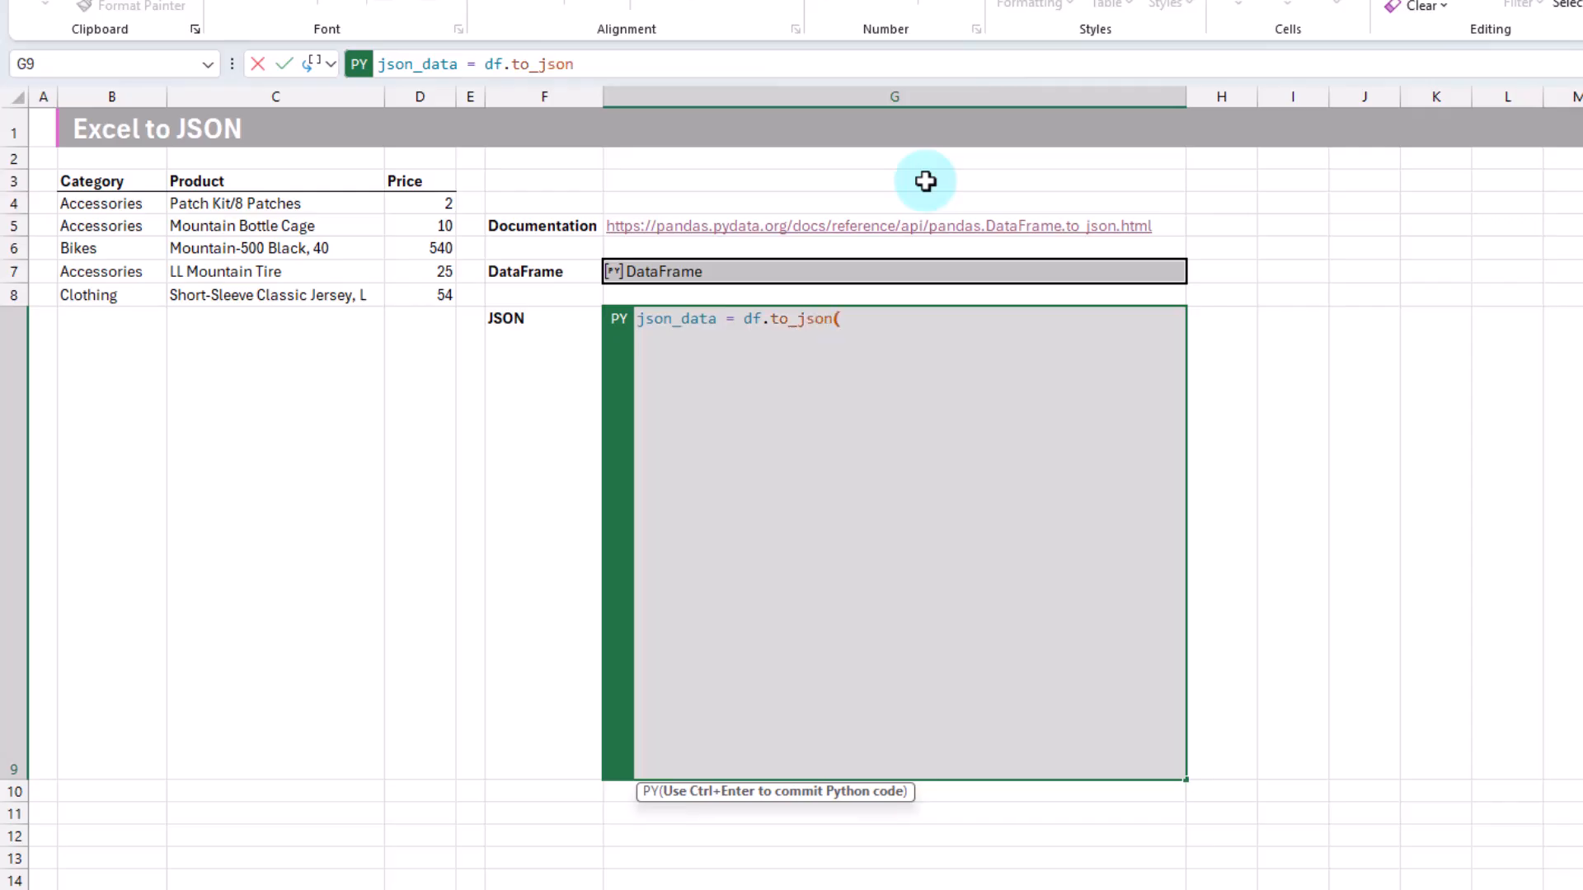
Complete to_json with orient="records" chosen from autocomplete
type("orient=")
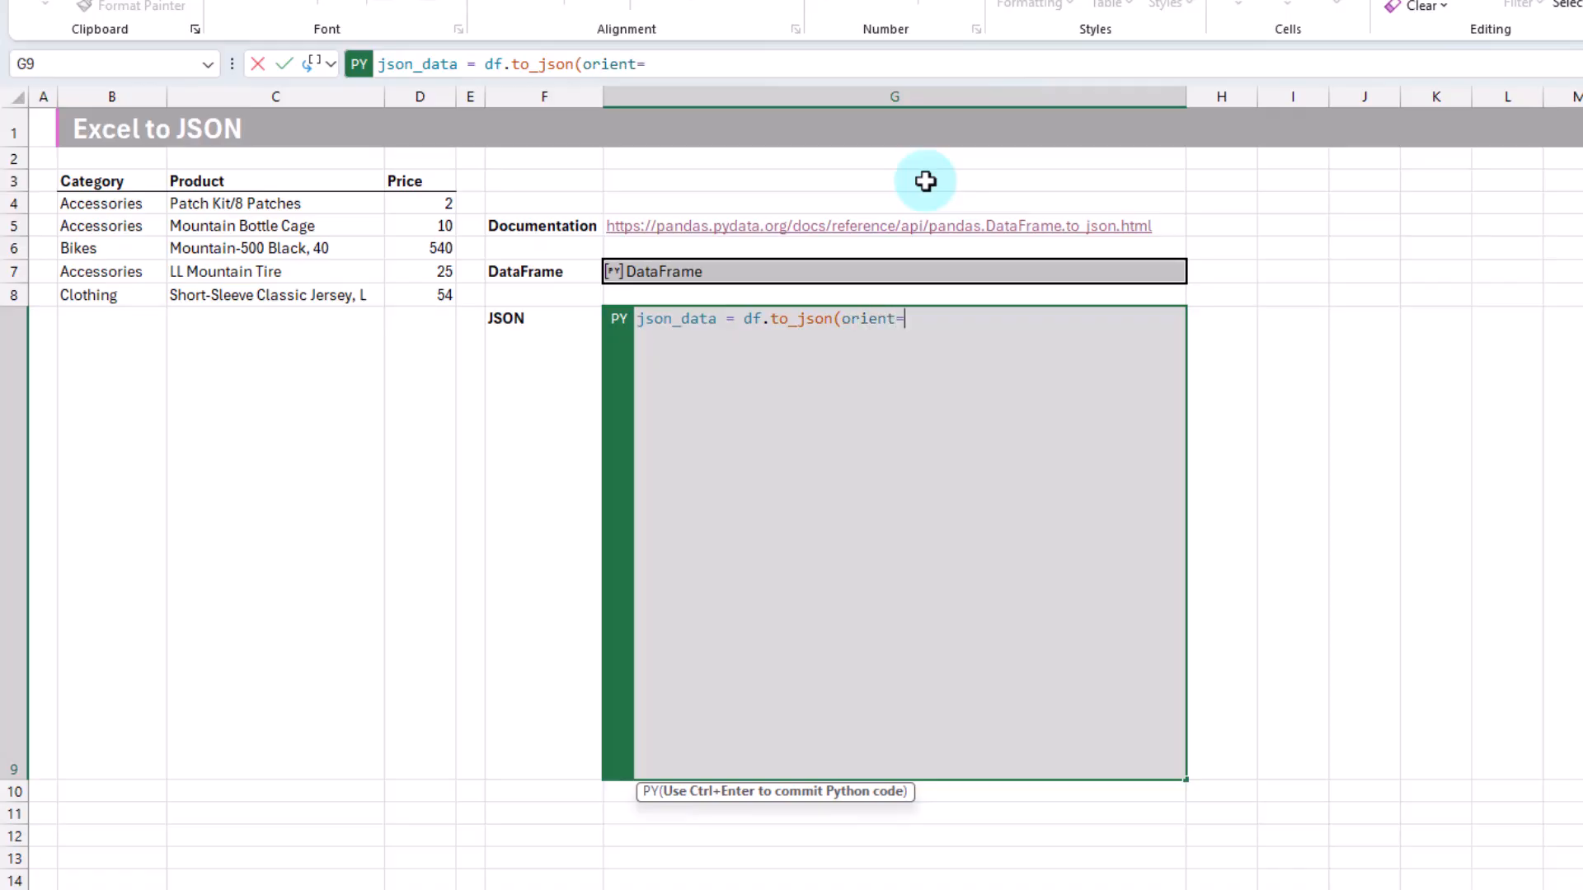
mouse_move(933, 250)
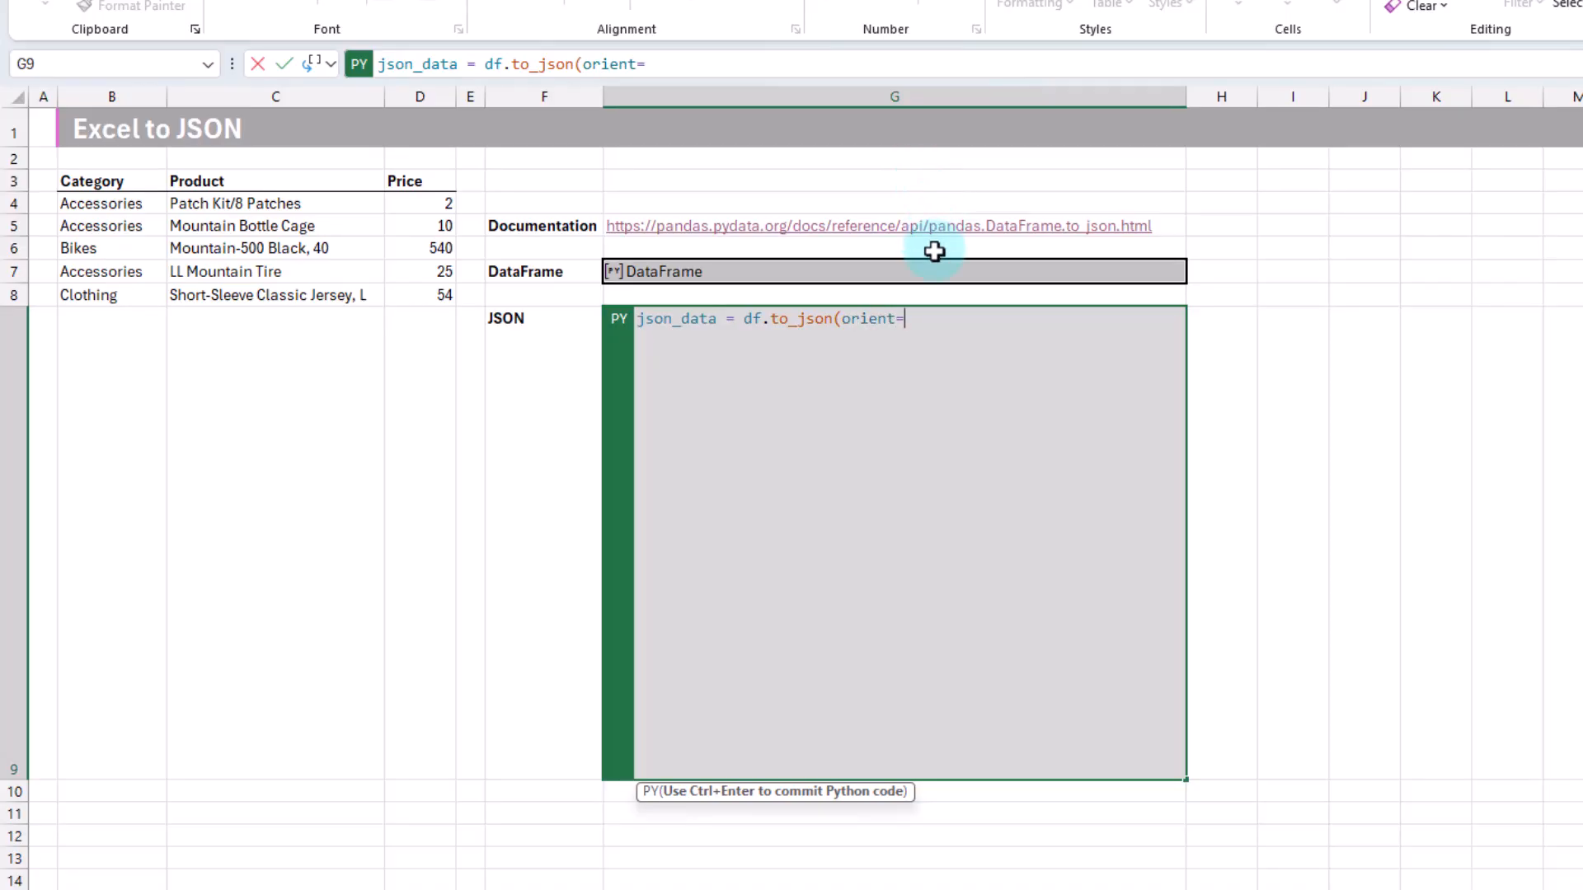
mouse_move(872, 374)
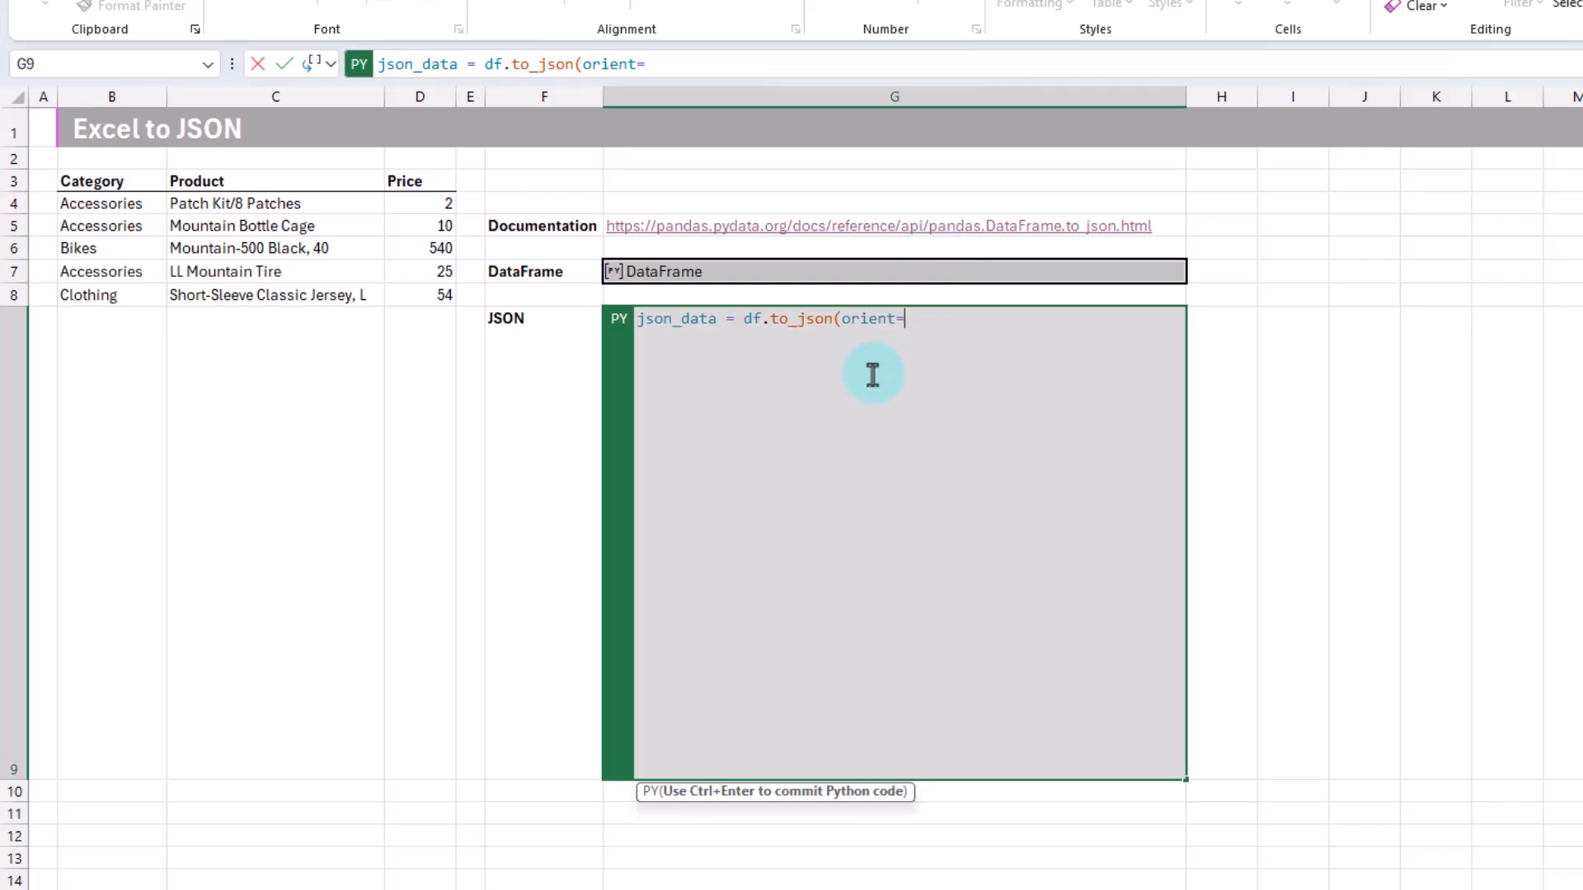
type("\"")
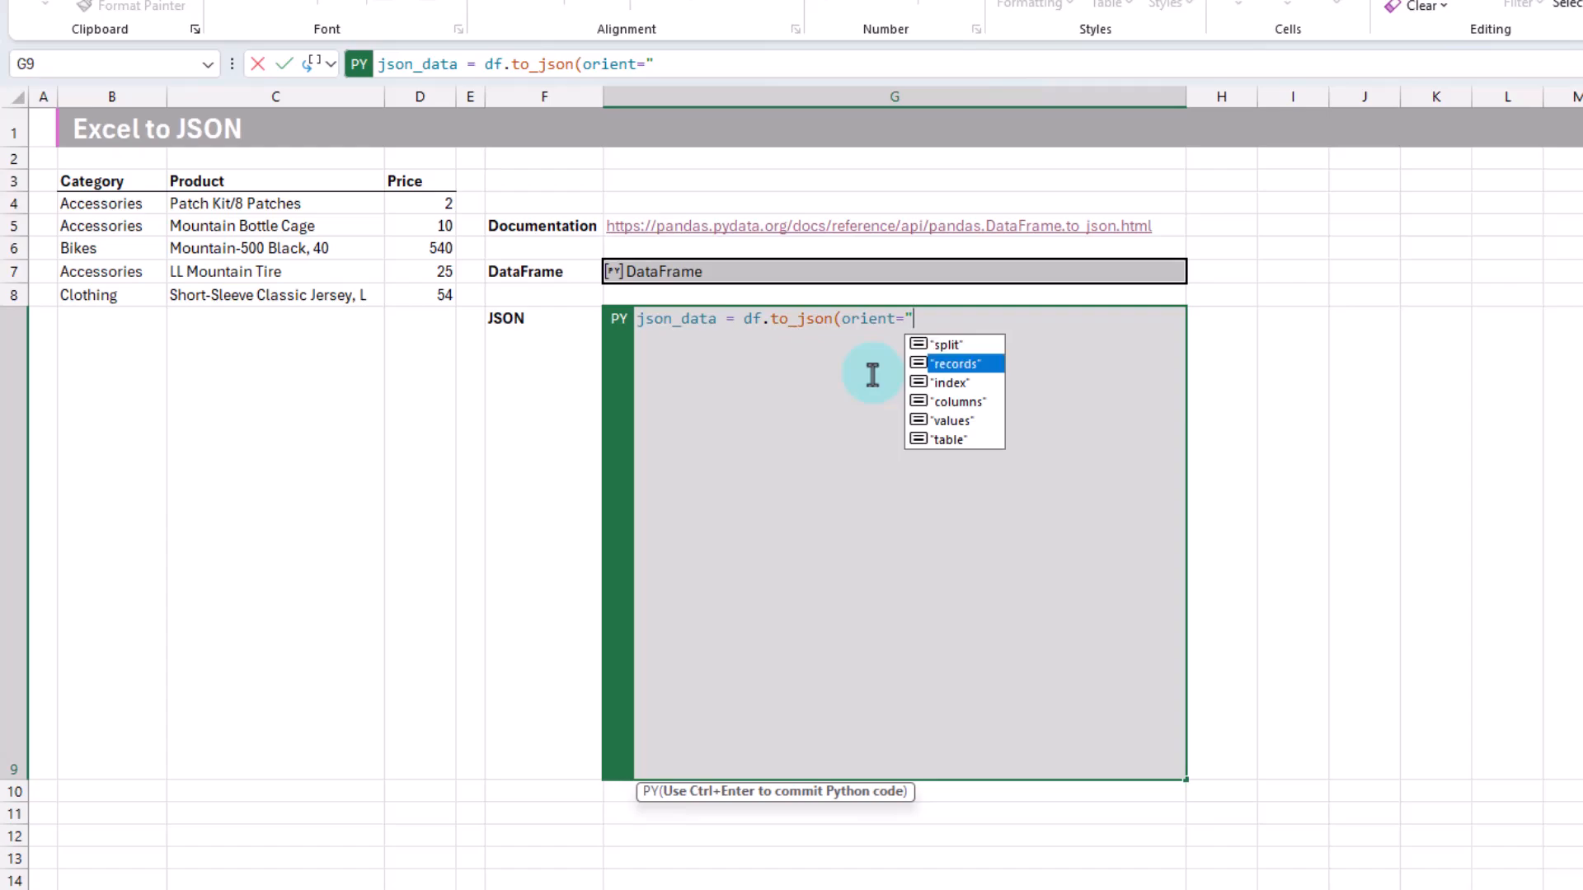
left_click(948, 363)
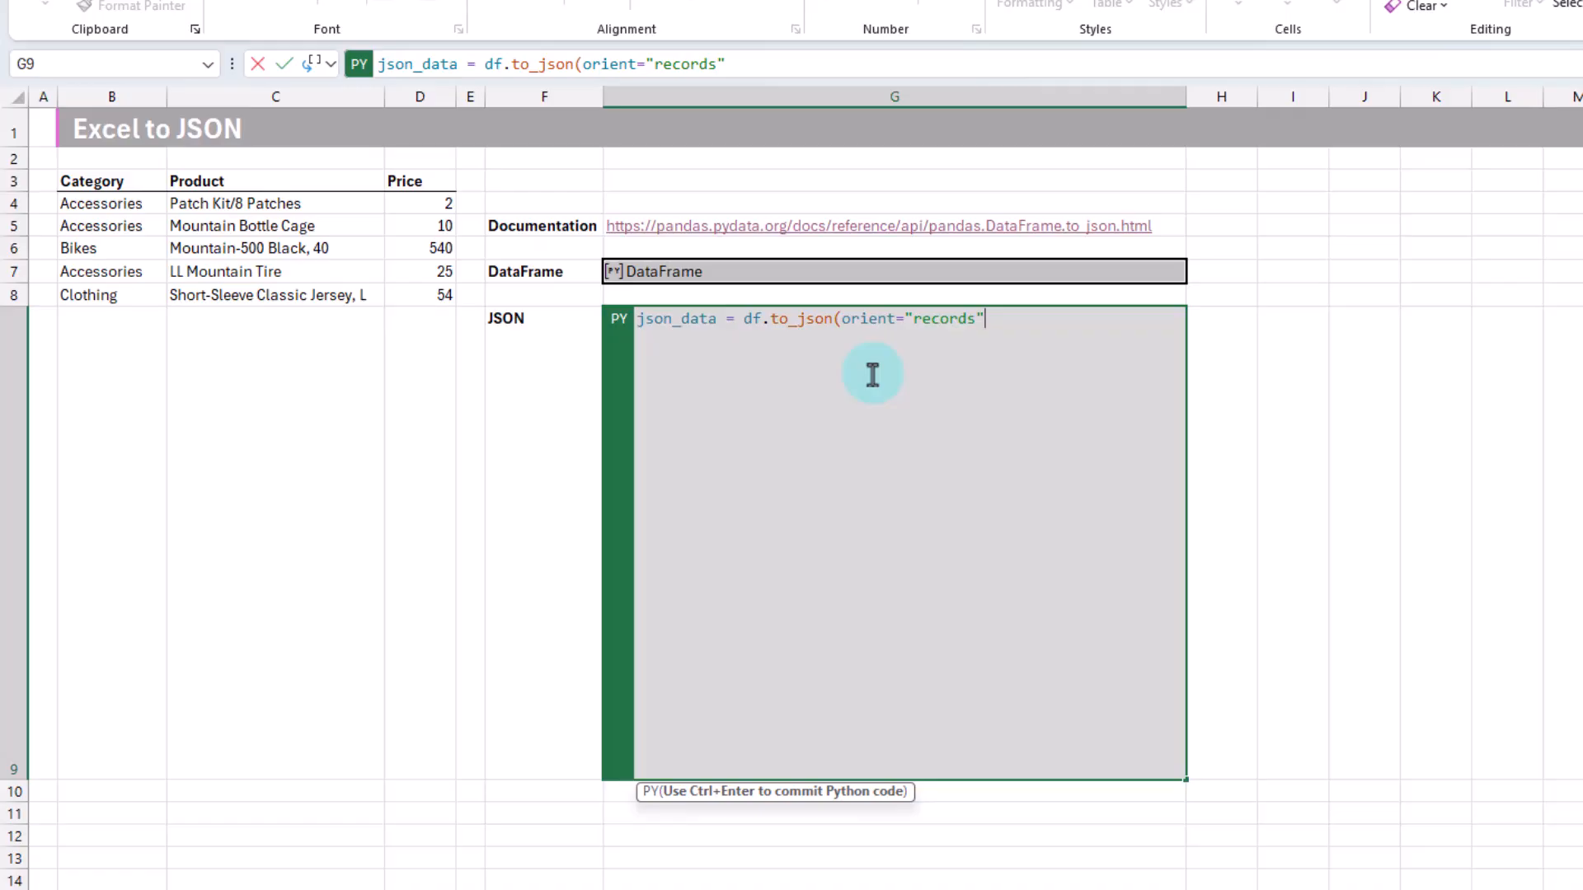
type(")")
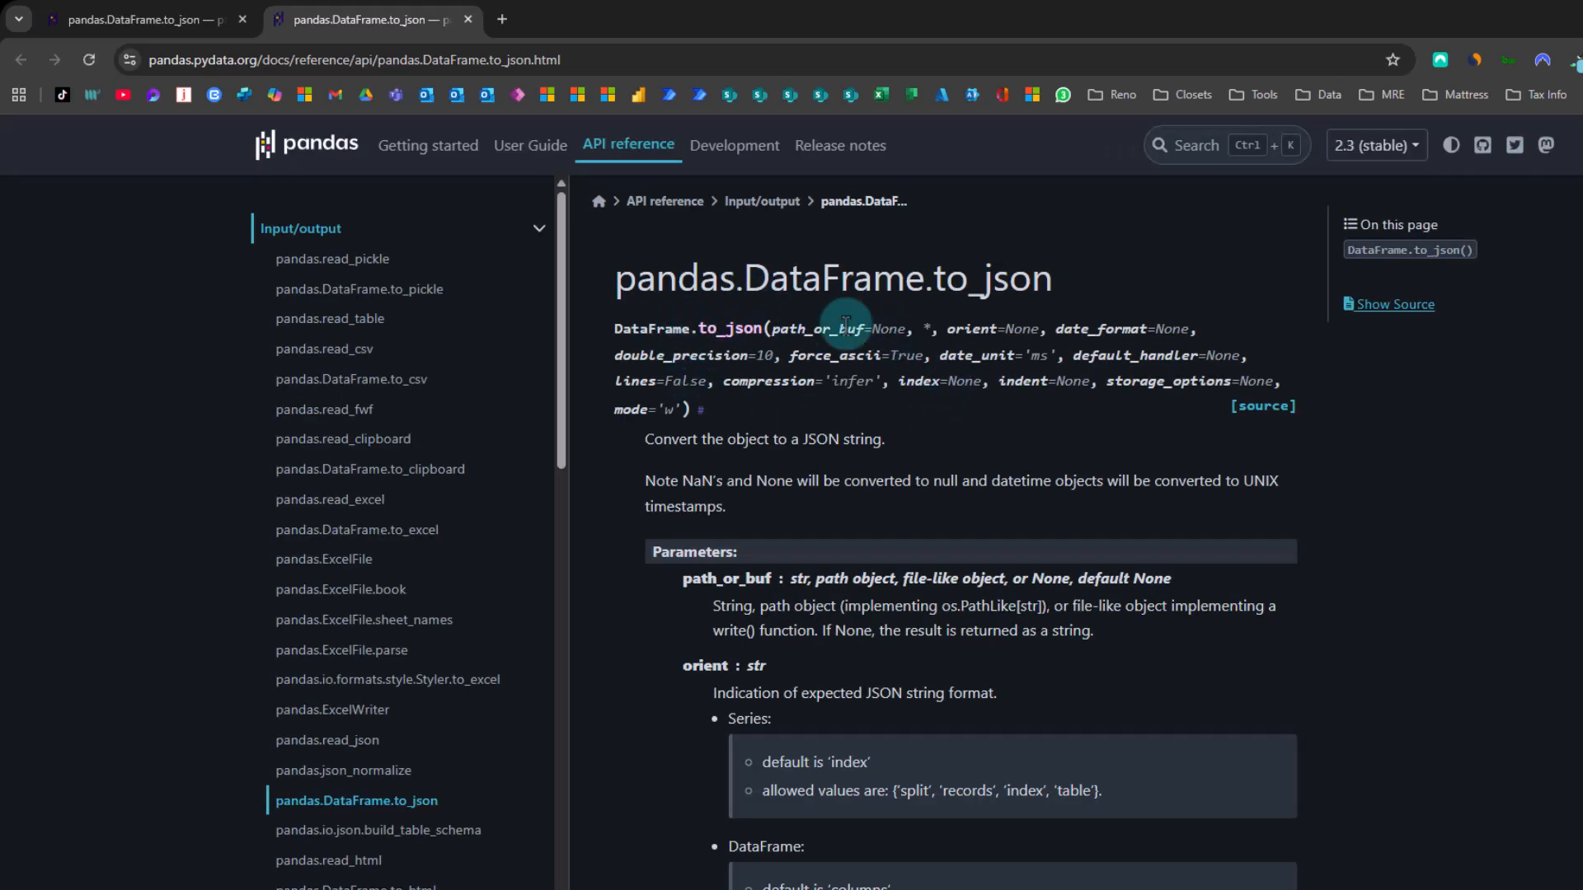
mouse_move(1068, 410)
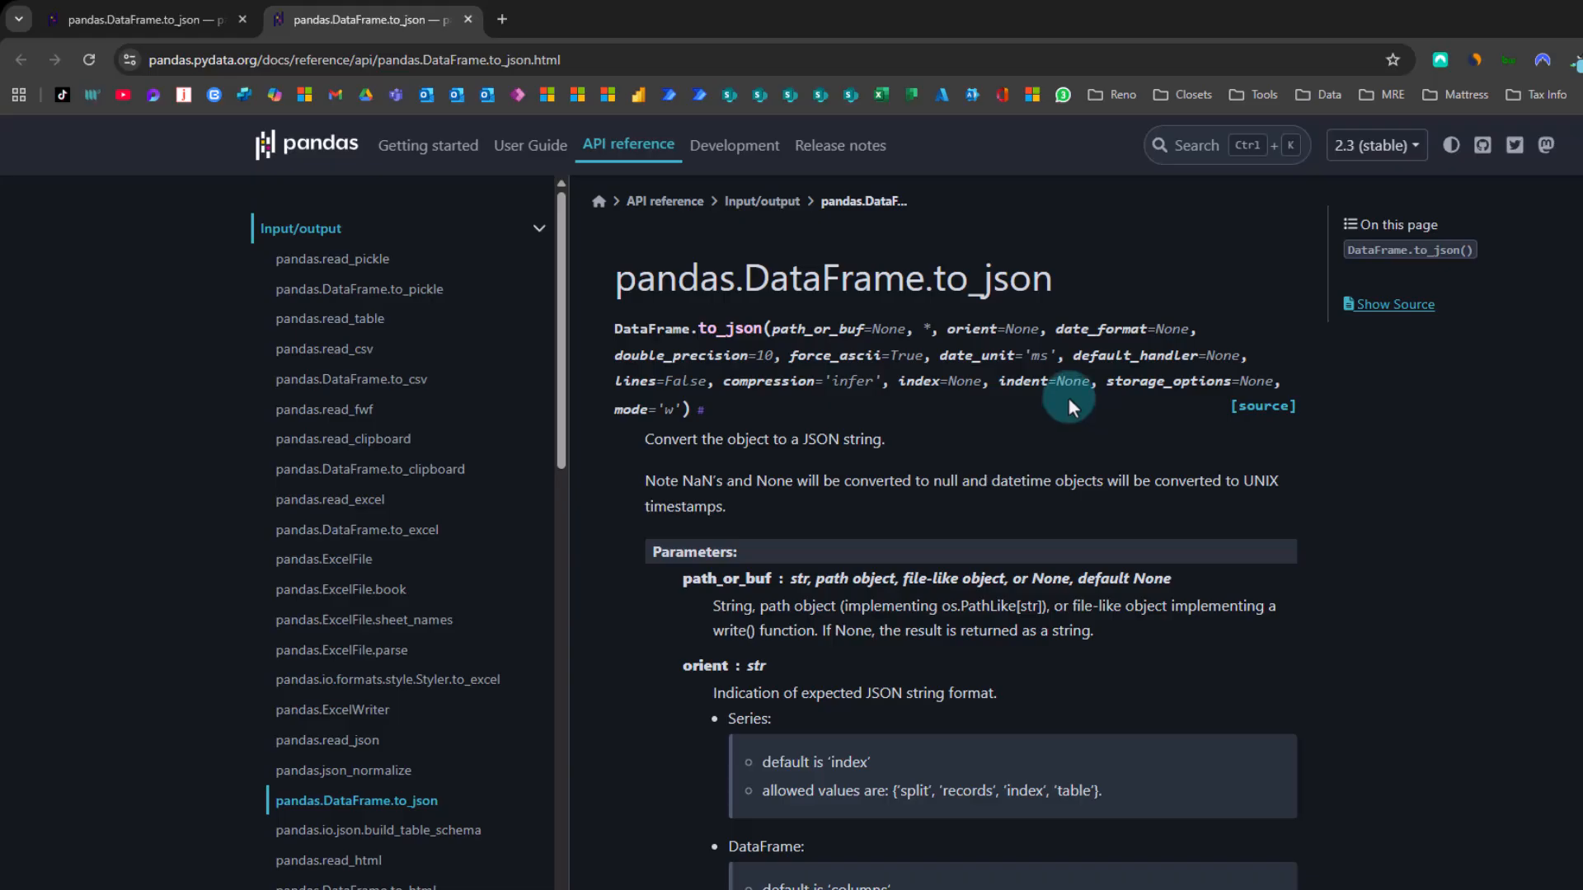
mouse_move(960, 480)
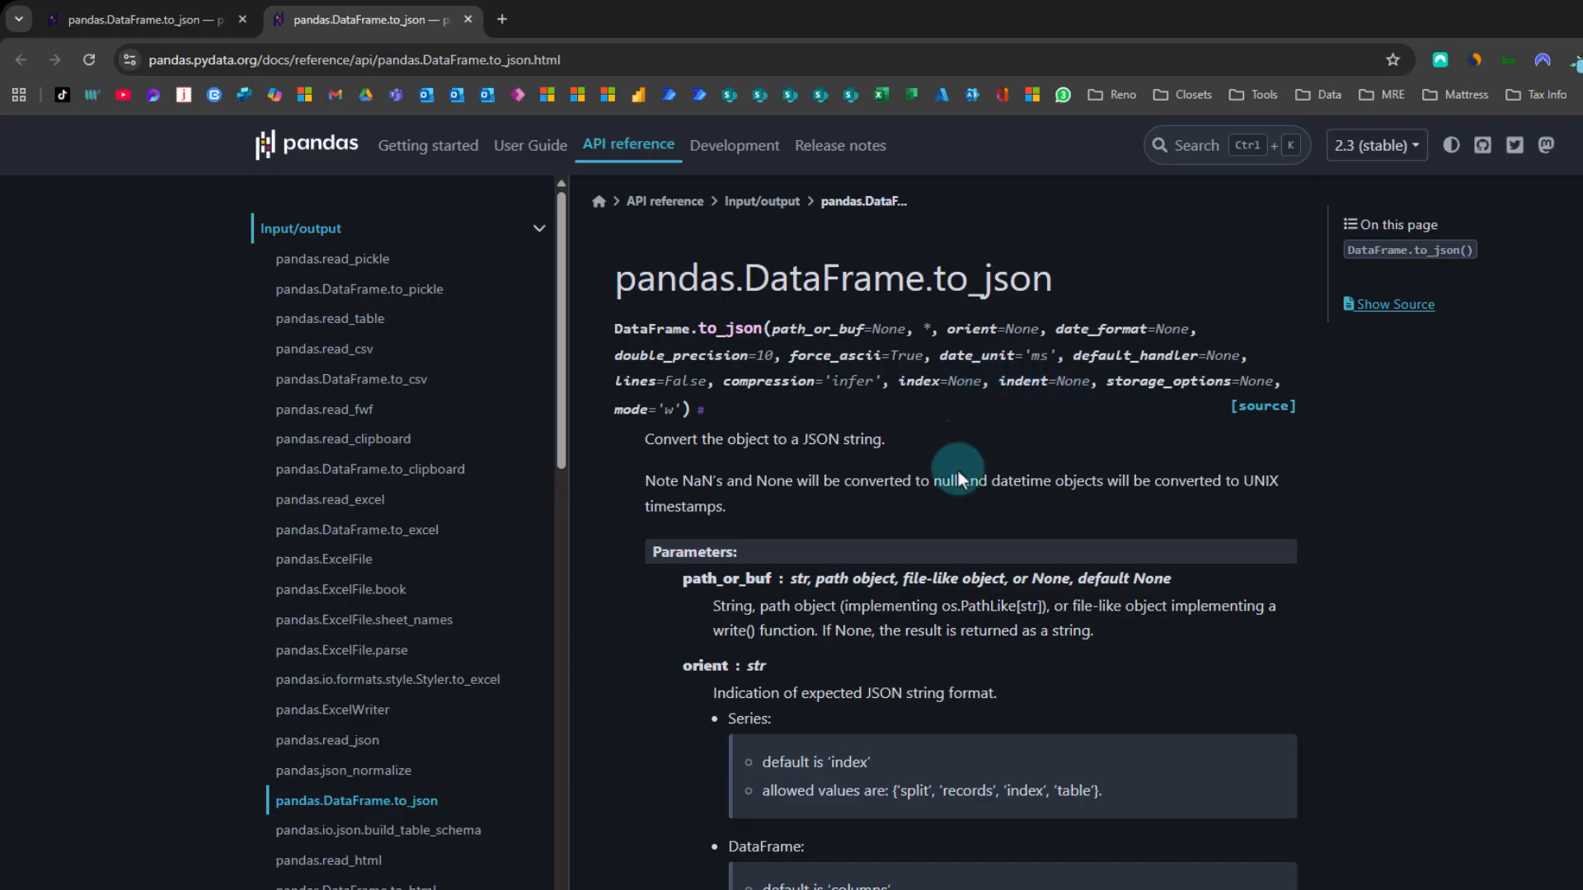
Scroll the pandas to_json docs down to the orient format list
scroll("down", 3)
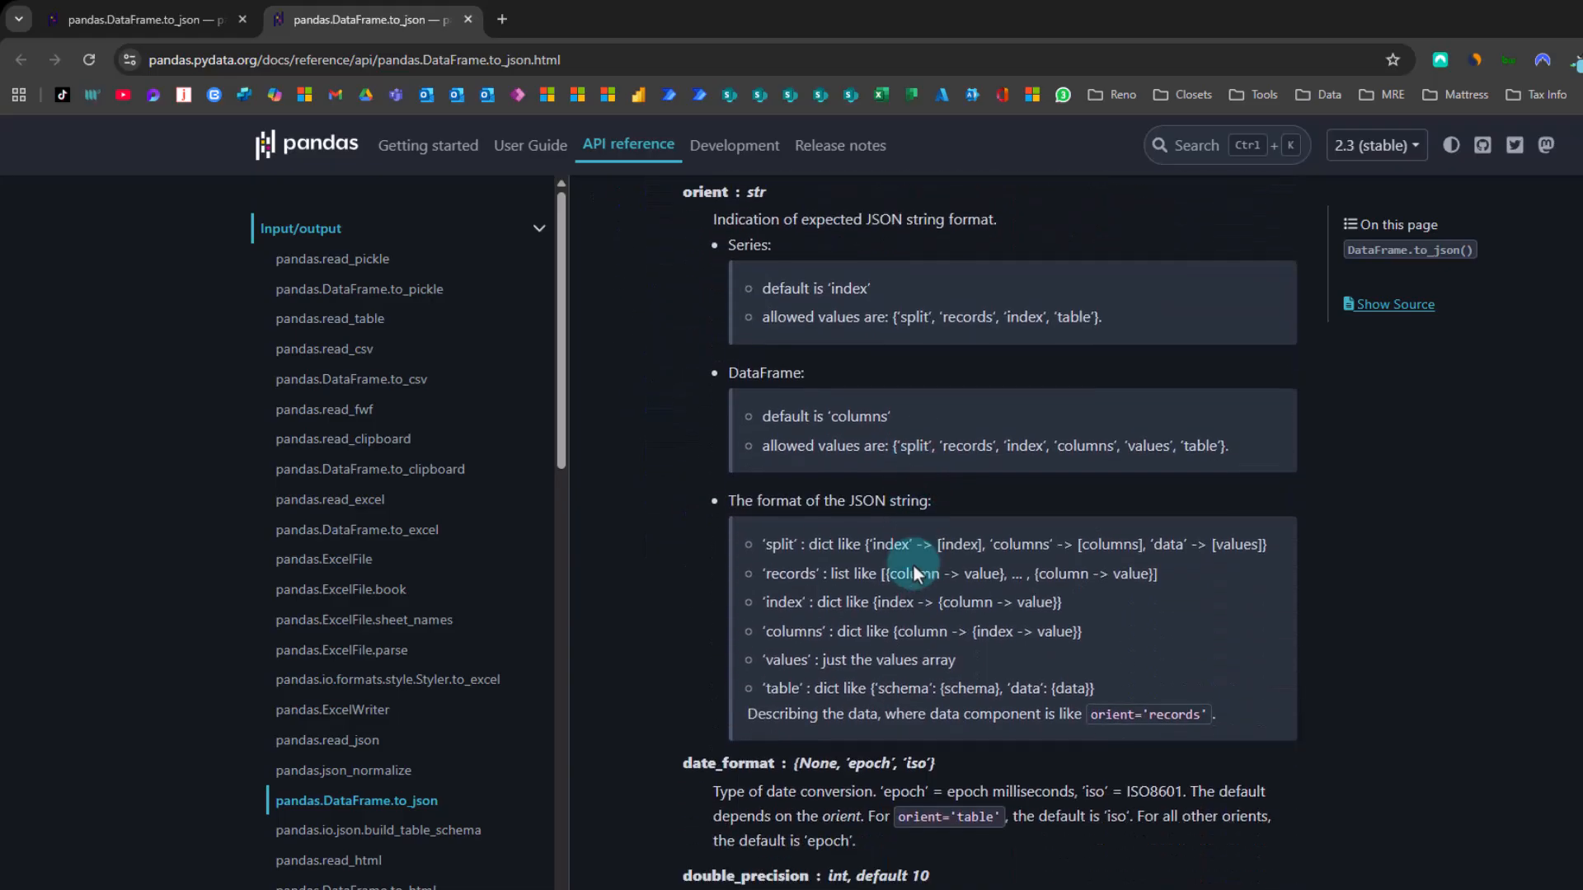
scroll("down", 3)
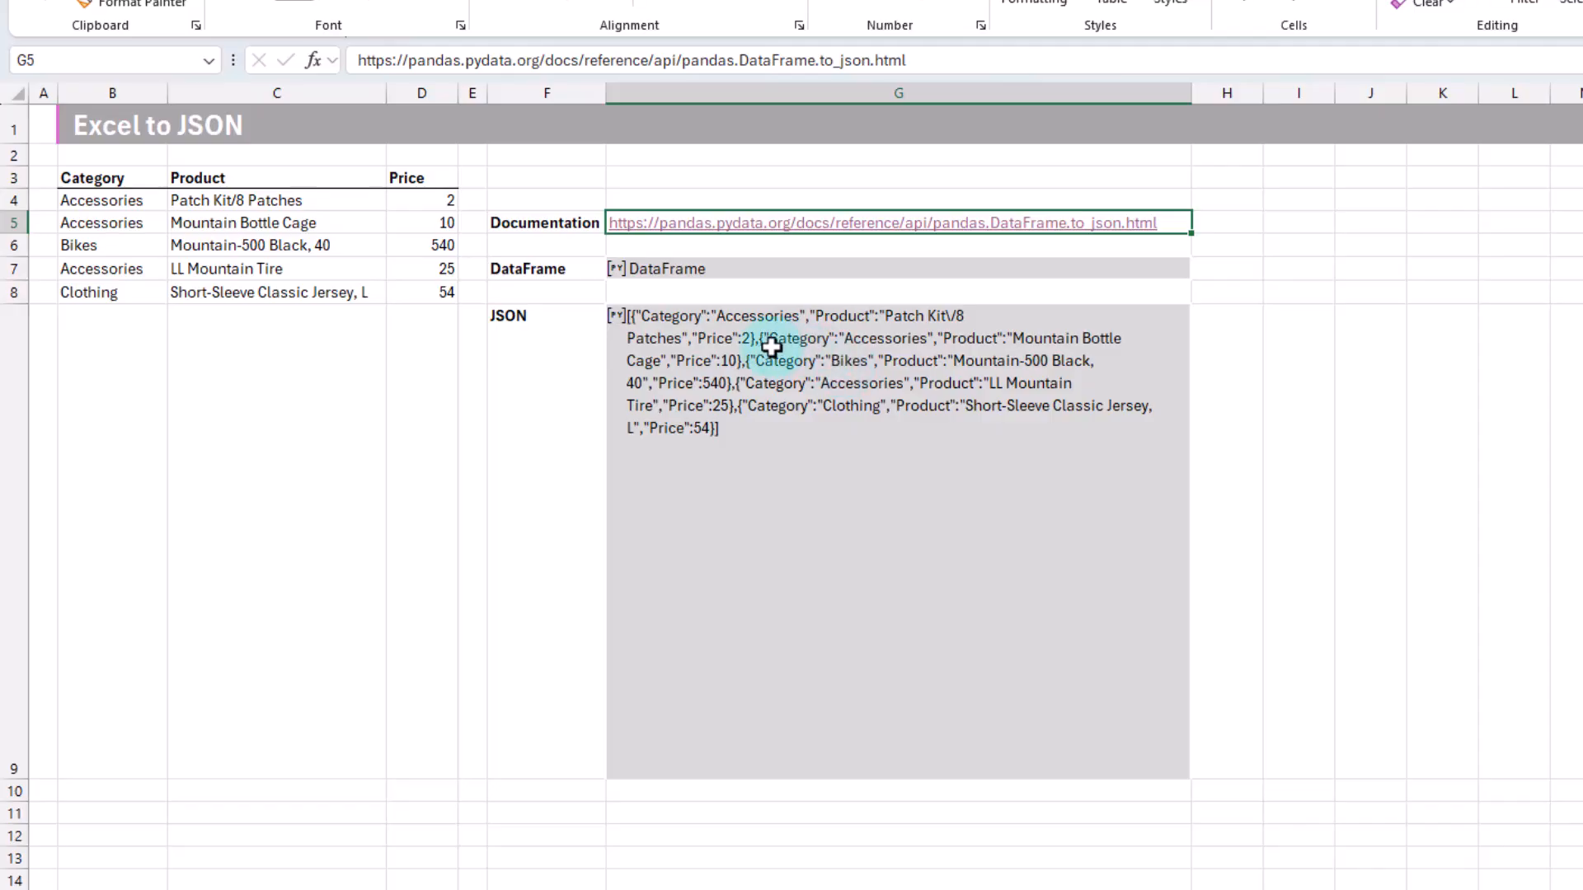
mouse_move(842, 429)
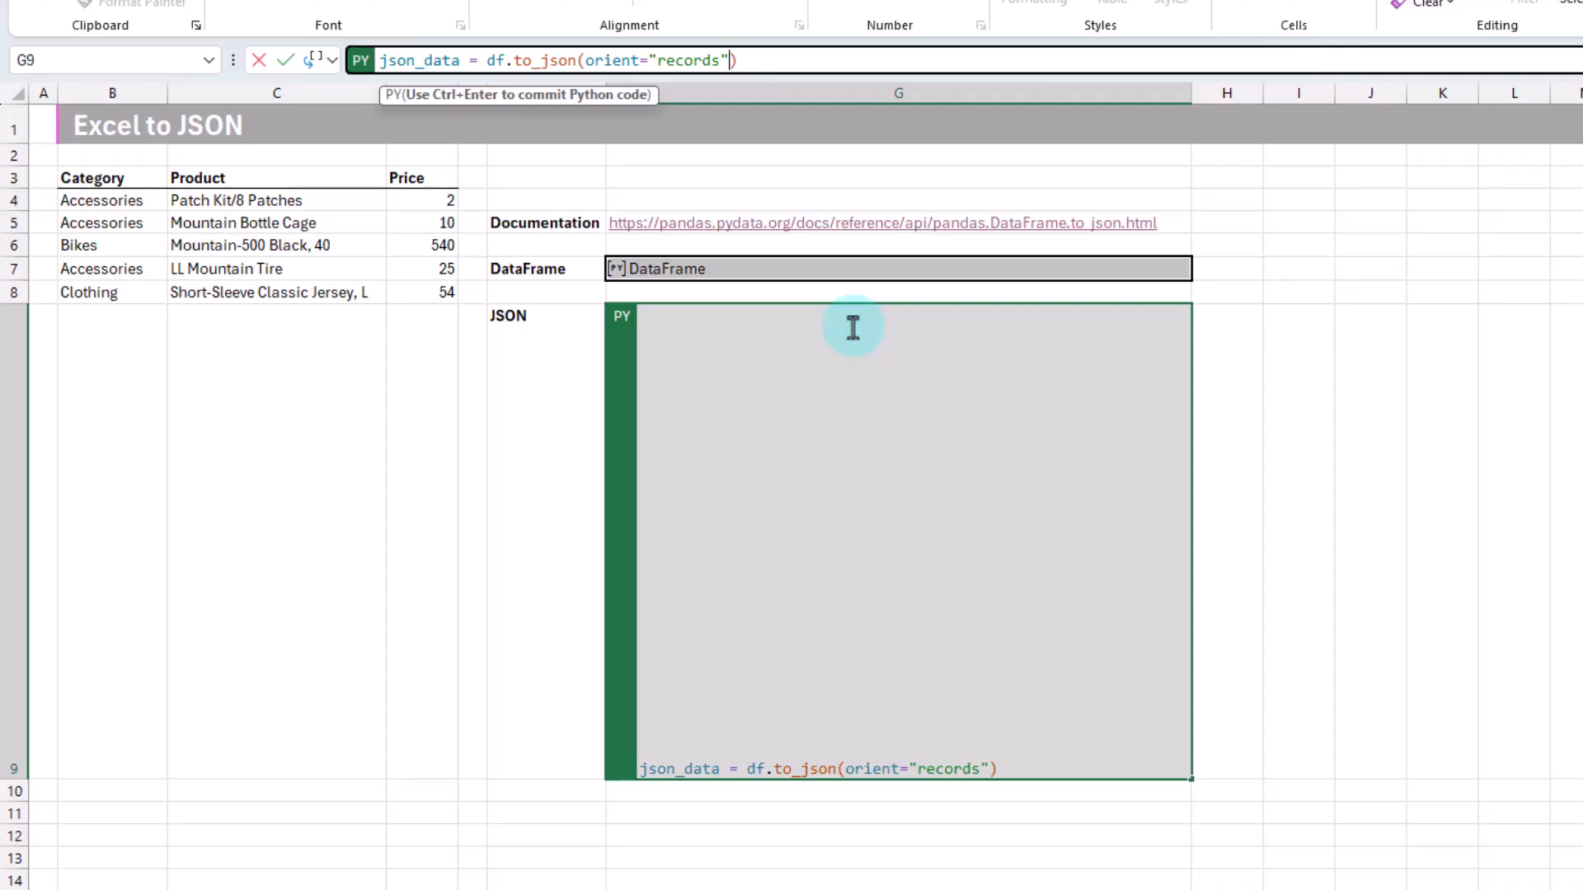
Add indent=4 to to_json and run it to show indented records JSON
type(", indent")
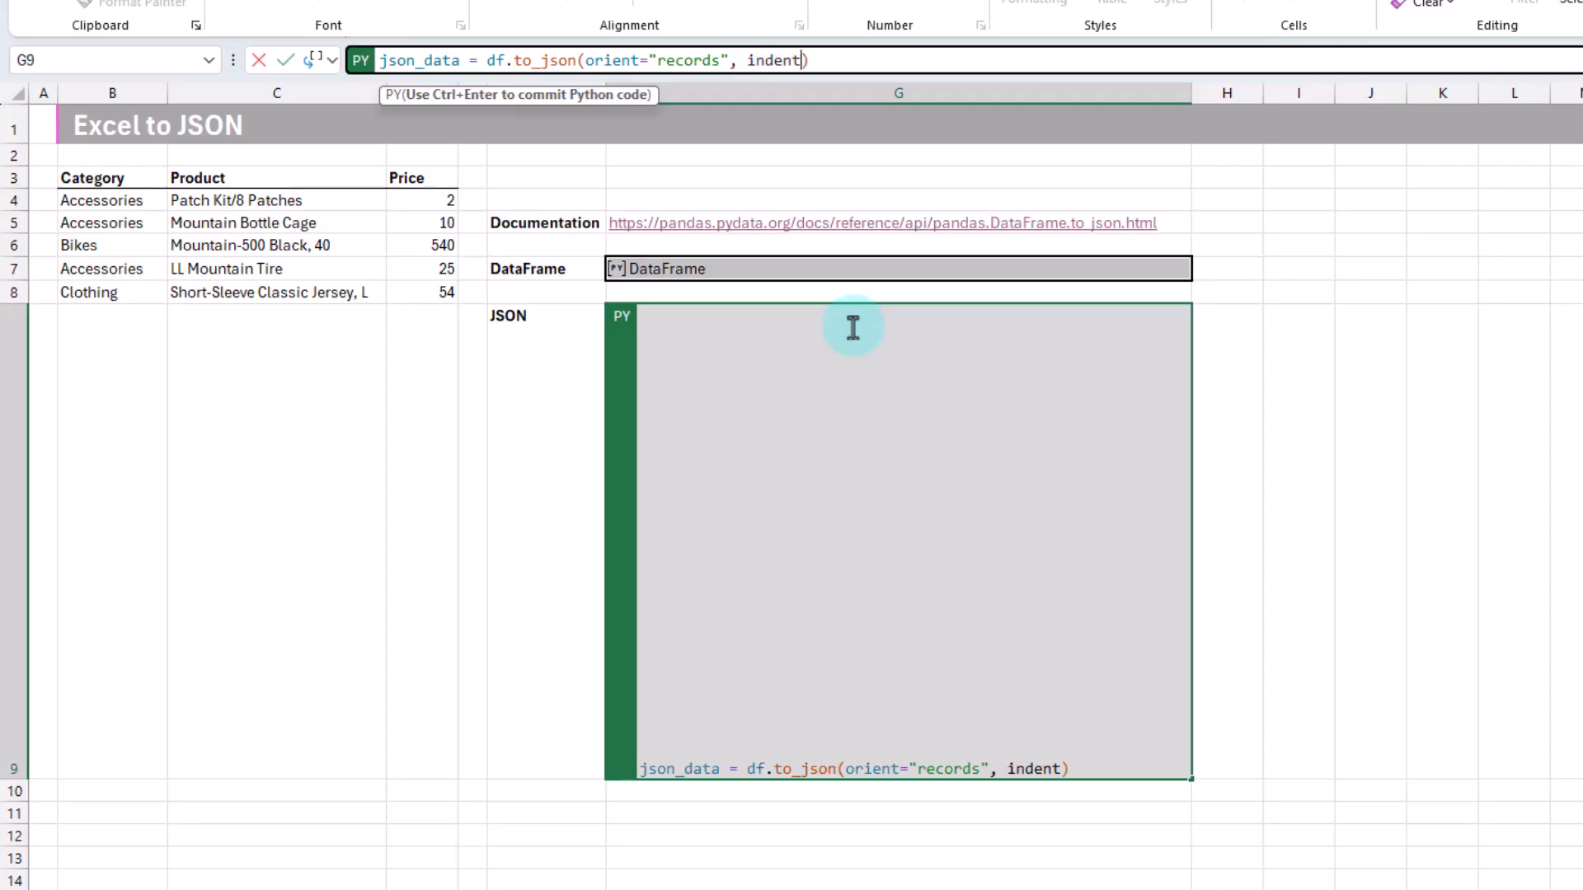
type("=")
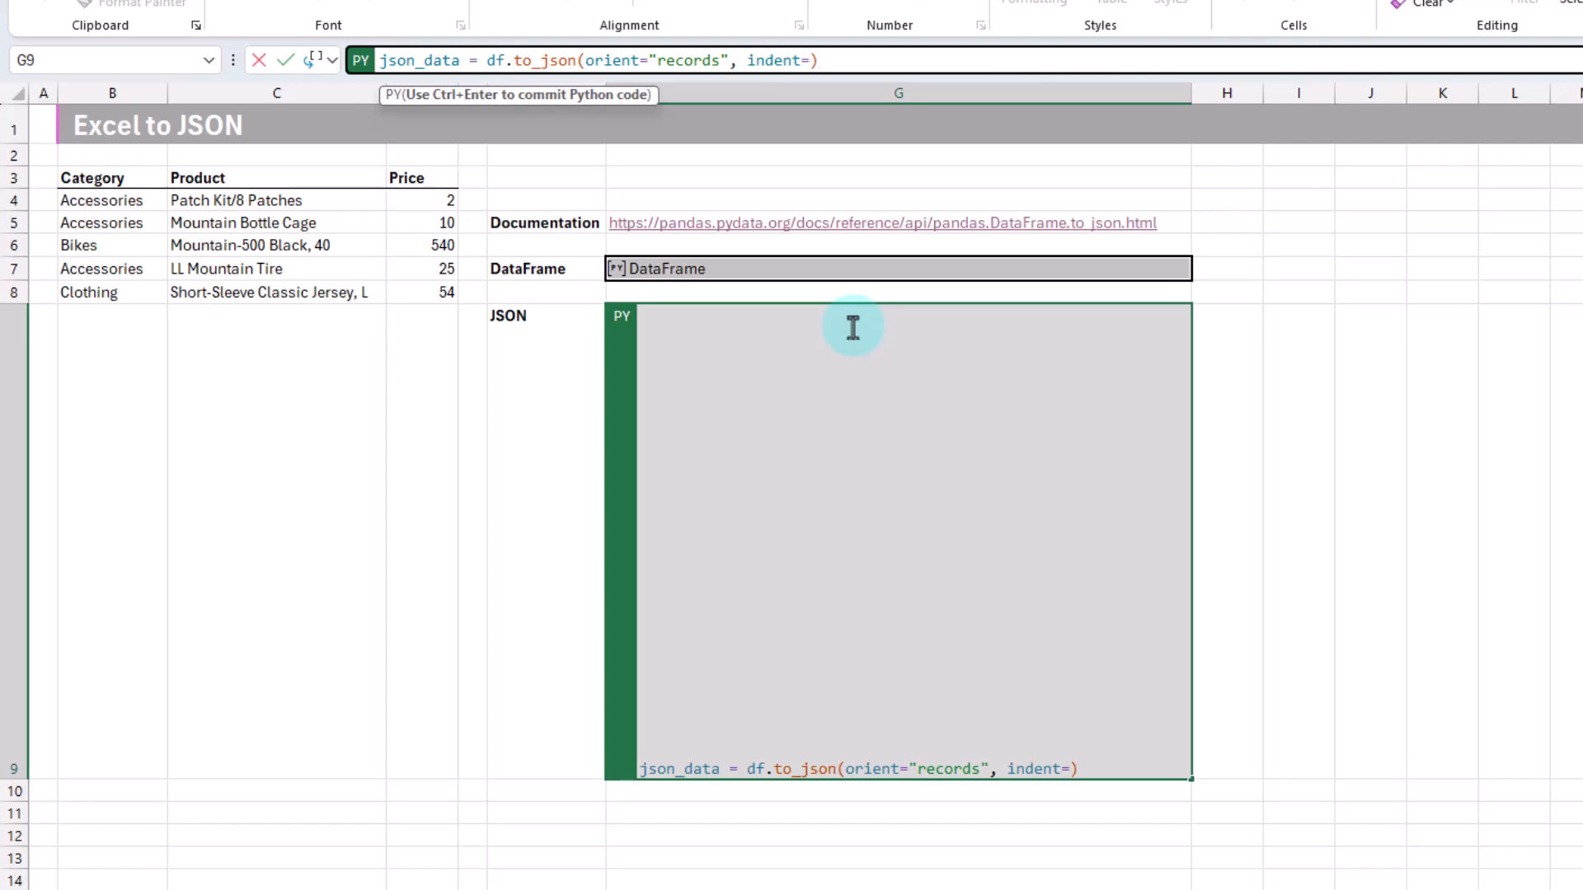
type("4")
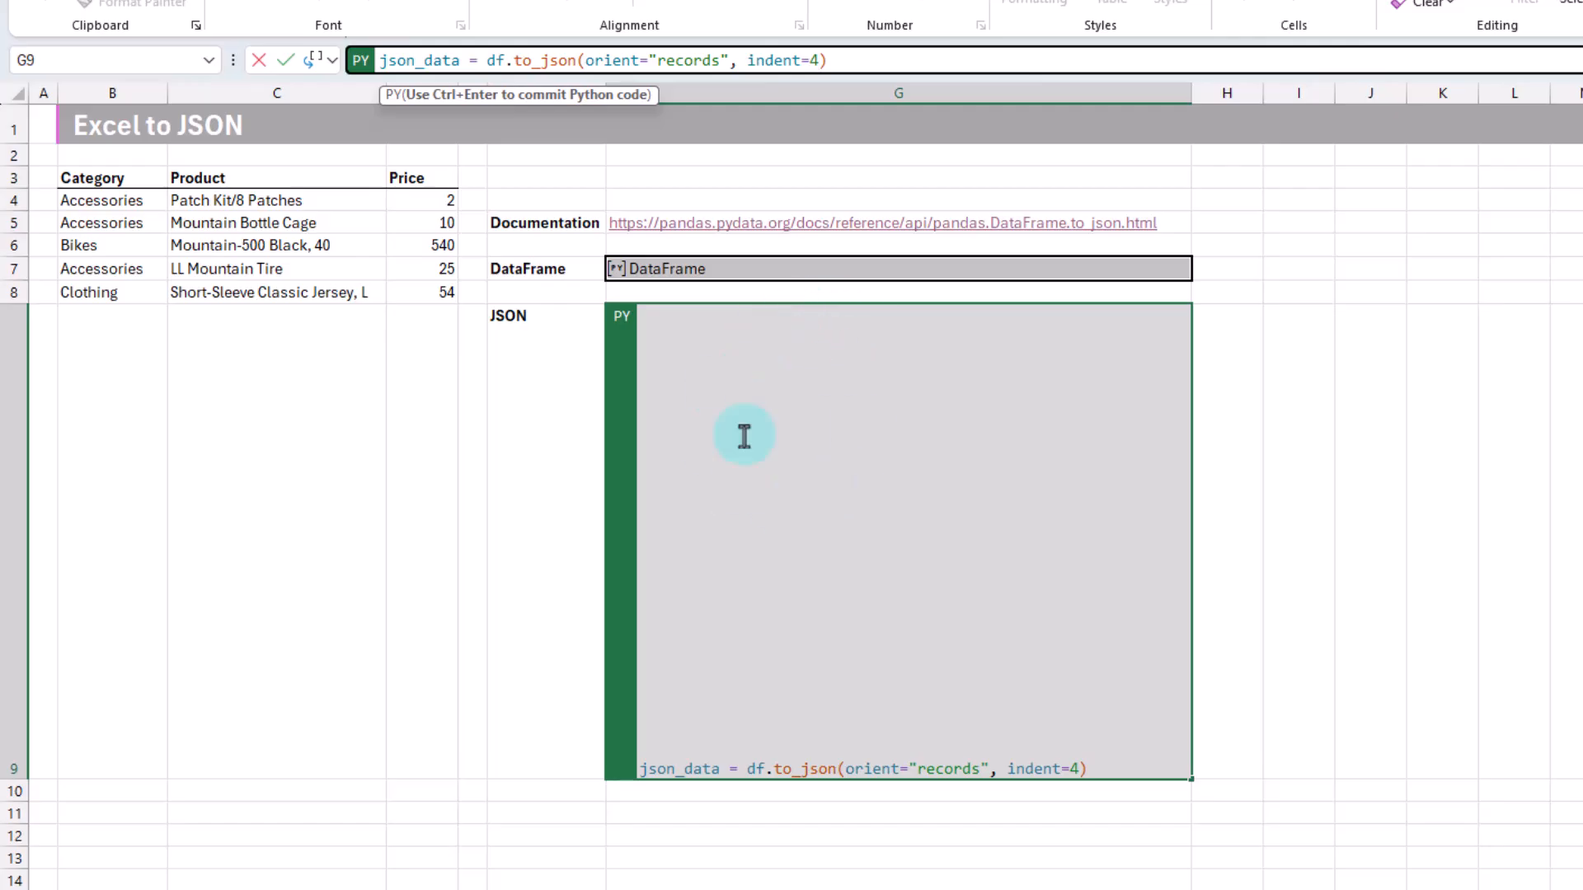
mouse_move(743, 389)
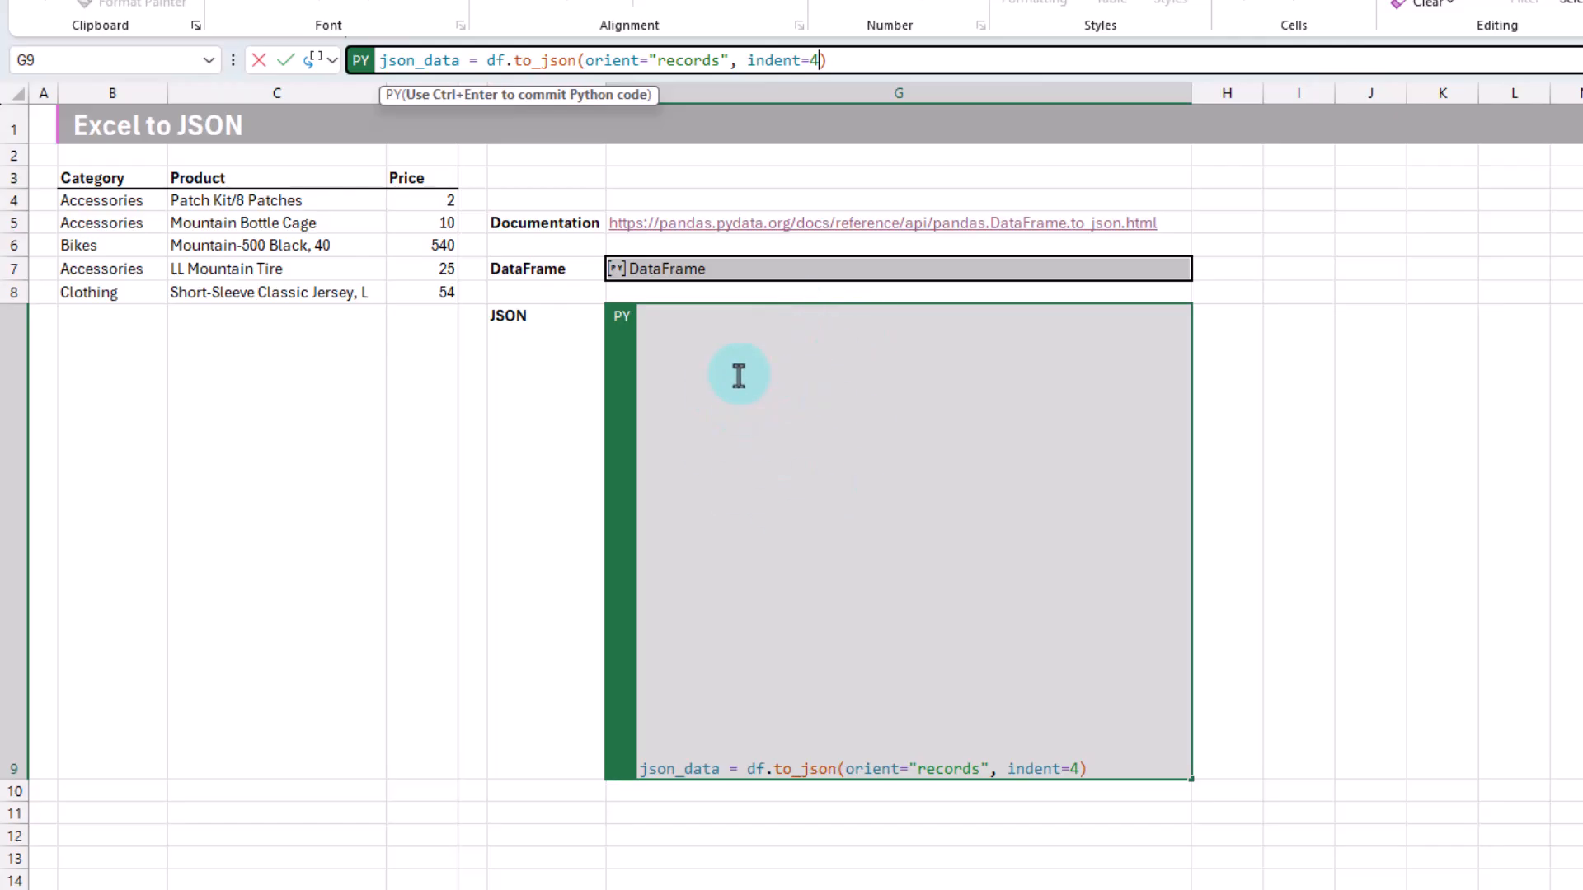
key("ctrl+enter")
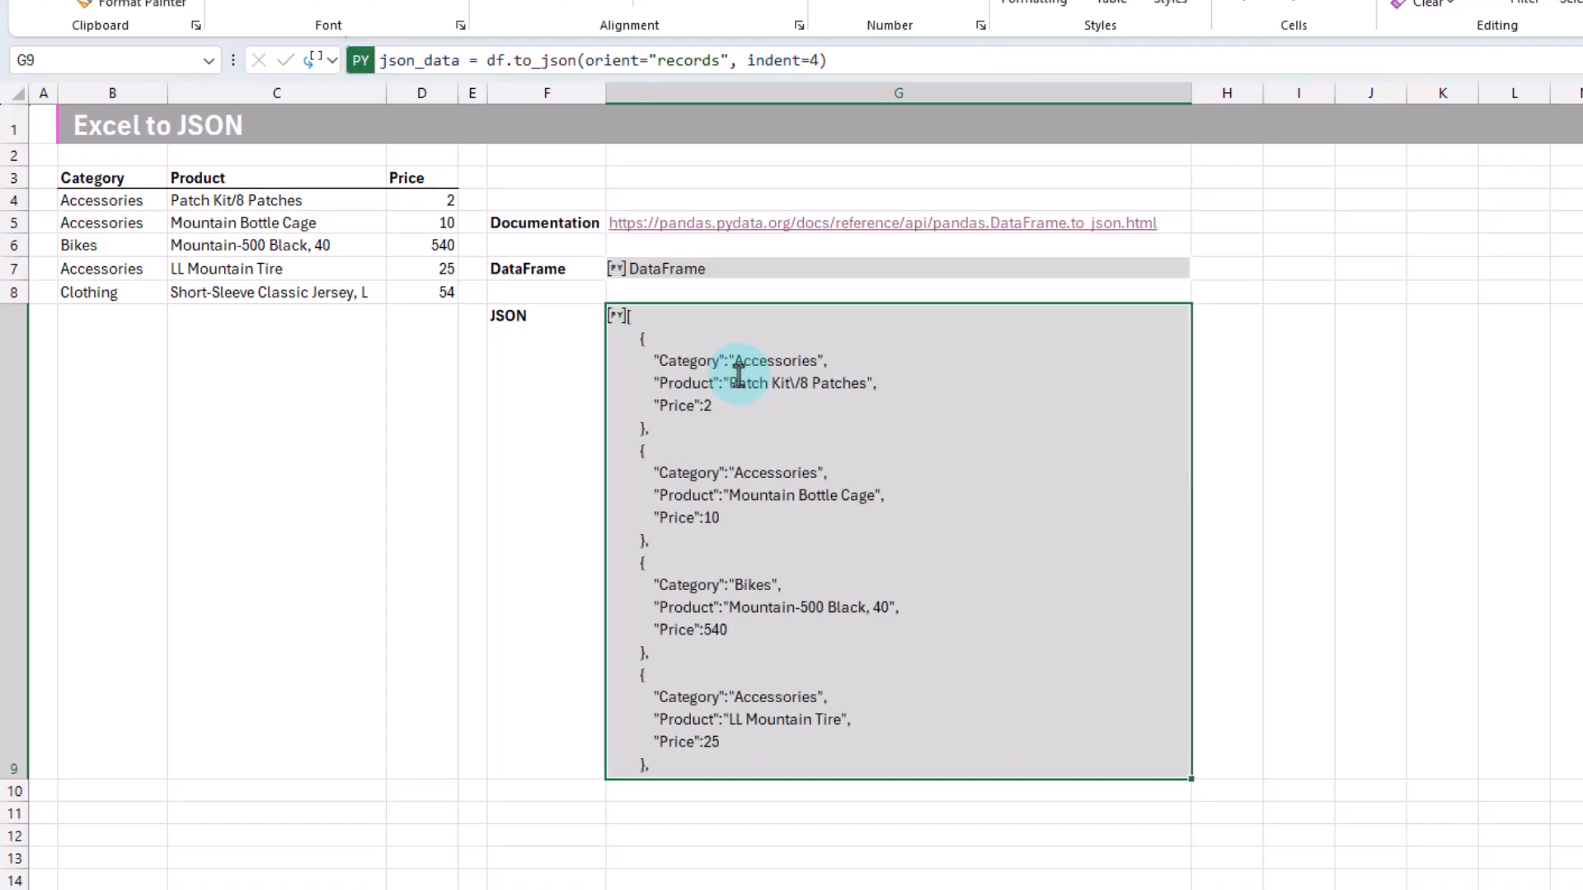
mouse_move(859, 424)
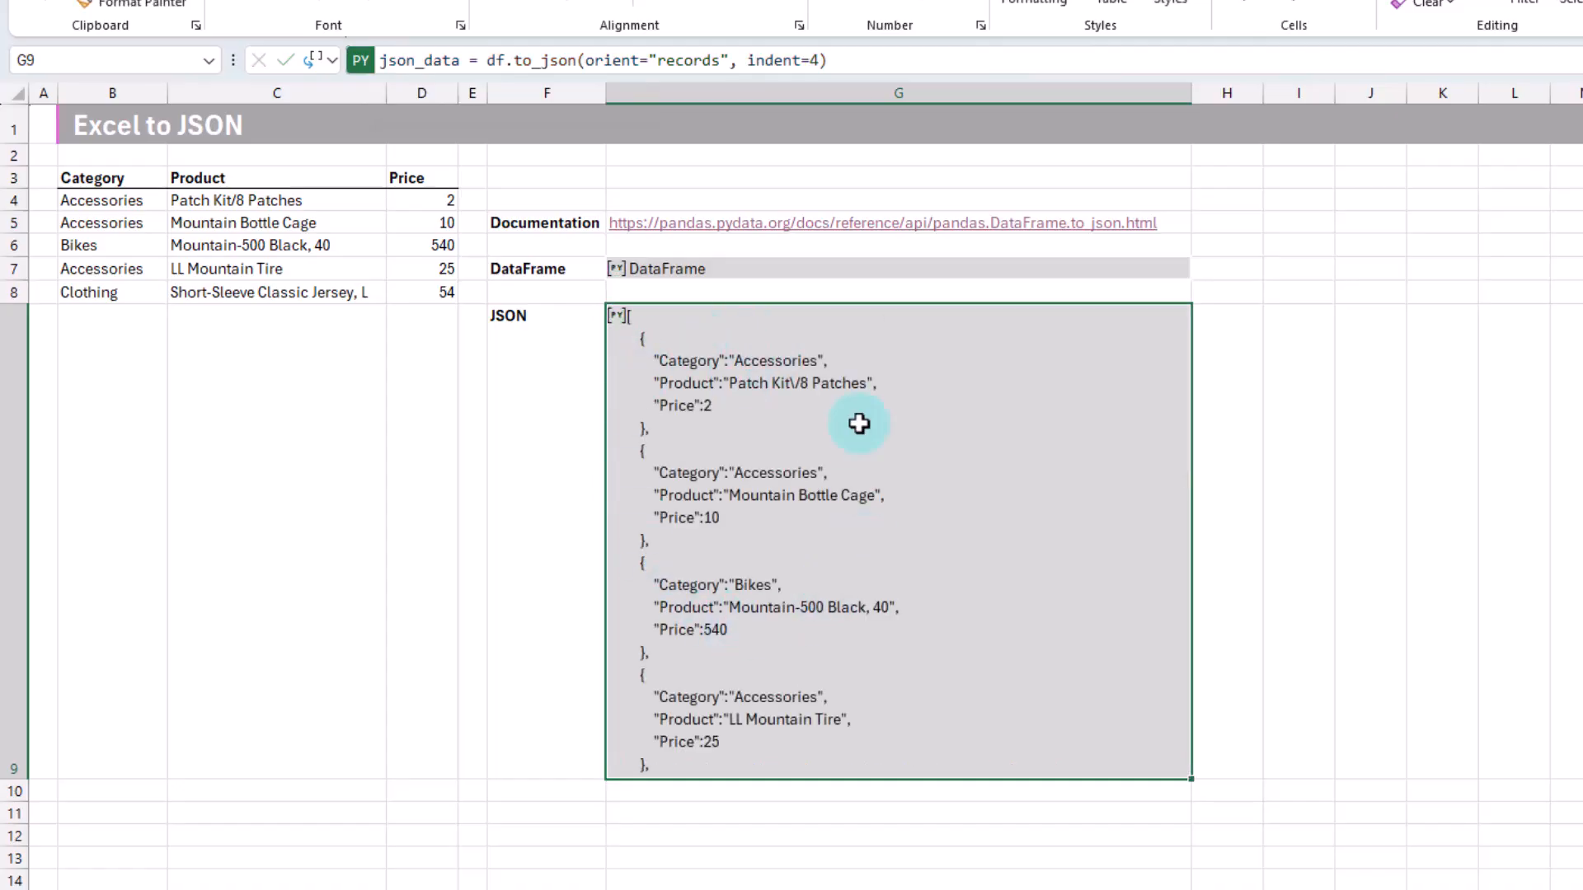
mouse_move(770, 455)
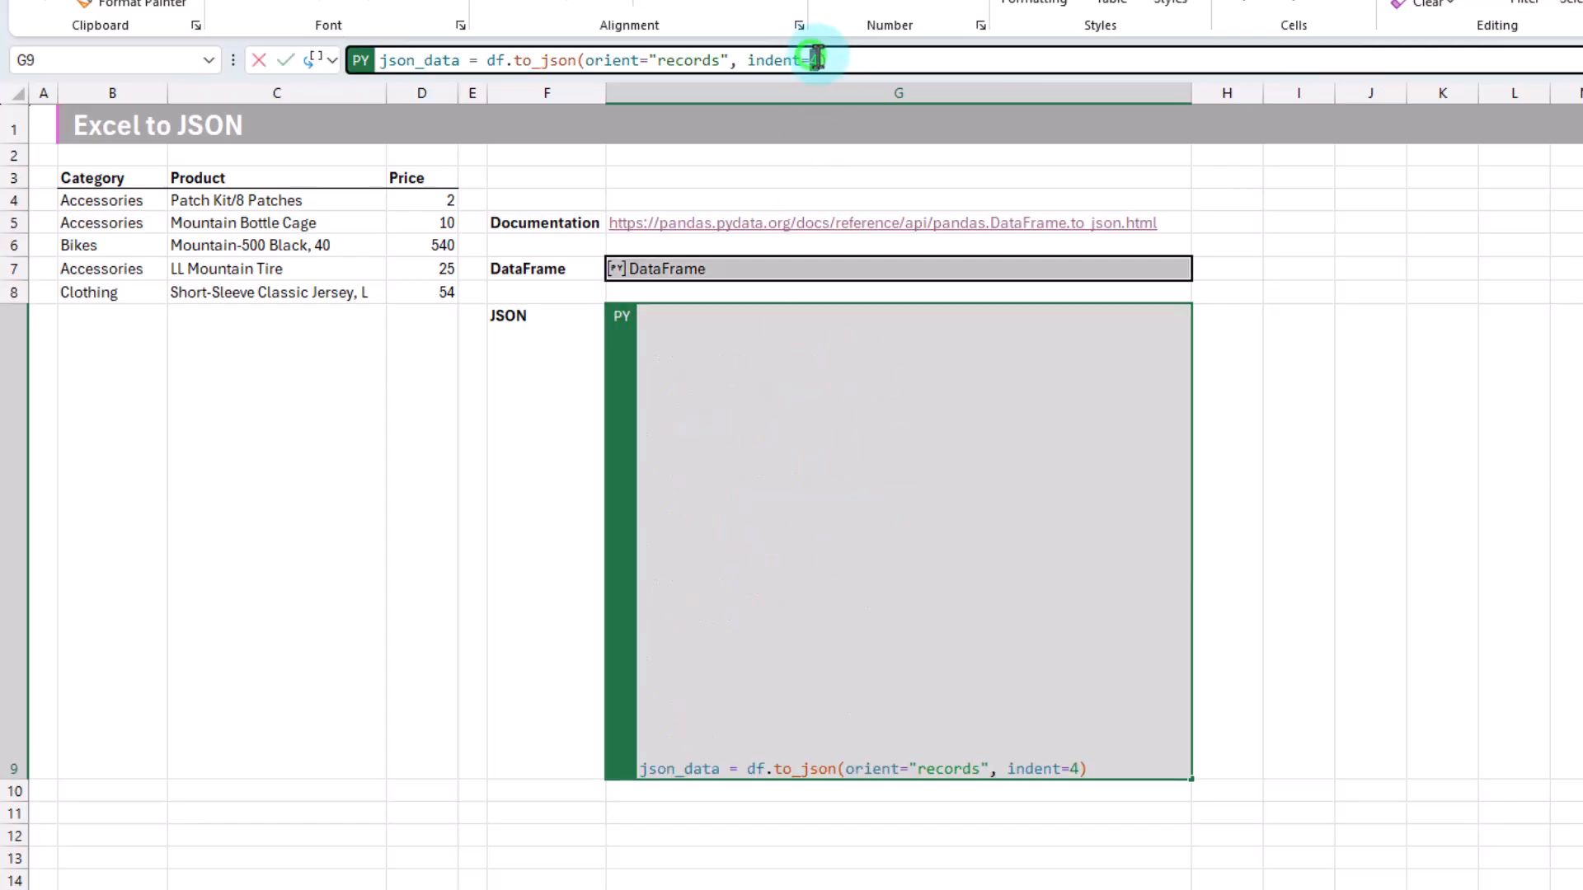
Raise the JSON indent from 4 to 10
type("0")
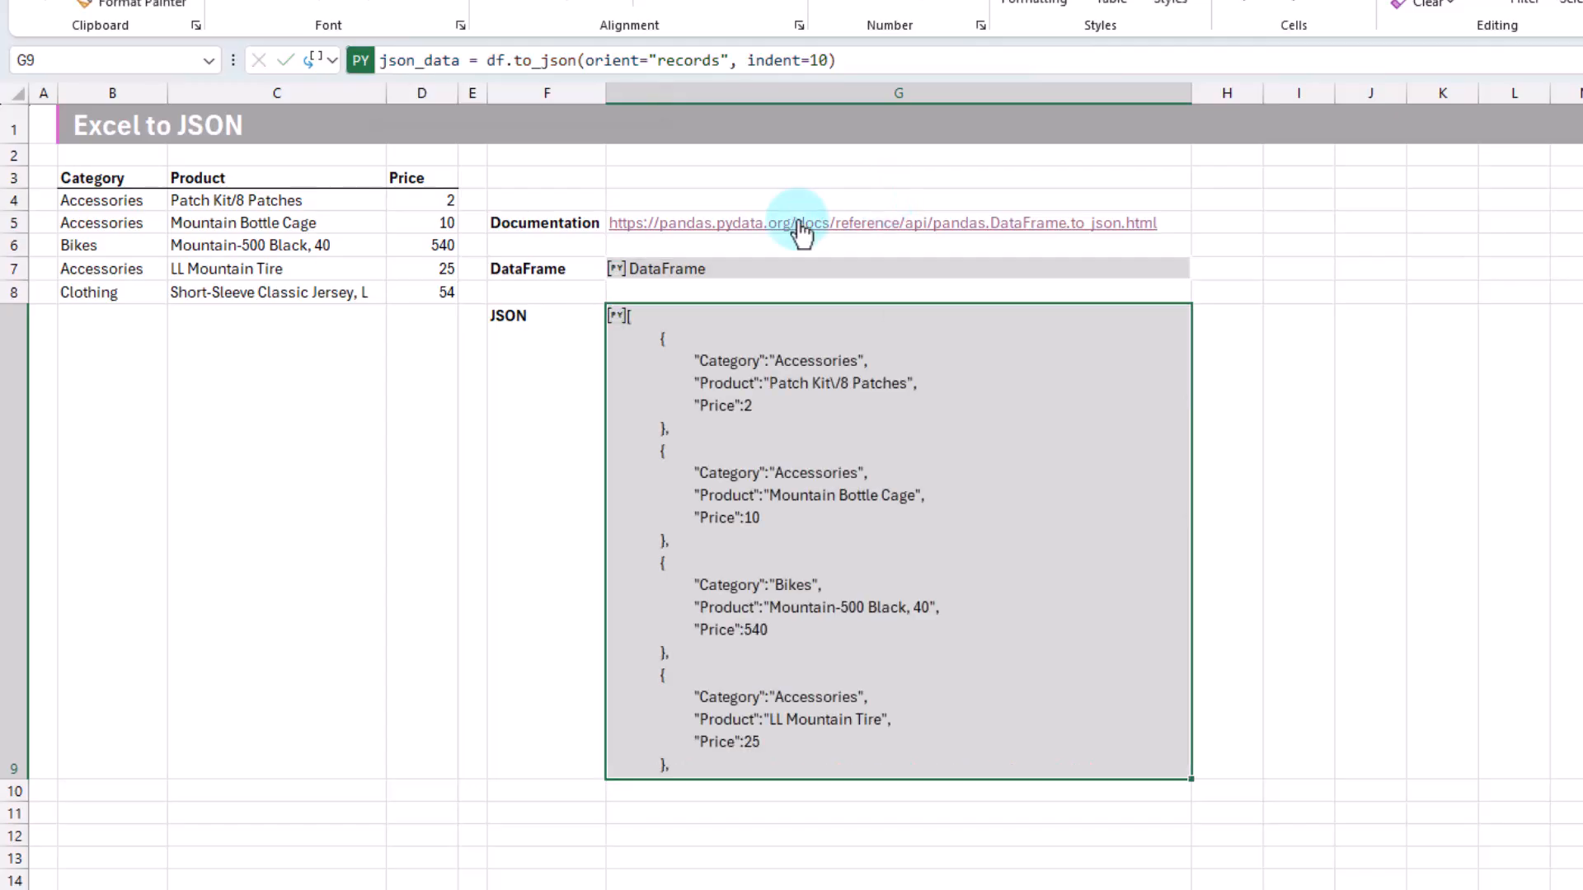
mouse_move(725, 409)
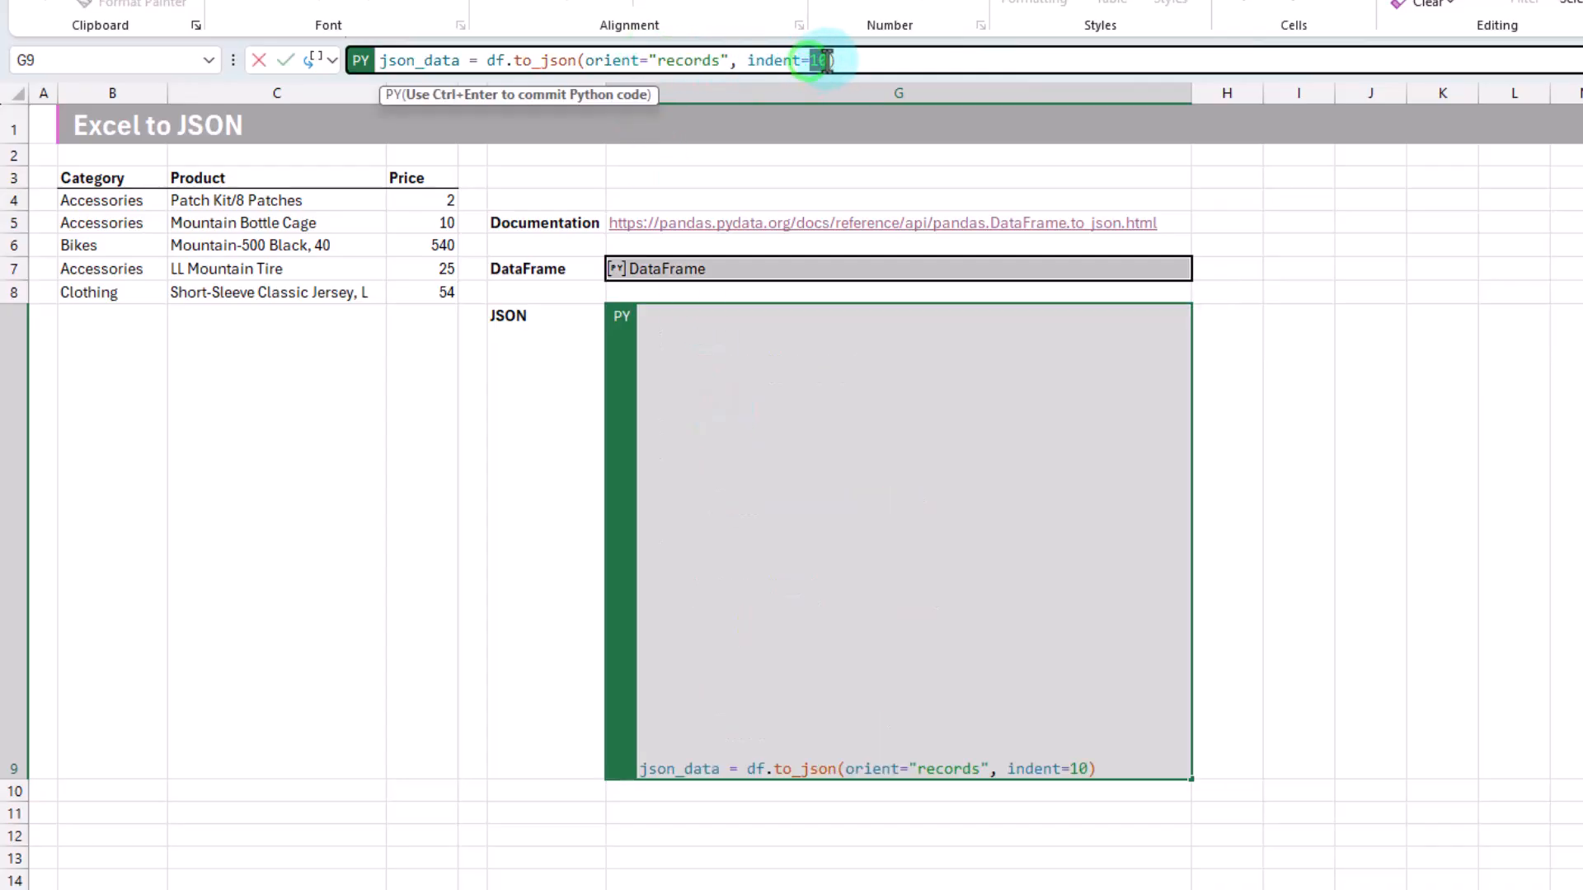
Return indent to 4 and switch the orient value from records to split
type("4")
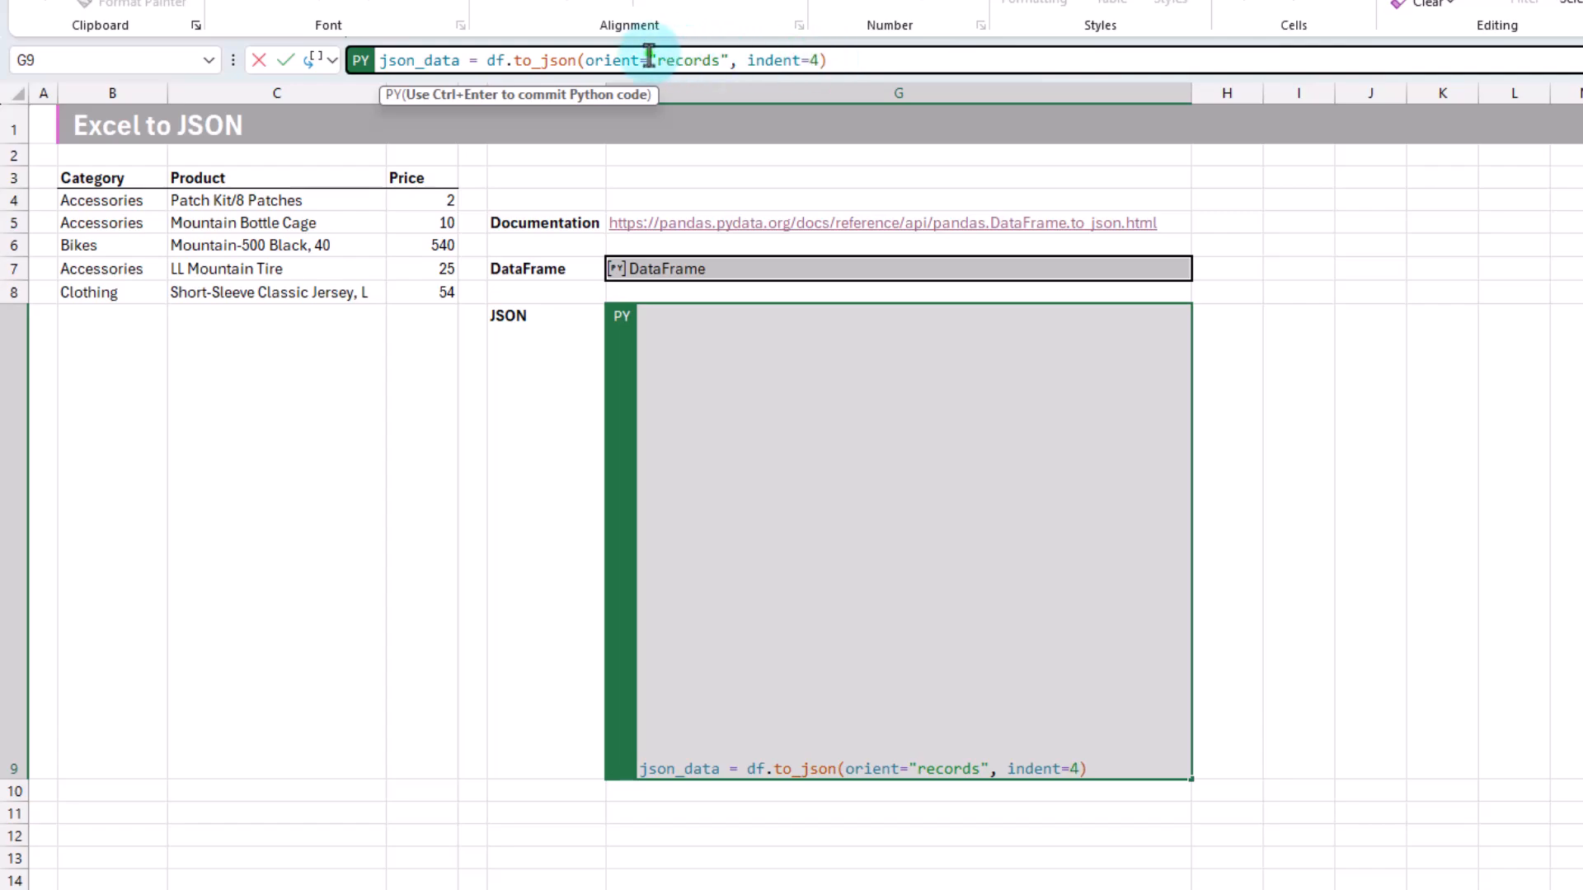
double_click(689, 59)
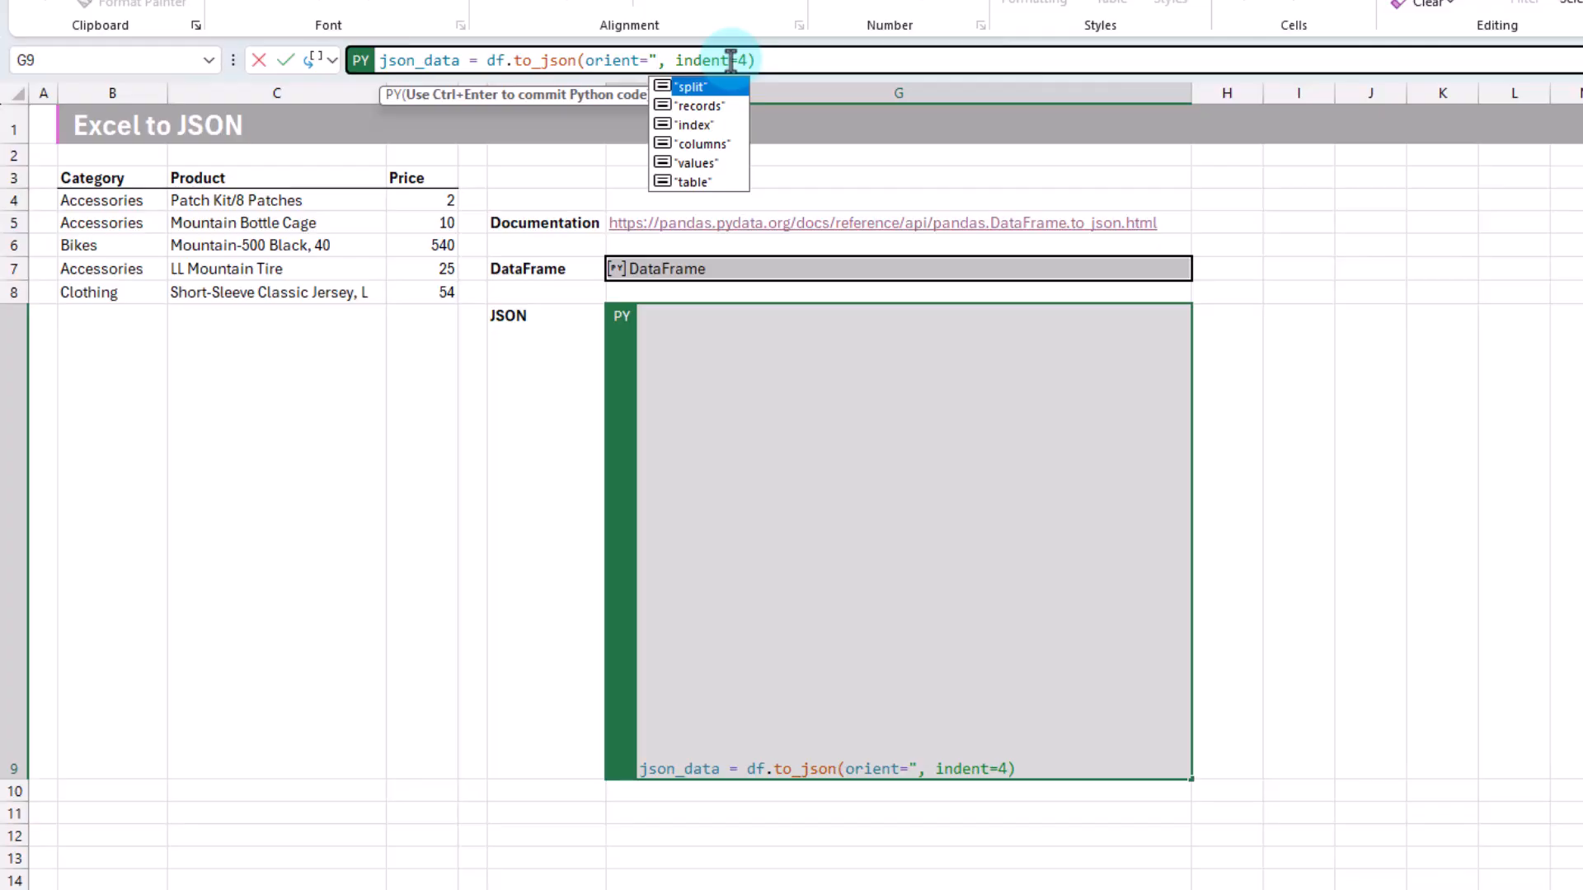
left_click(691, 86)
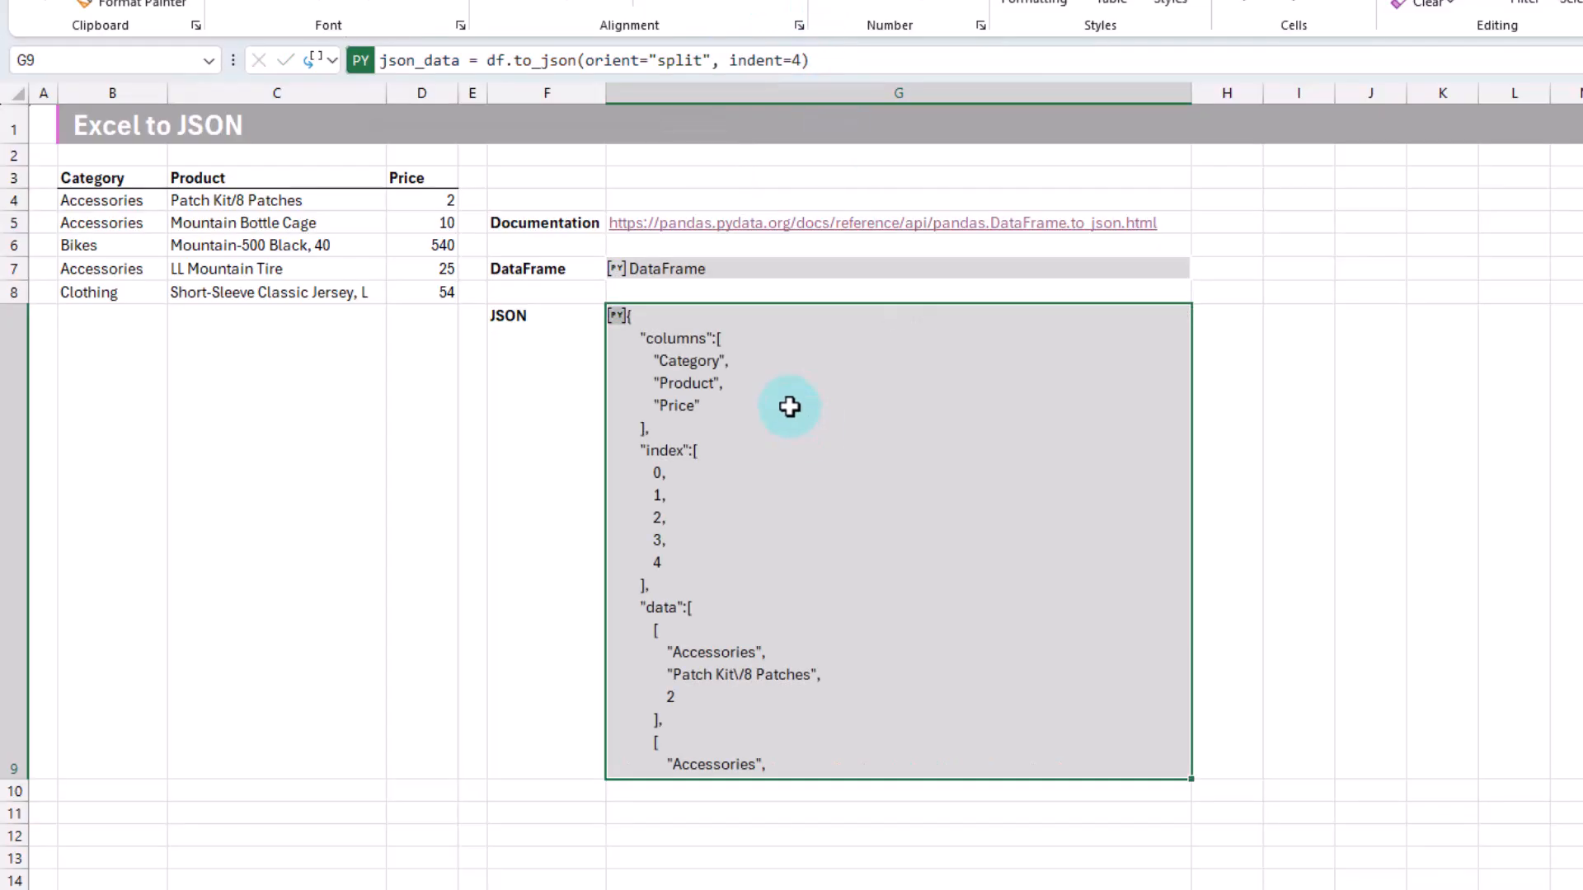
mouse_move(723, 348)
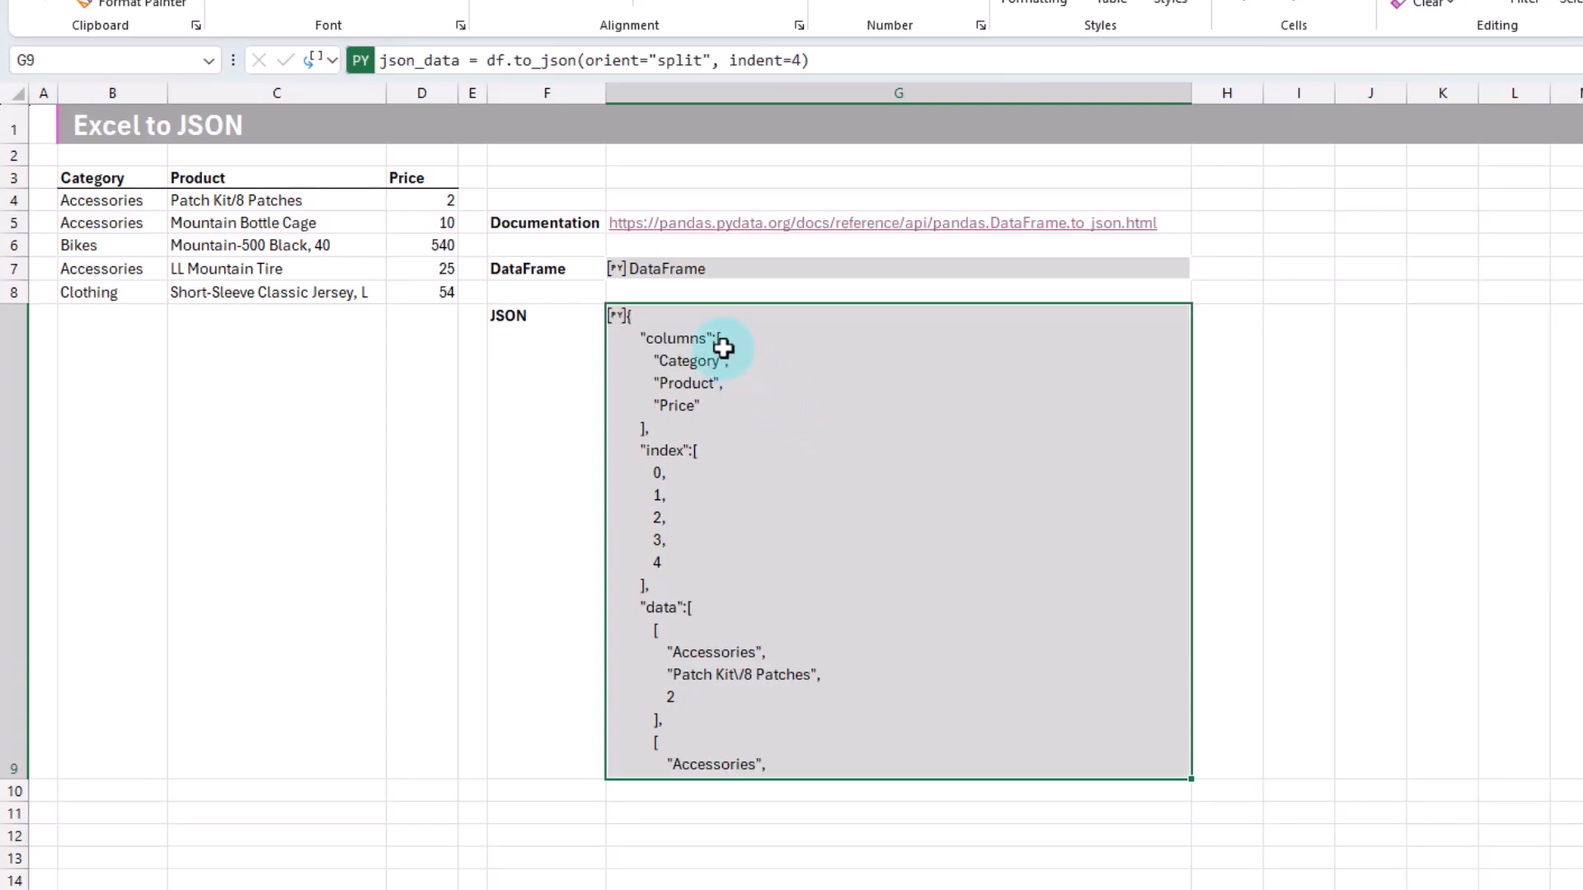
mouse_move(678, 348)
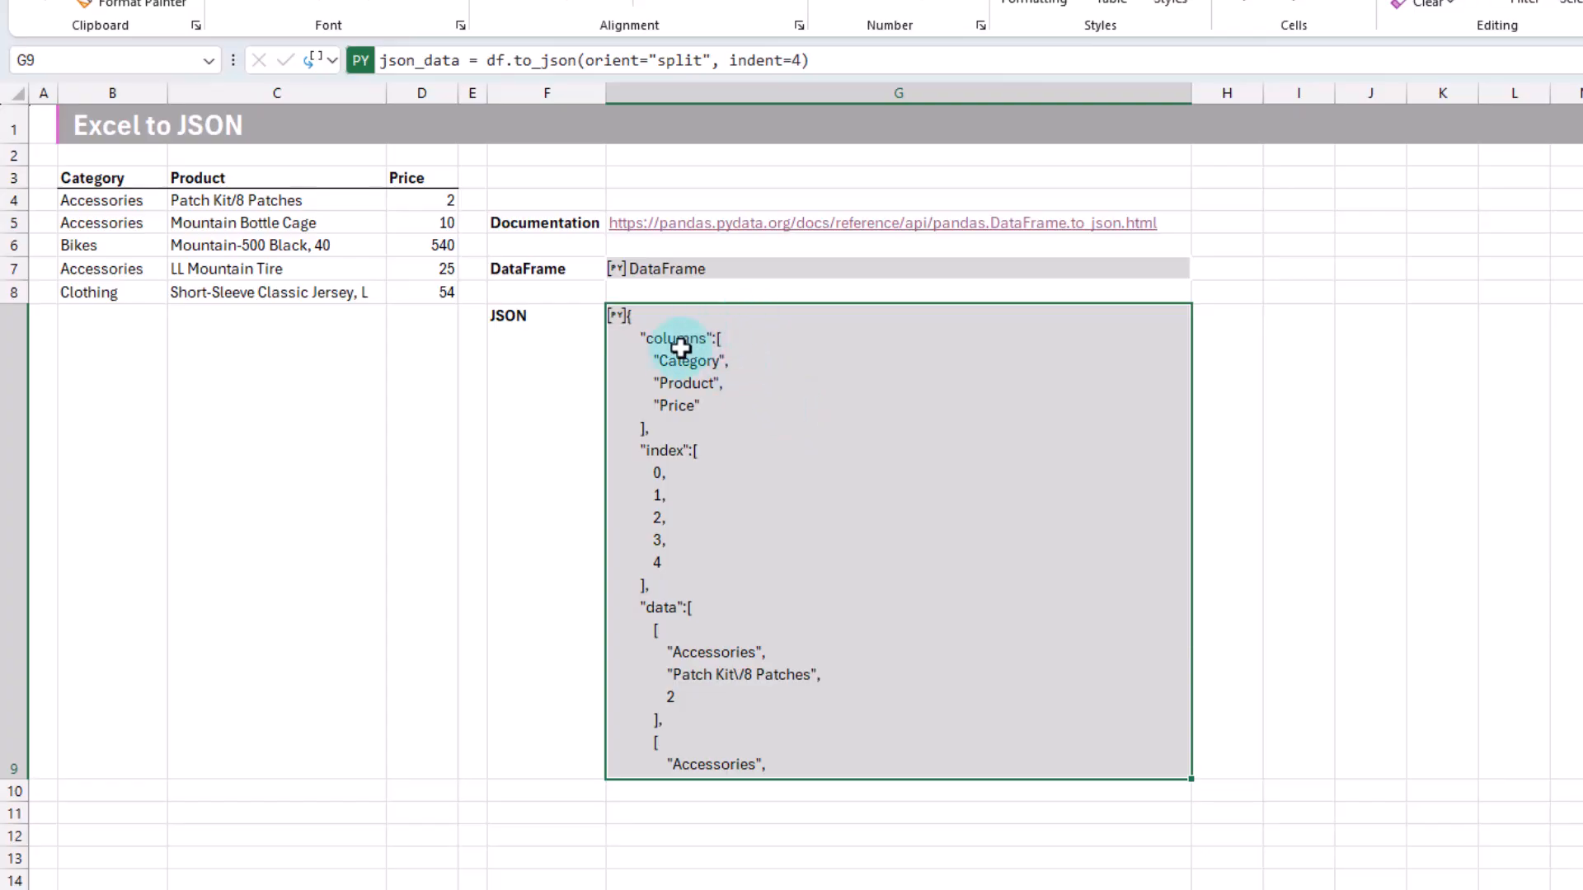
mouse_move(701, 470)
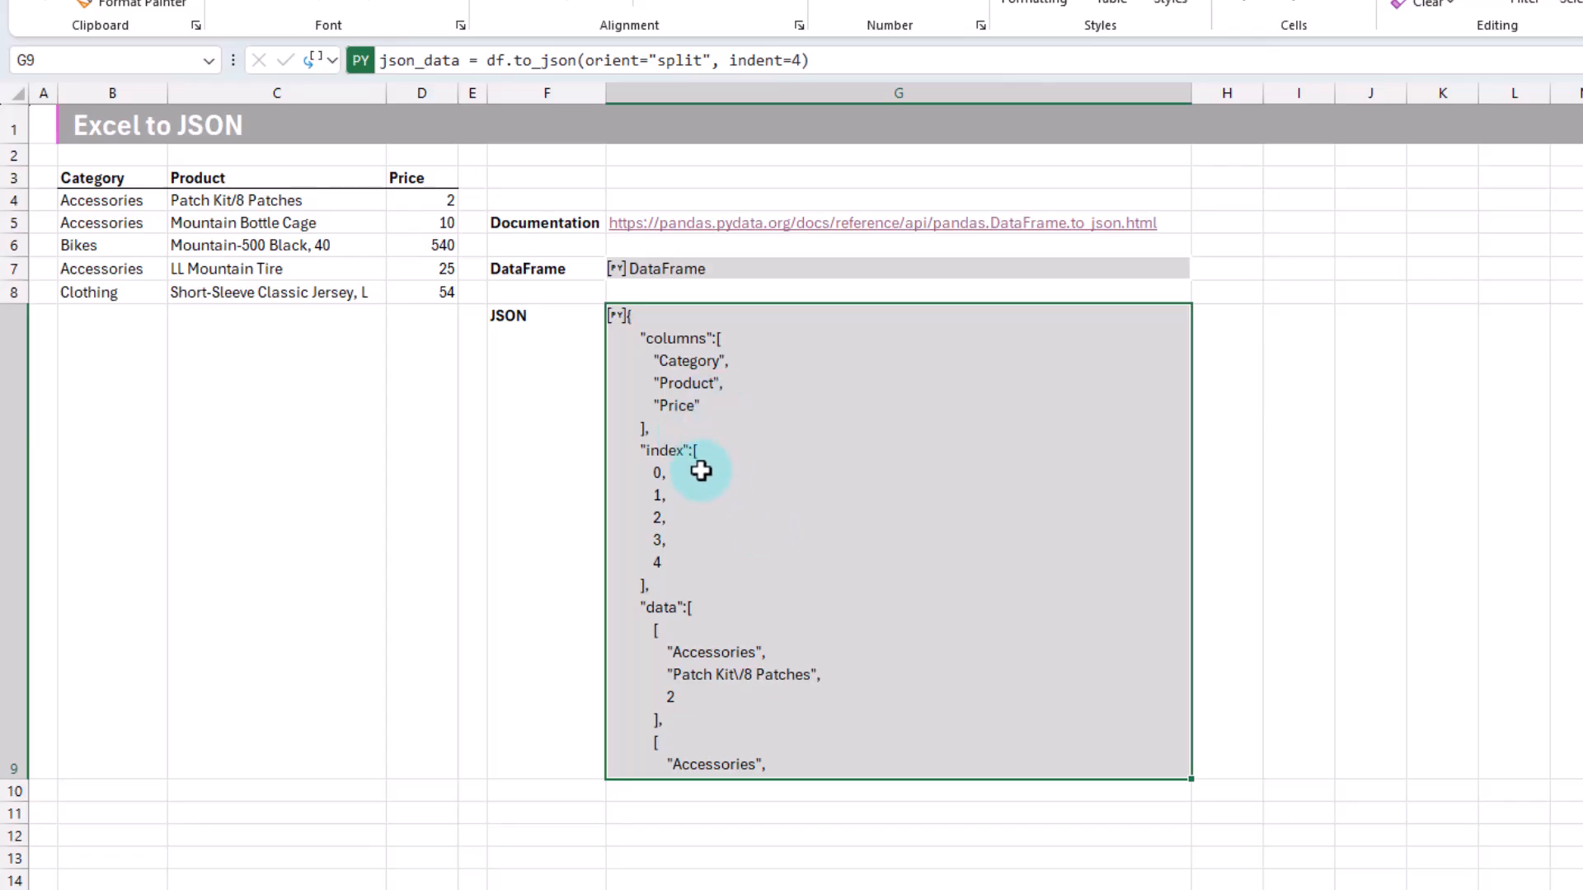
mouse_move(696, 543)
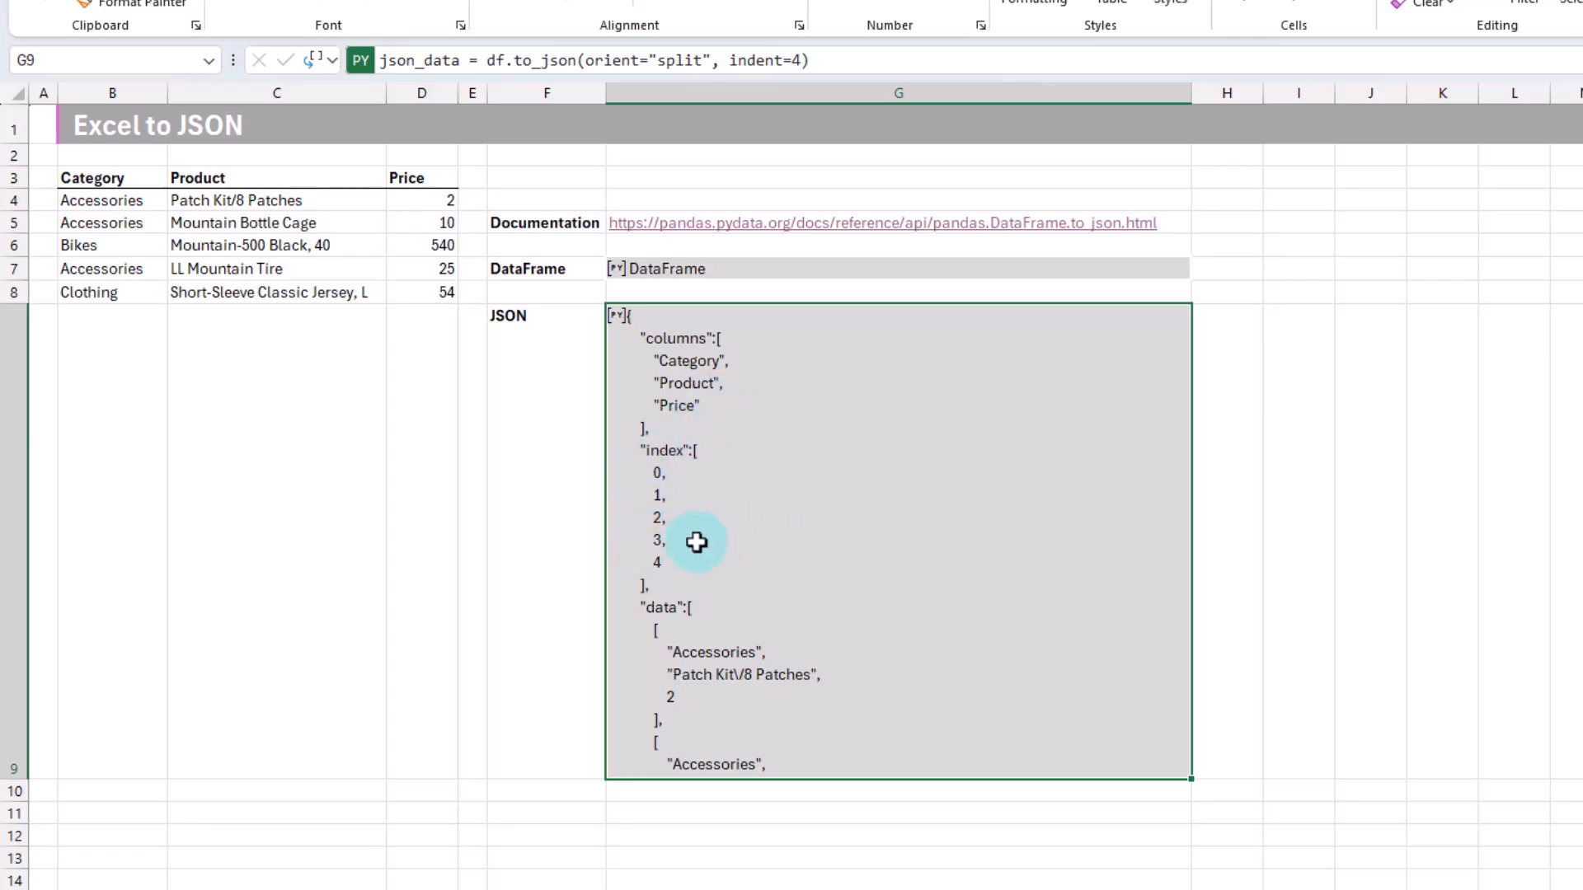
mouse_move(732, 674)
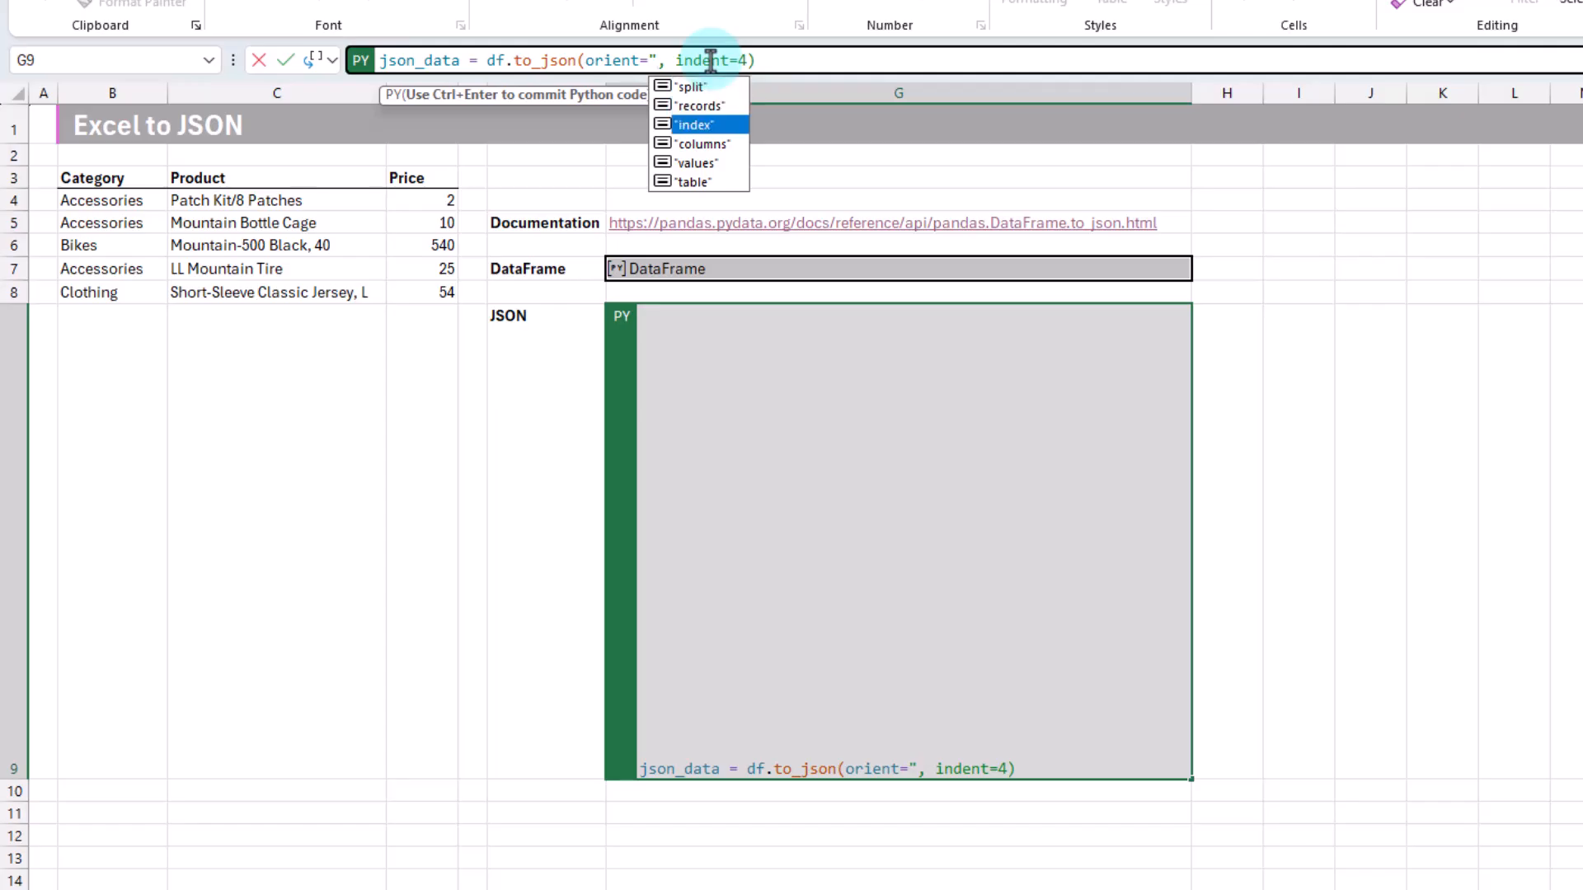
Set orient to index and run to show index-oriented JSON
left_click(691, 124)
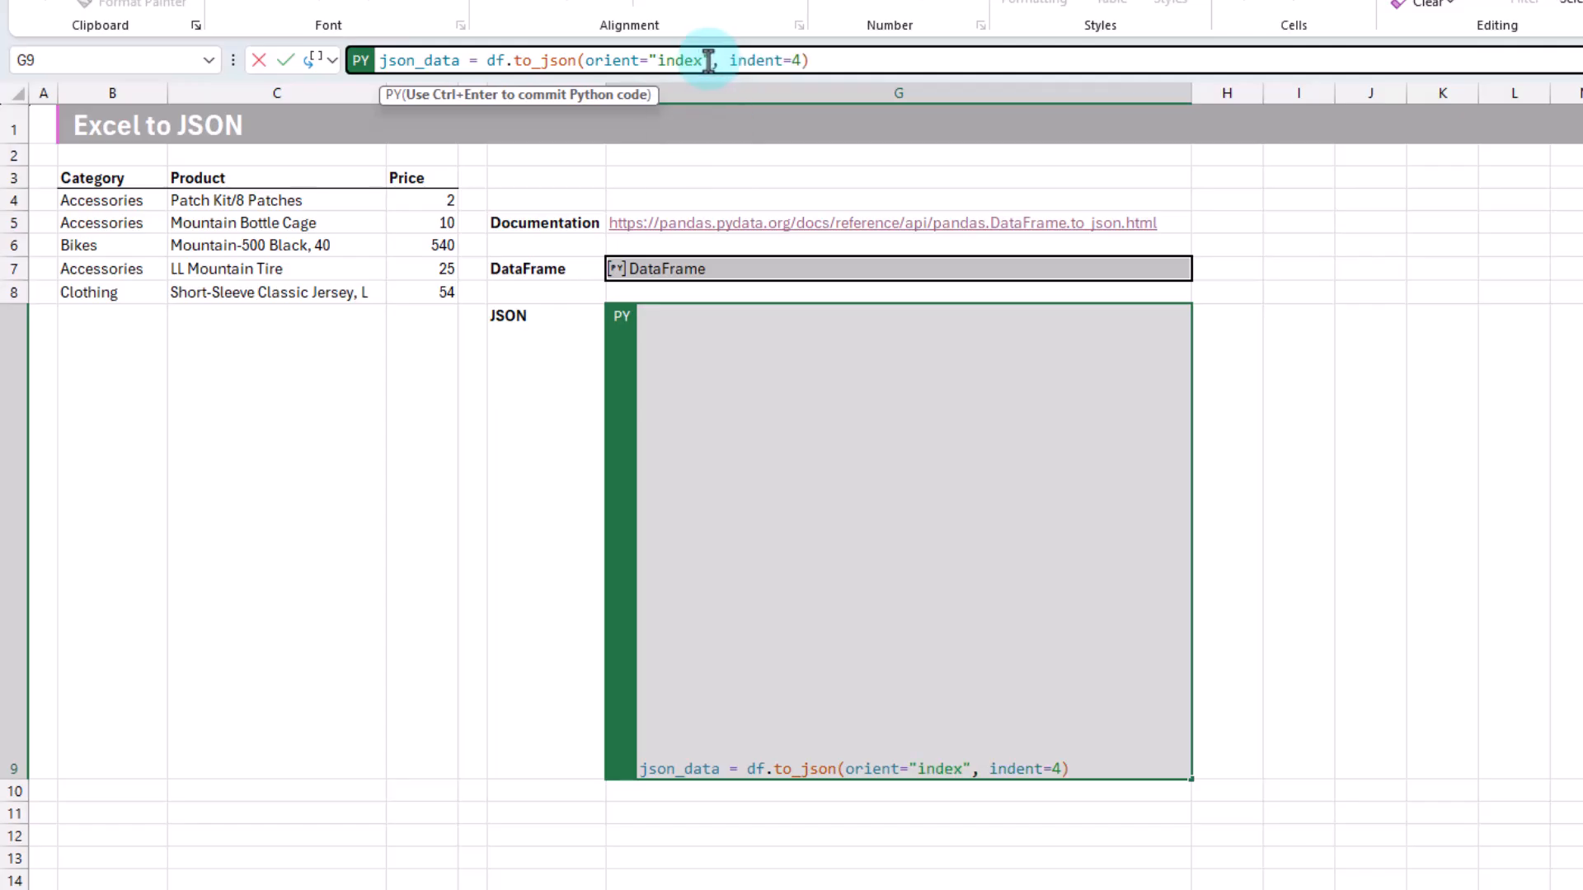
key("ctrl+enter")
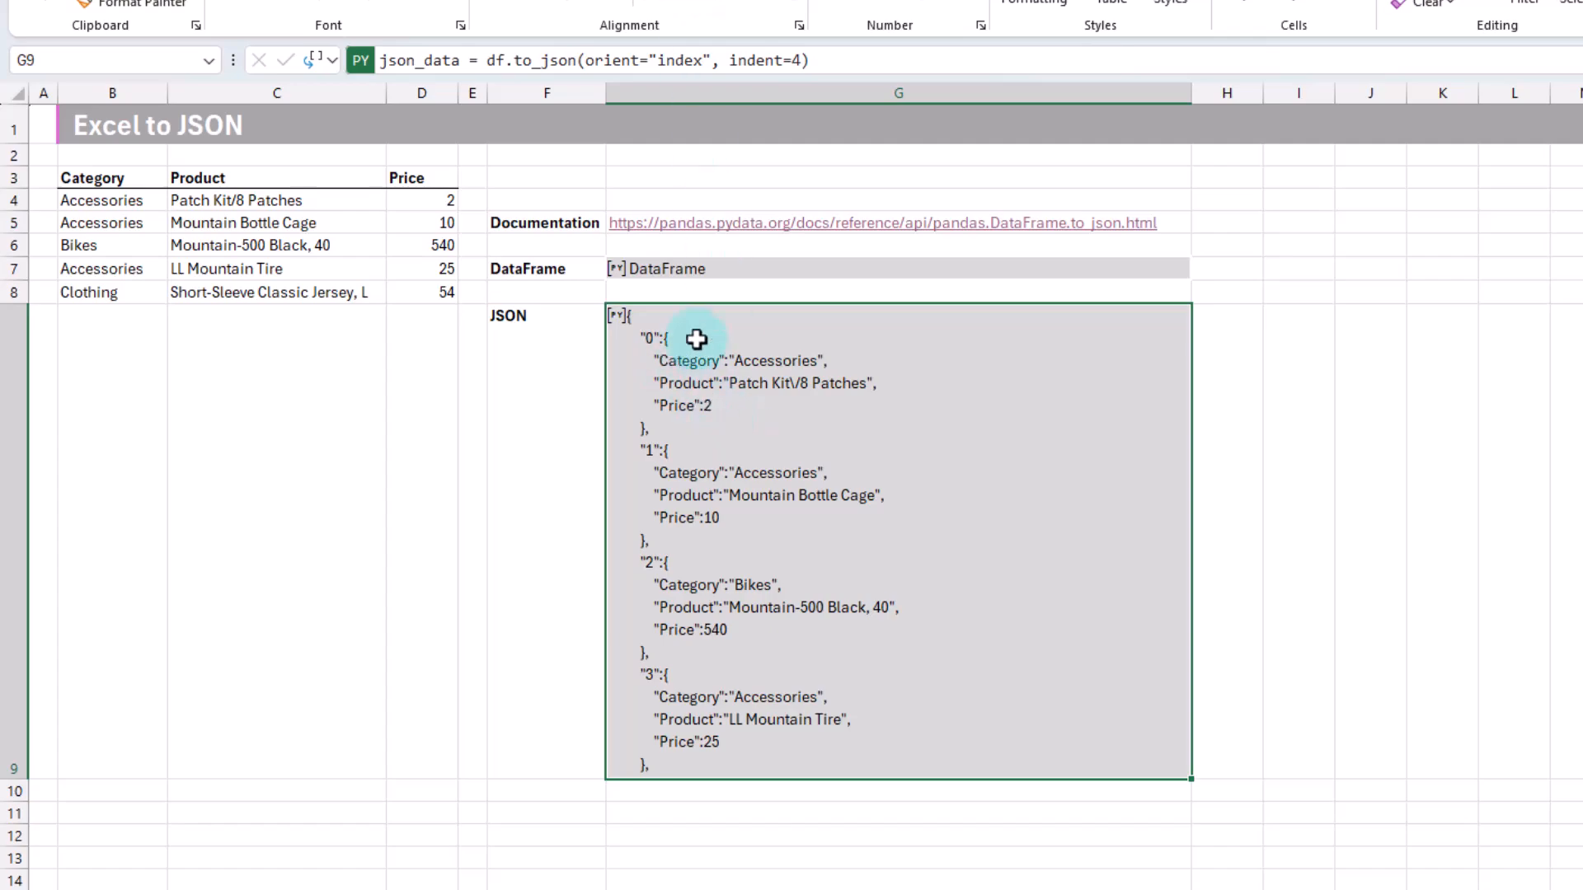
mouse_move(648, 337)
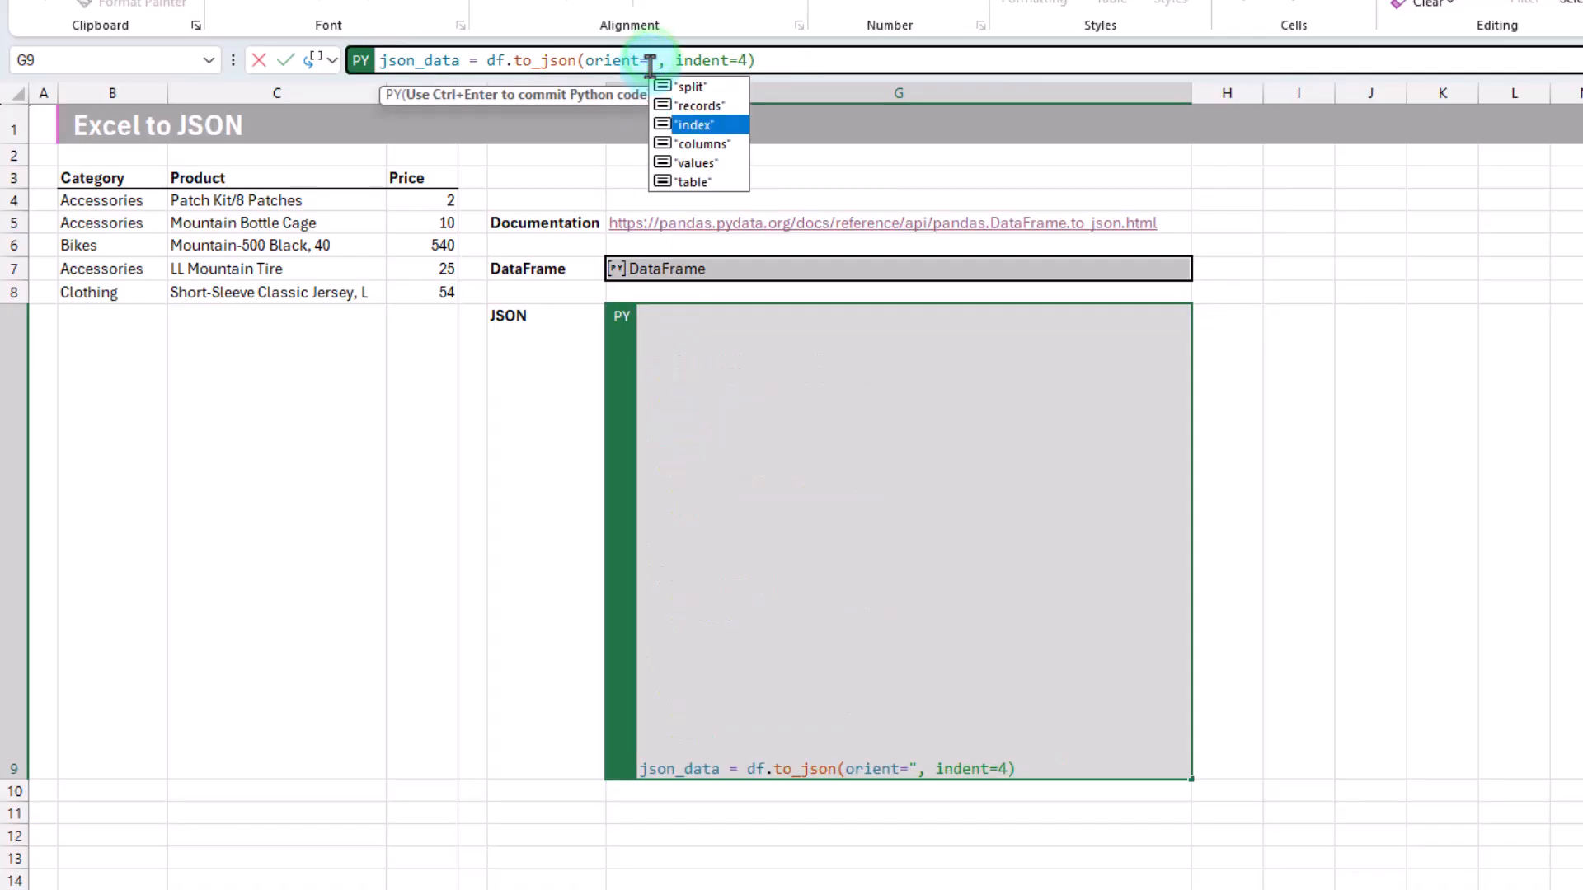
Set orient to columns for columns-oriented JSON
left_click(700, 142)
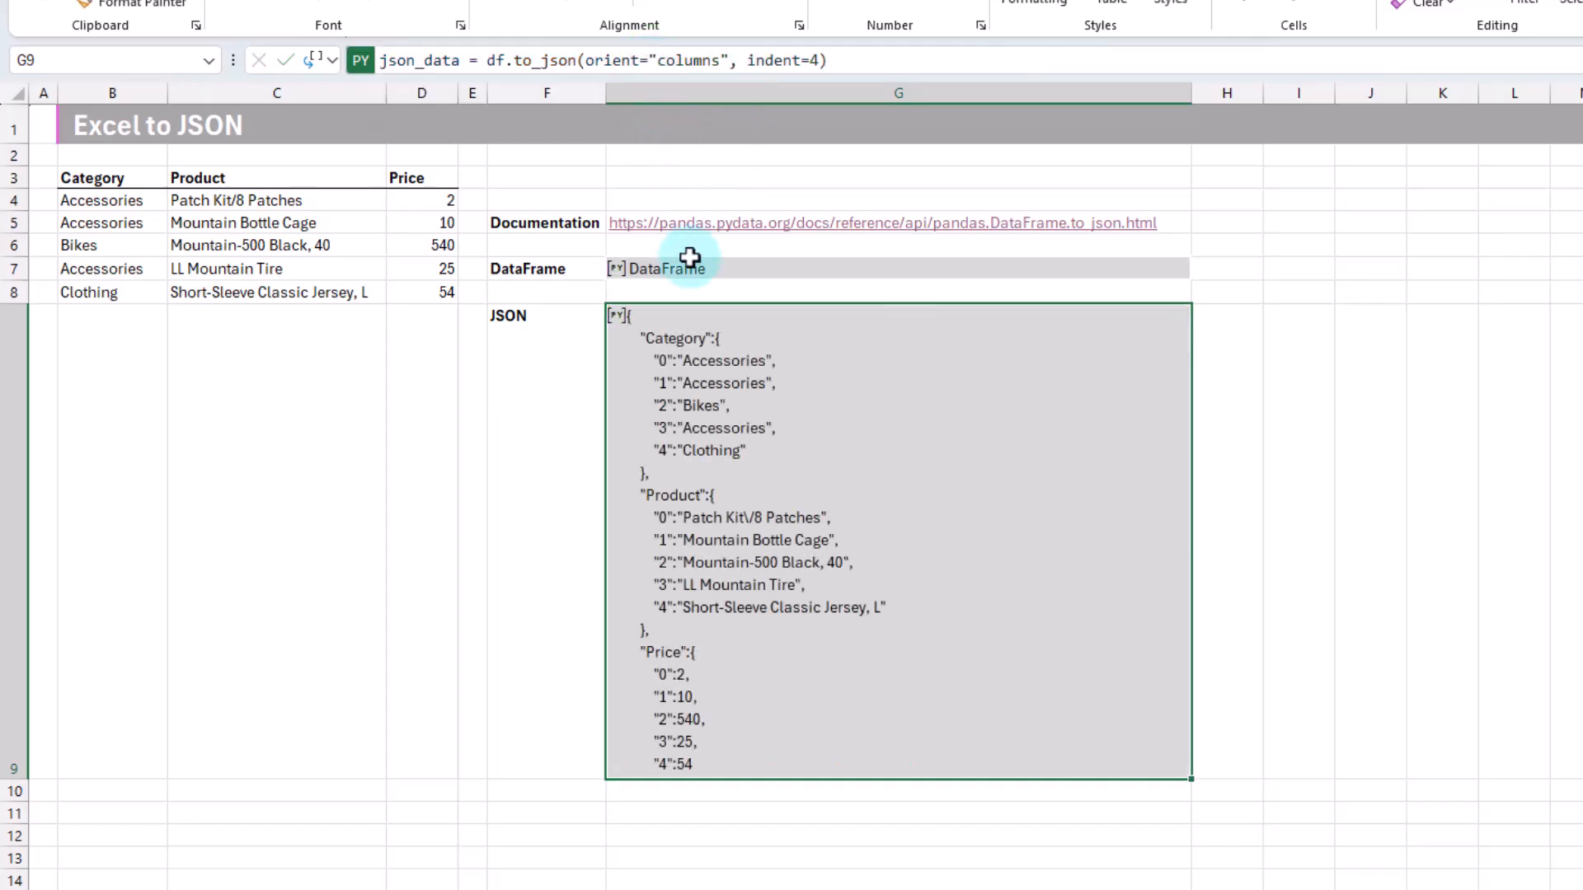
mouse_move(691, 334)
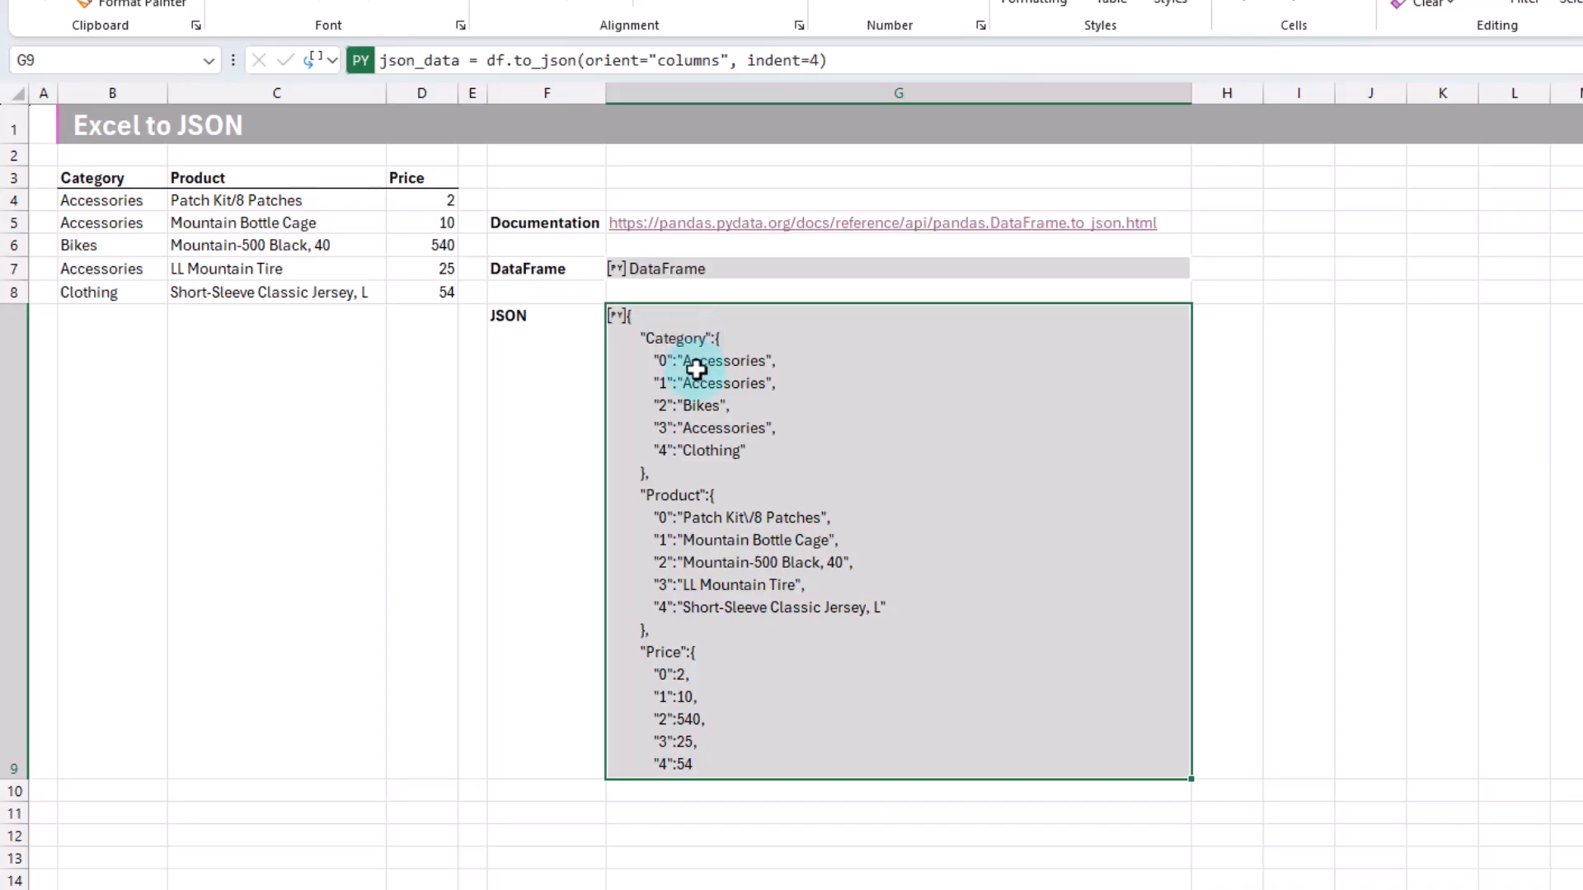
mouse_move(681, 356)
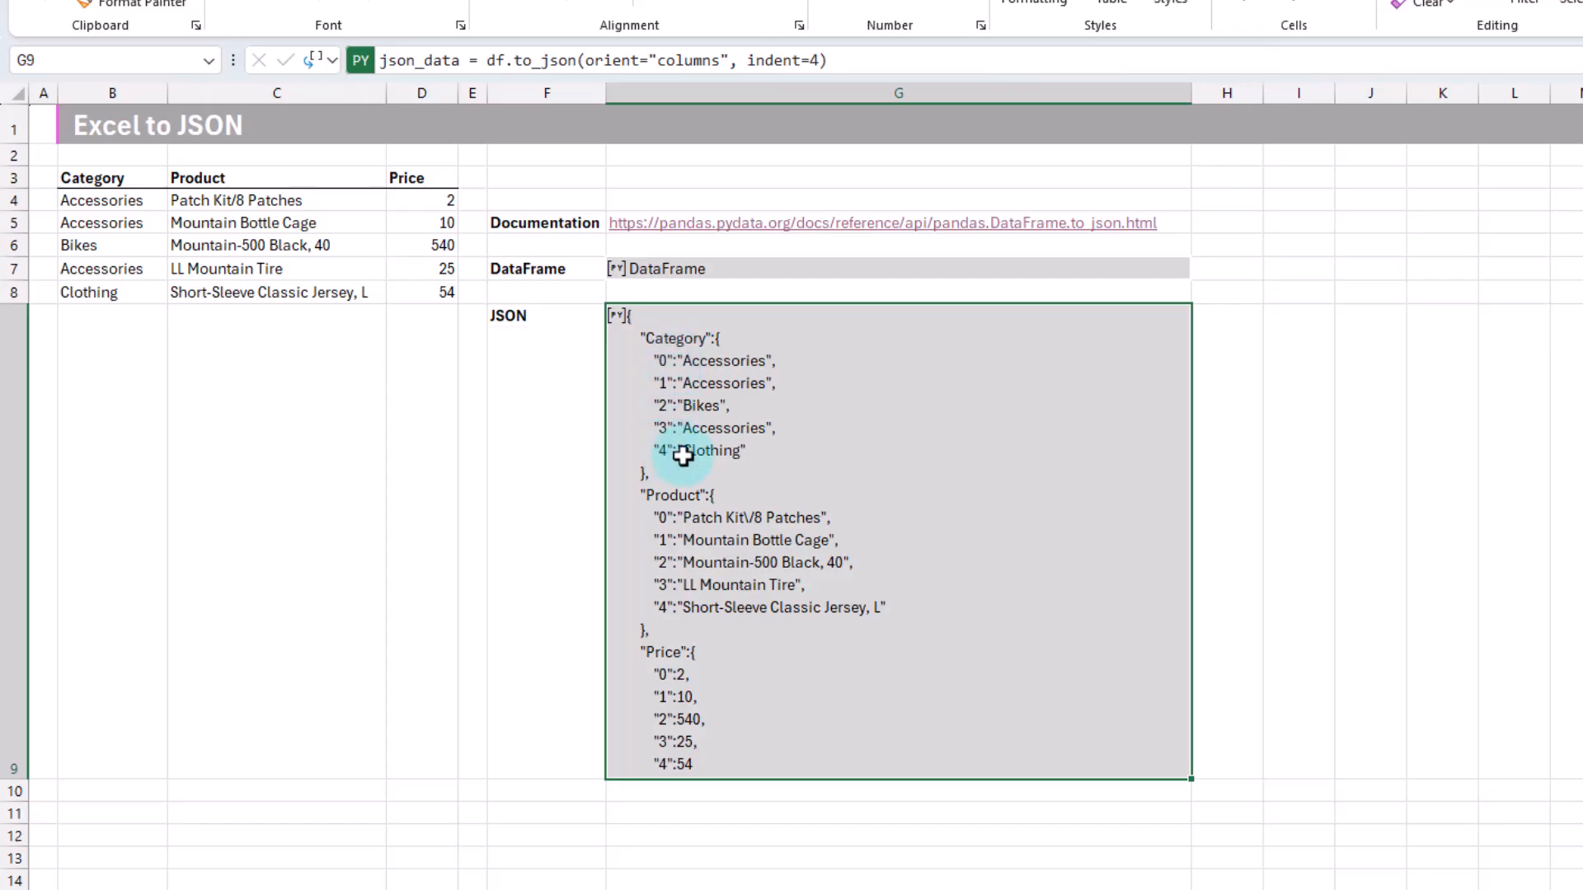
mouse_move(747, 496)
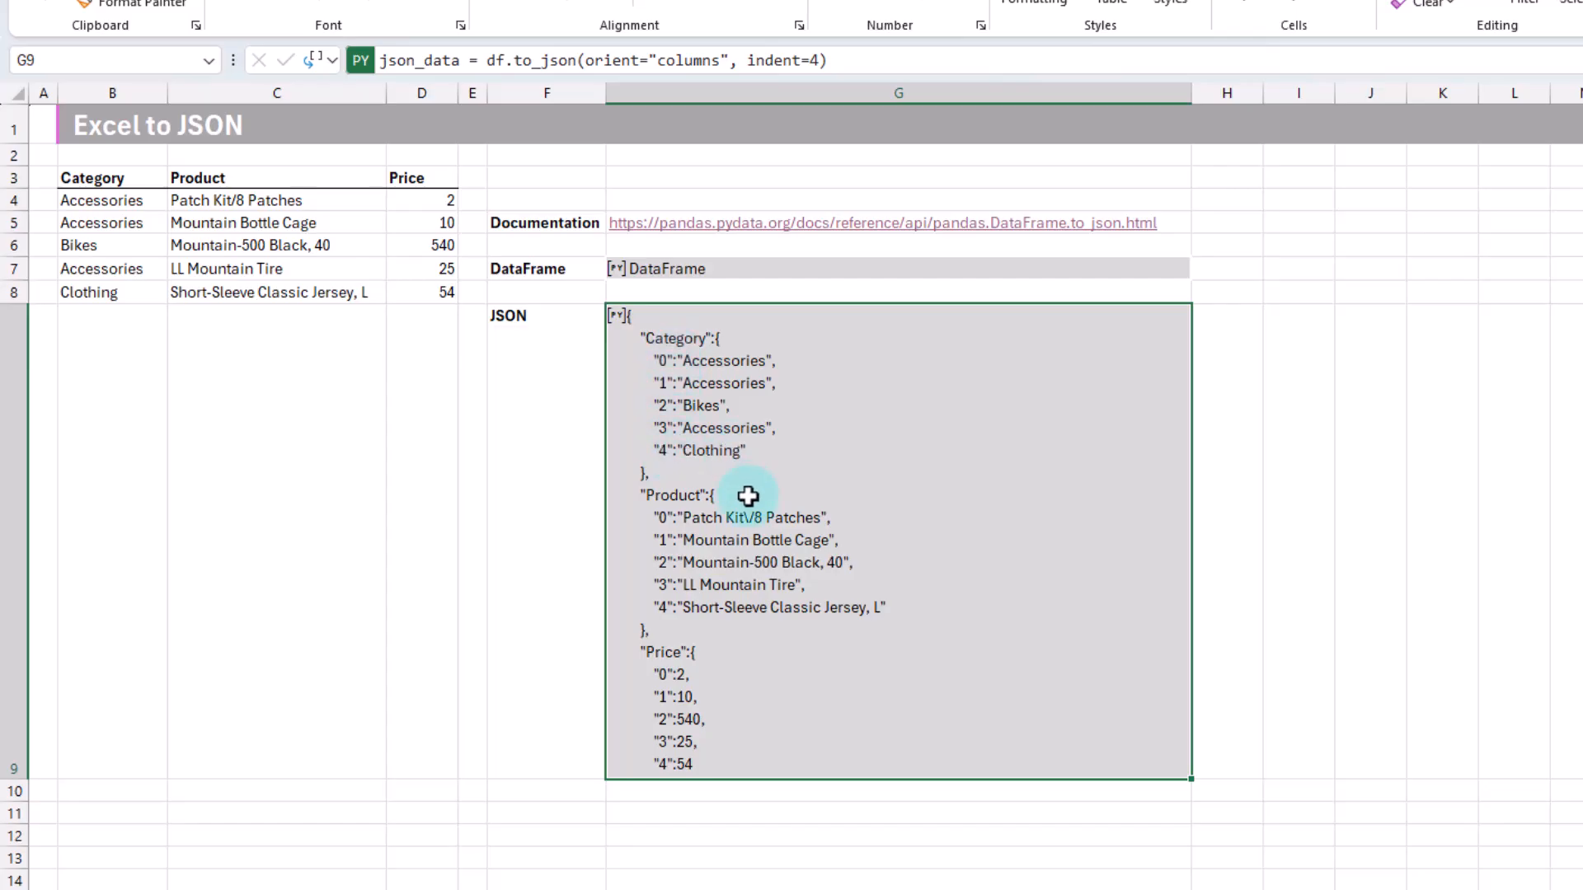
mouse_move(694, 660)
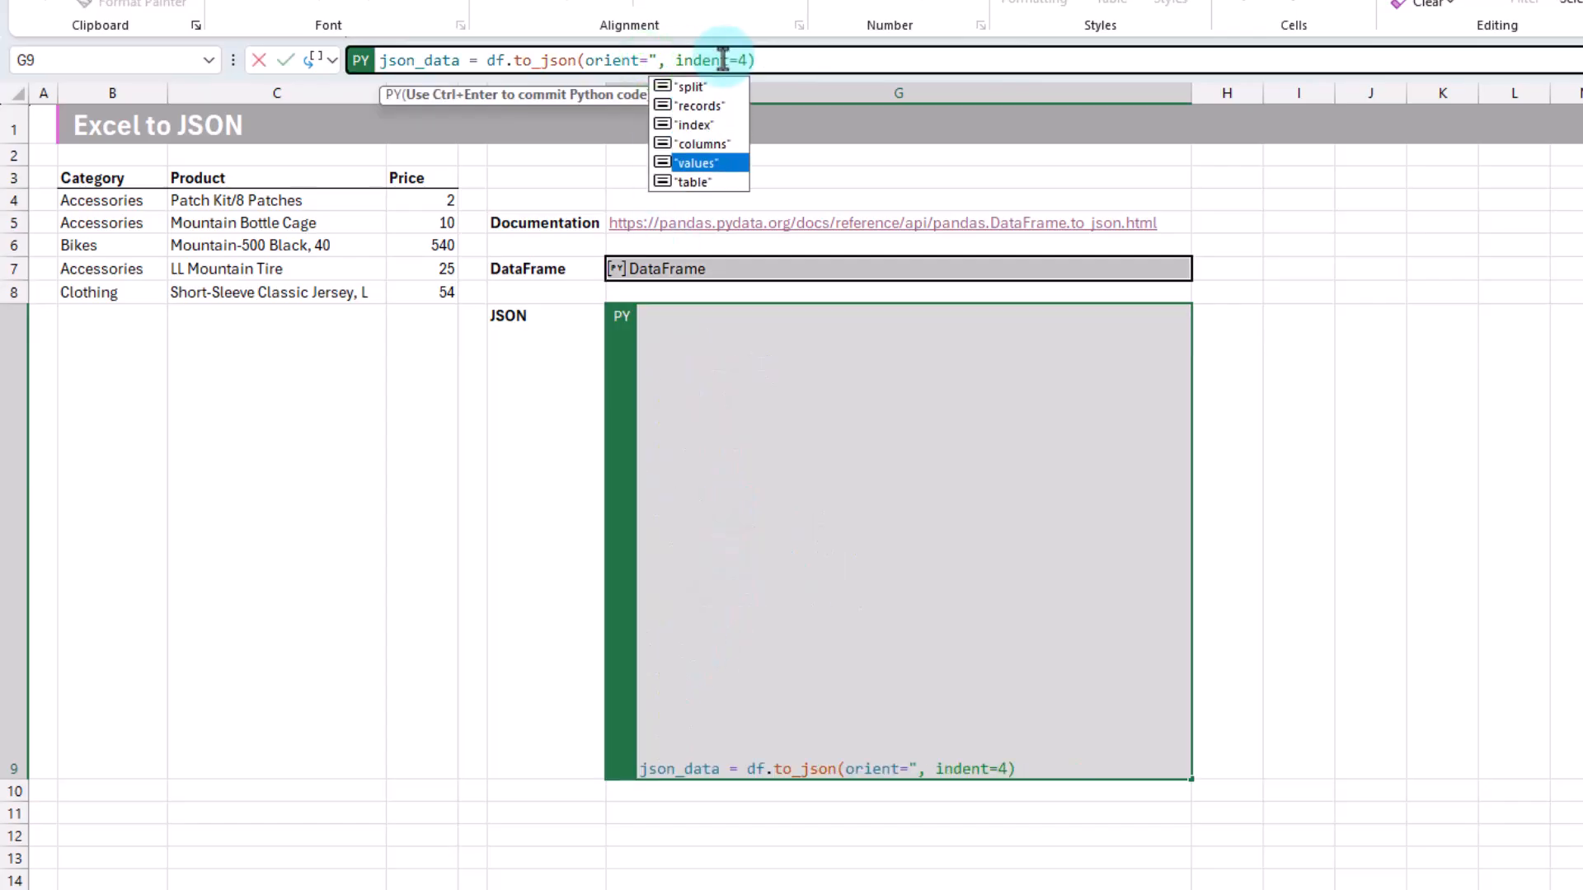
Set orient to values for nested value arrays
left_click(696, 163)
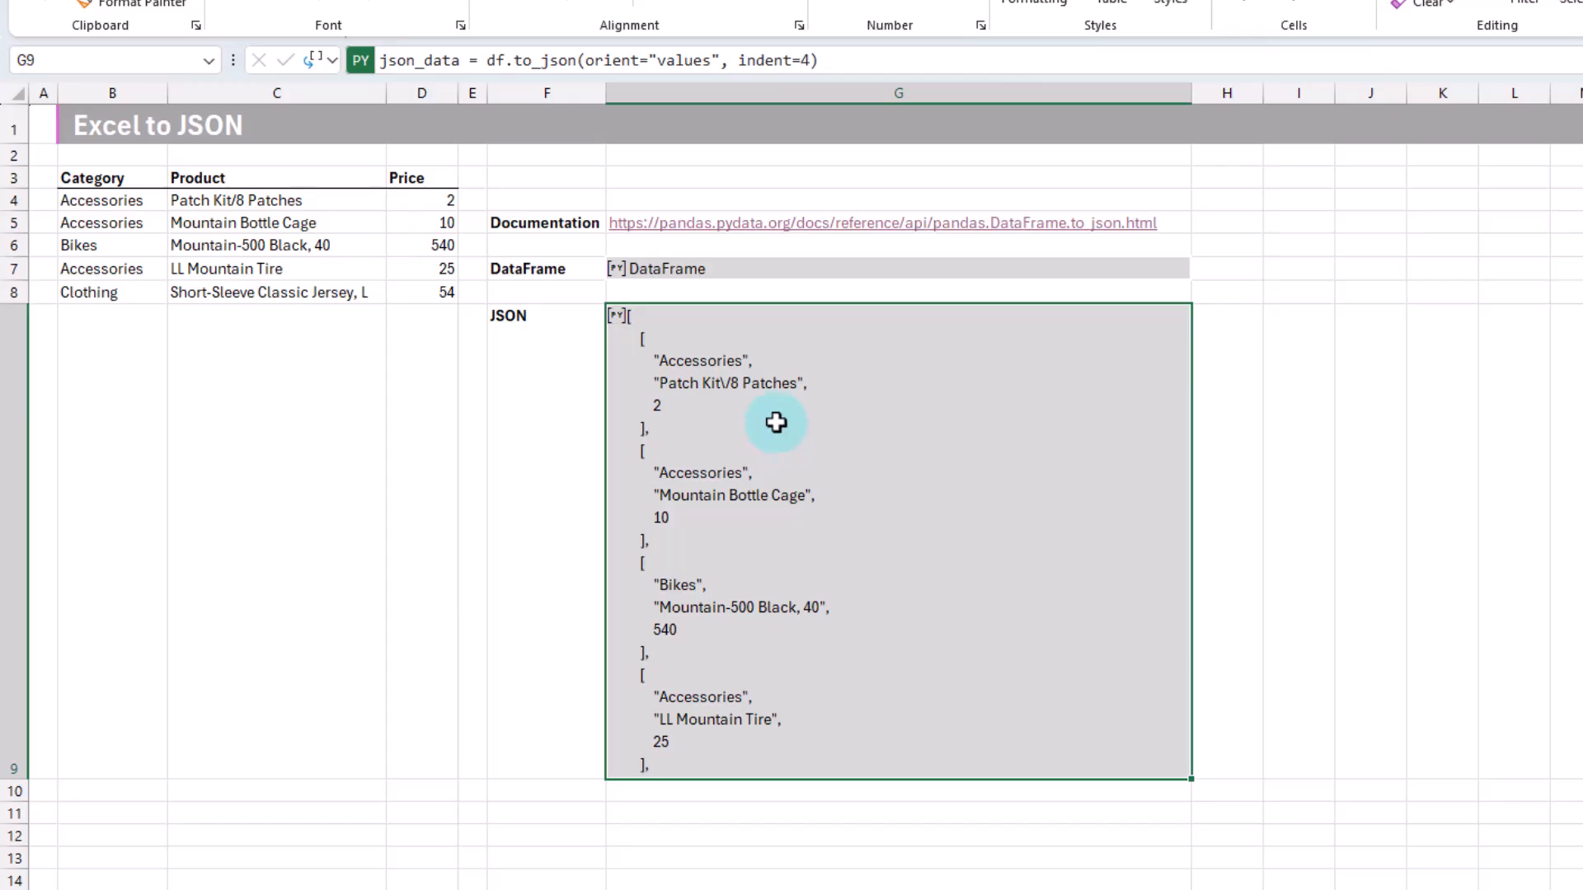
mouse_move(714, 322)
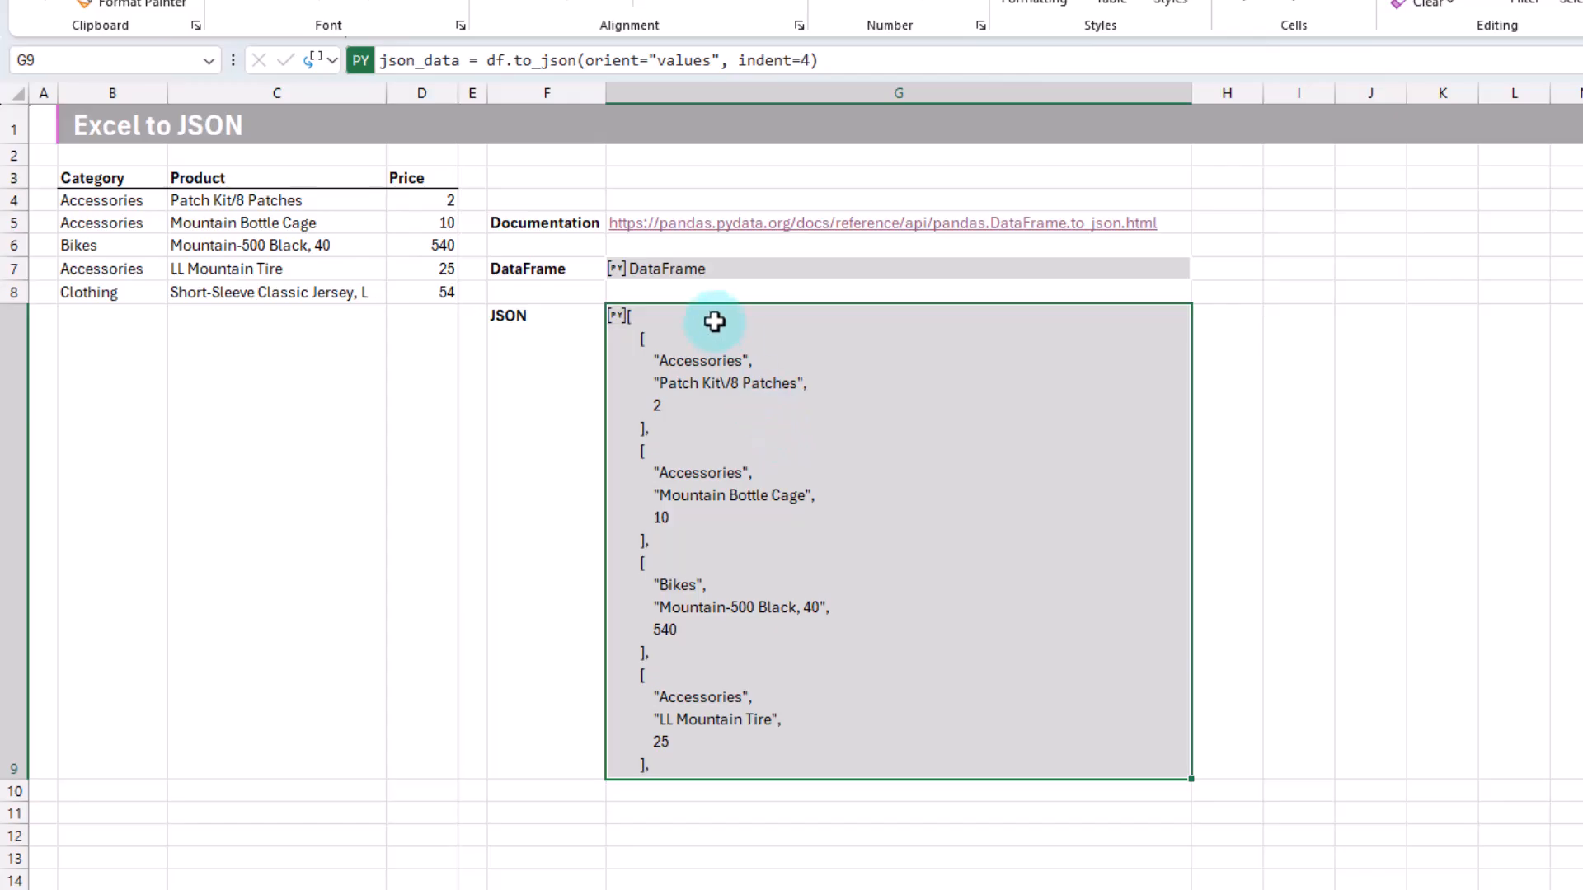
mouse_move(809, 392)
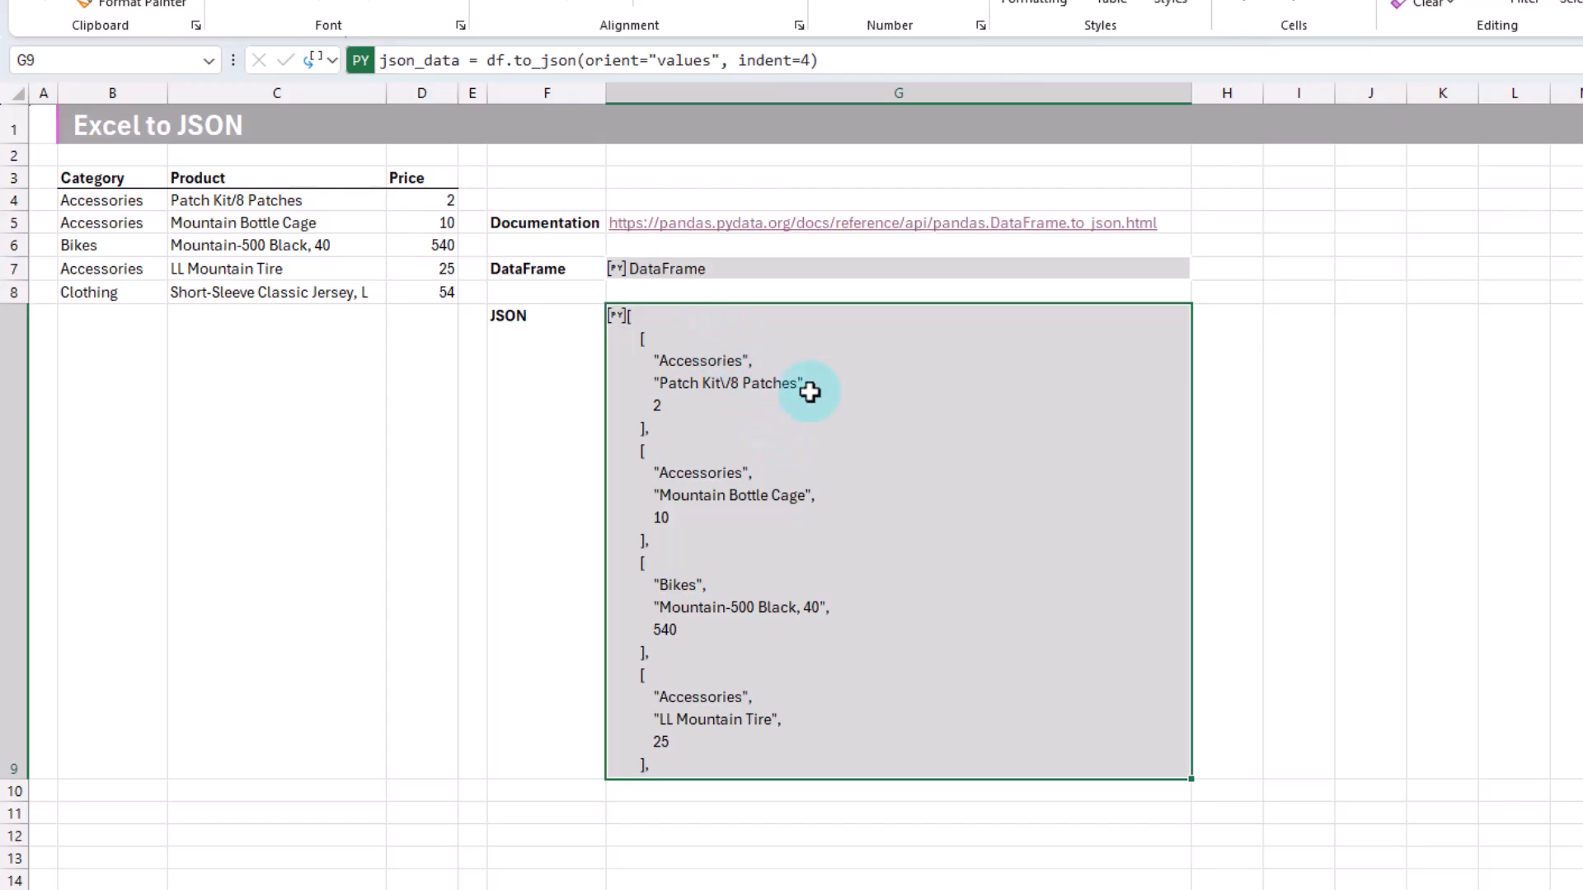
mouse_move(767, 376)
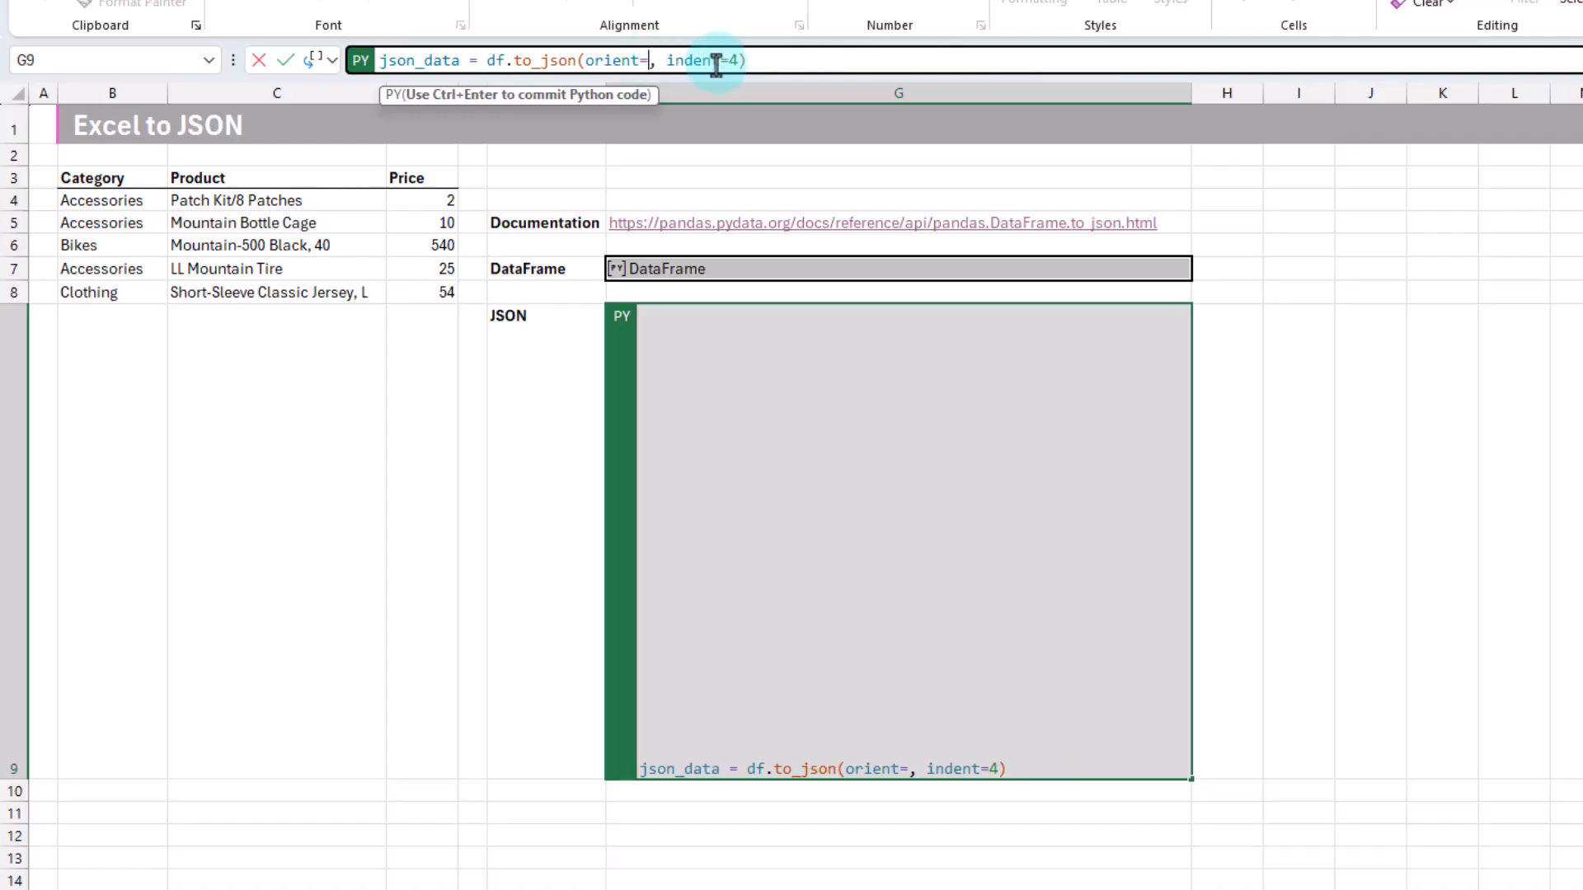
Set orient to 'table' to show schema, primaryKey and data, then blank the orient value again
type("\"")
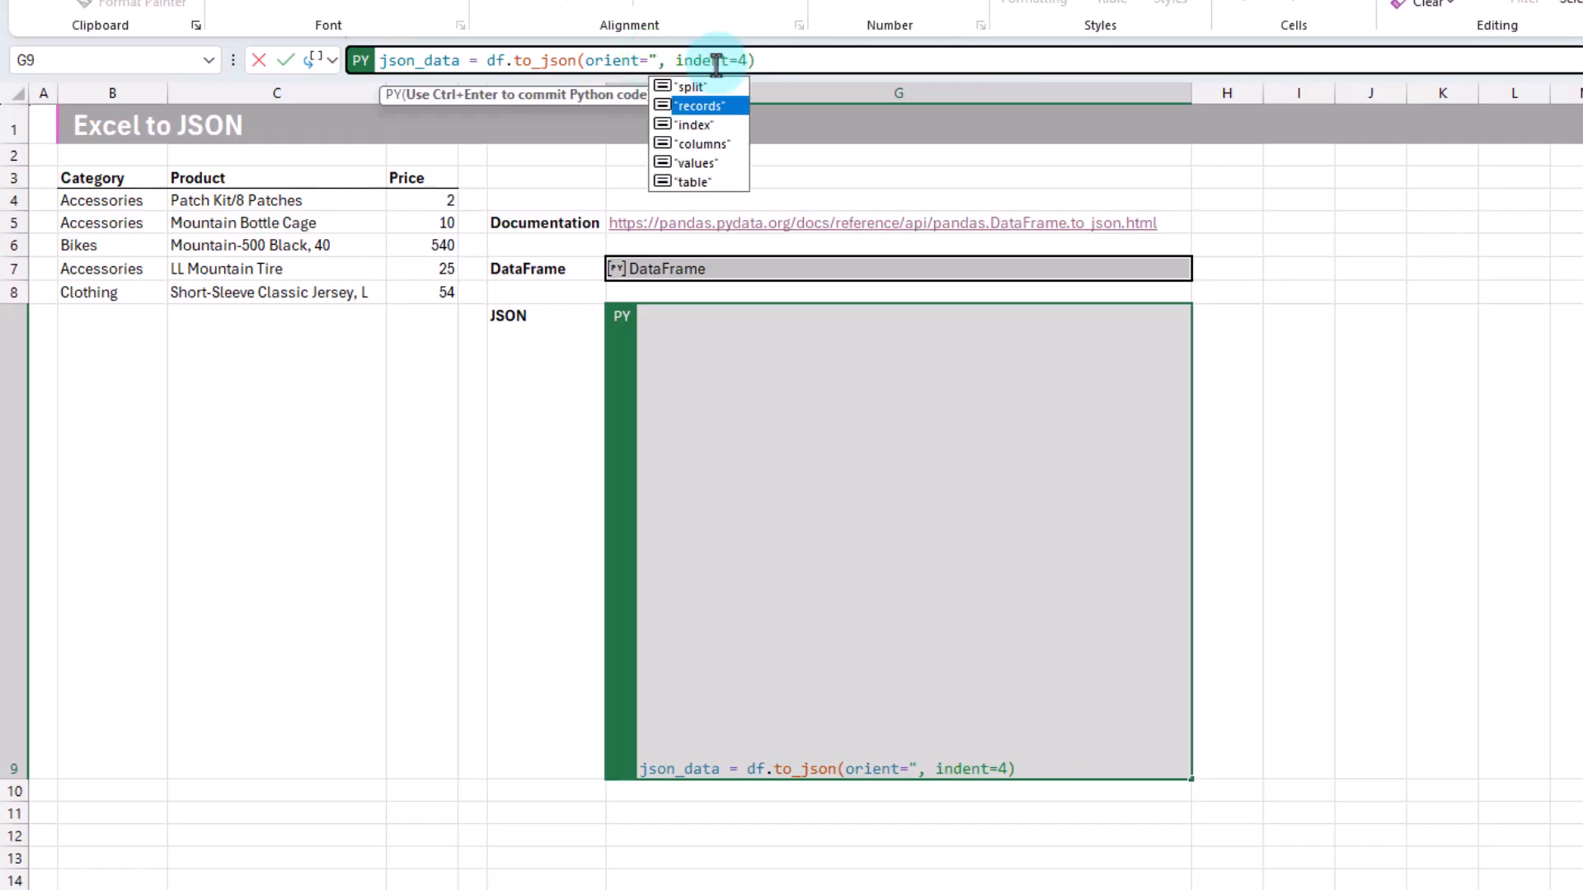
left_click(694, 181)
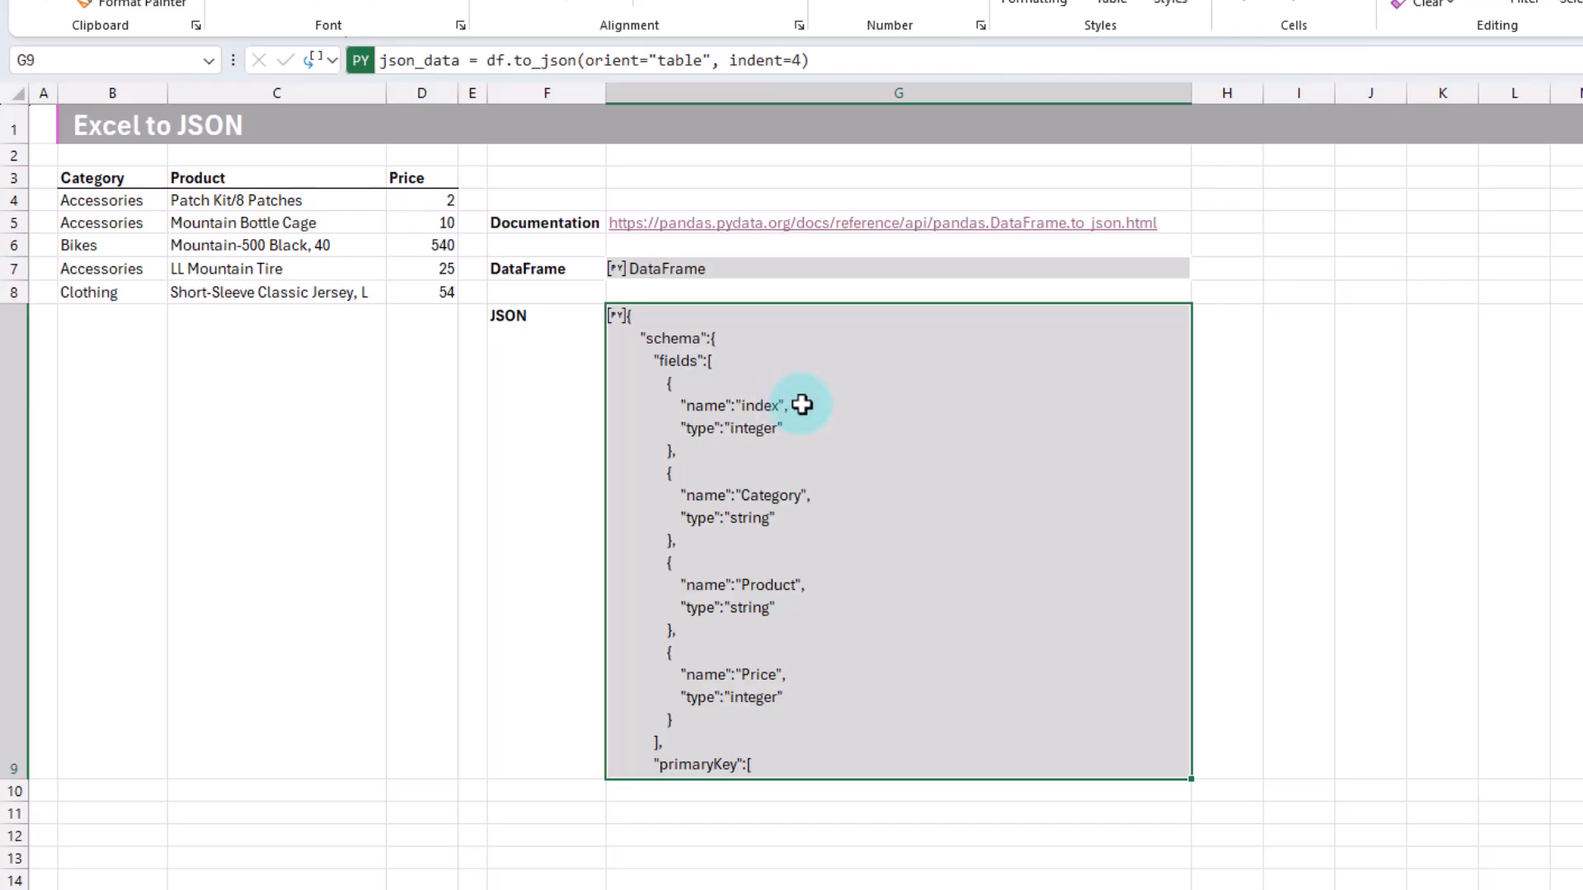
mouse_move(780, 591)
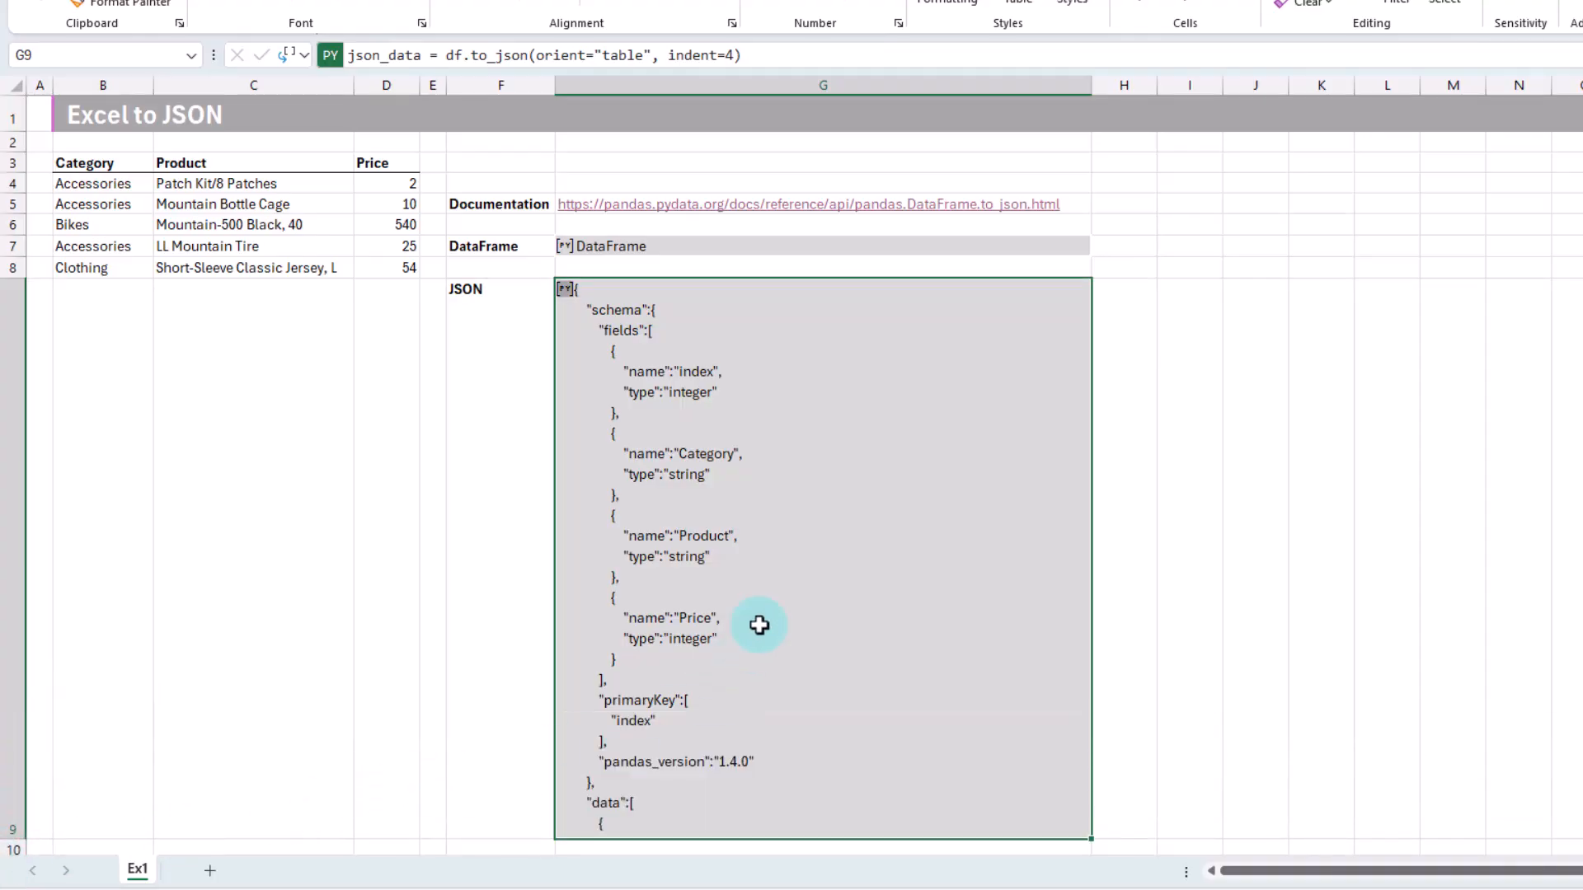
mouse_move(613, 821)
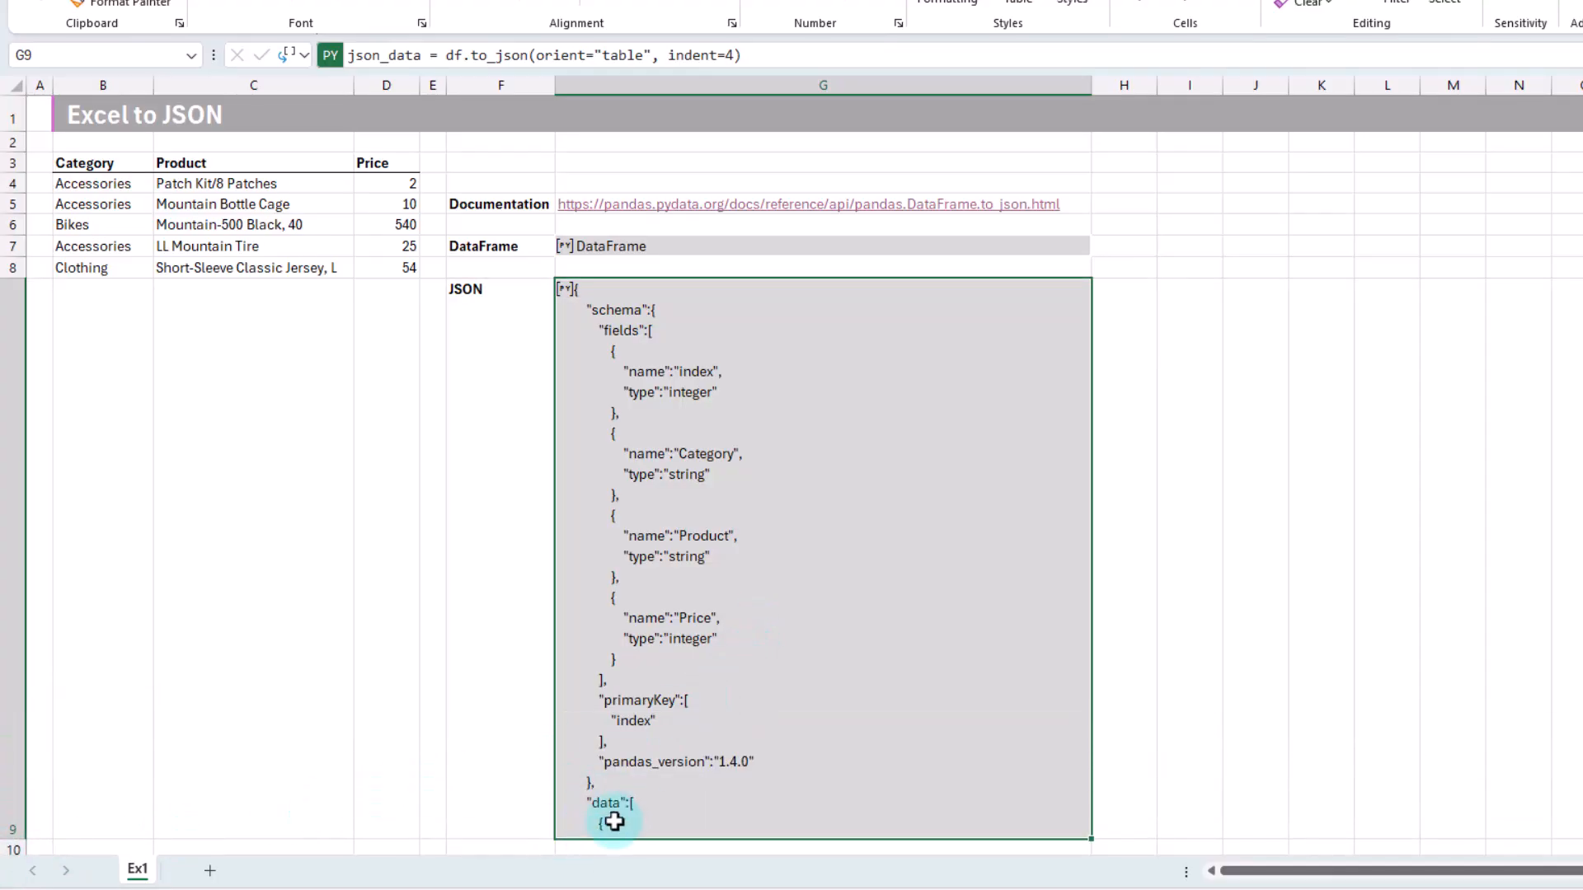
mouse_move(704, 534)
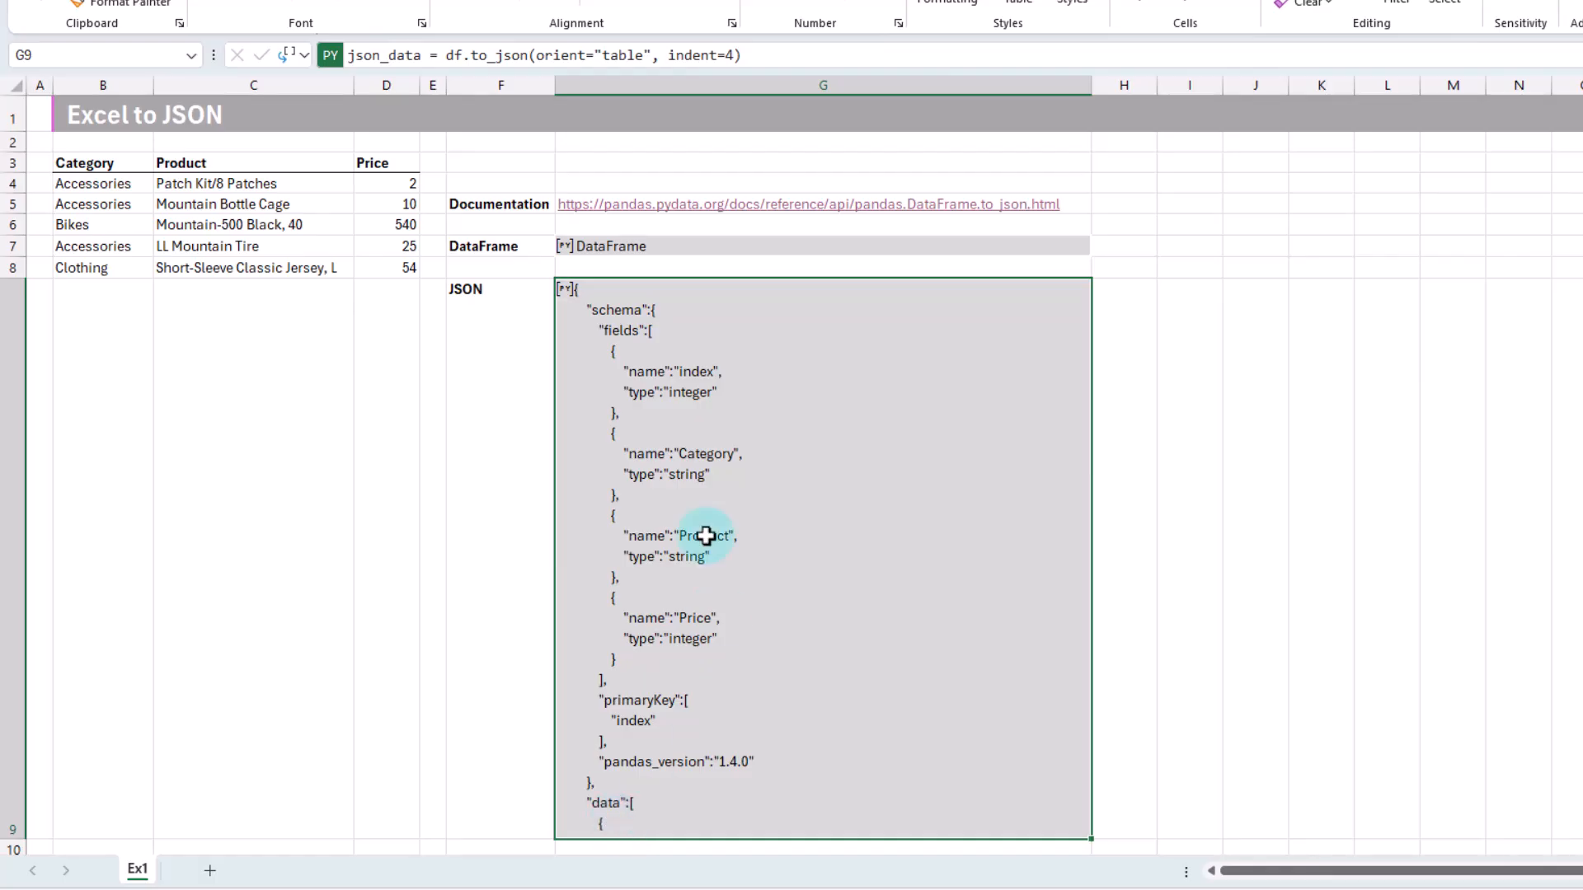
left_click(605, 54)
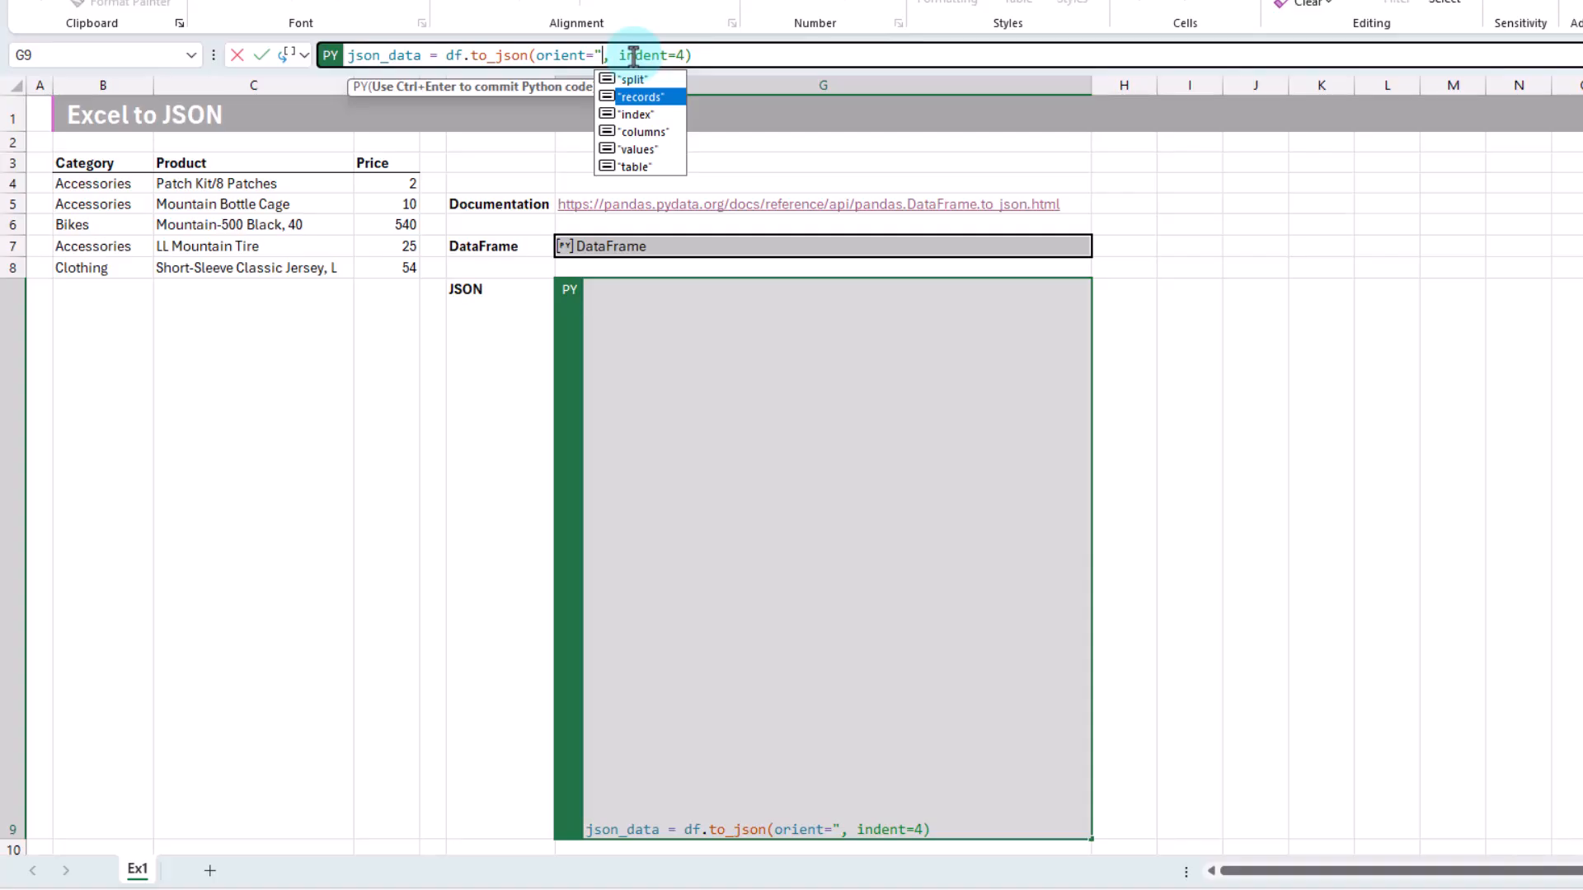
Set orient to 'records' so the cell outputs five indented product objects
left_click(639, 96)
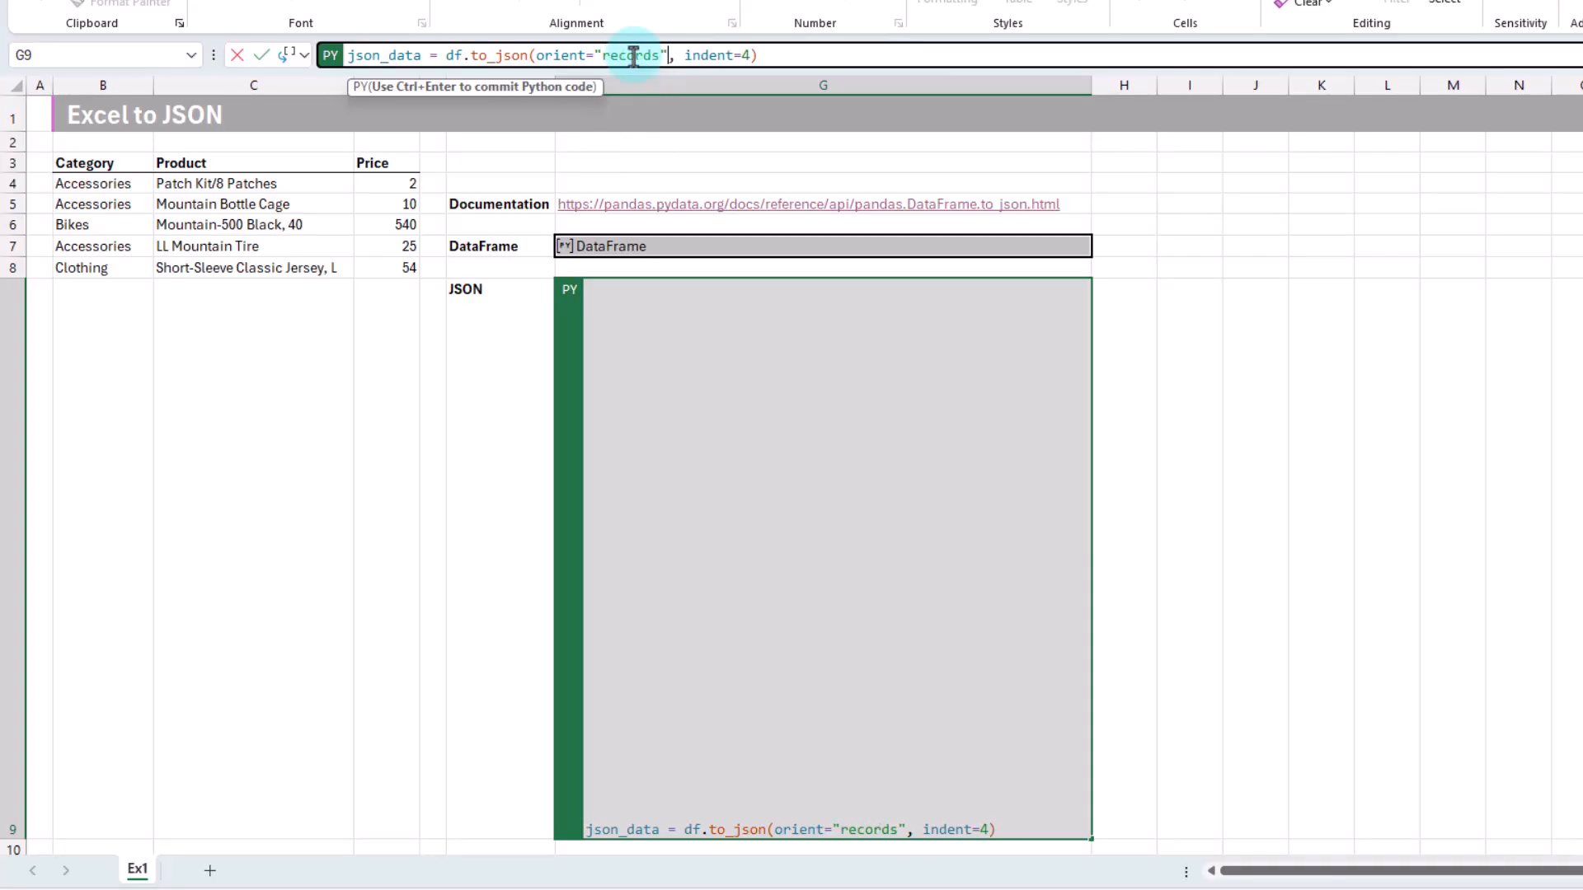
key("ctrl+enter")
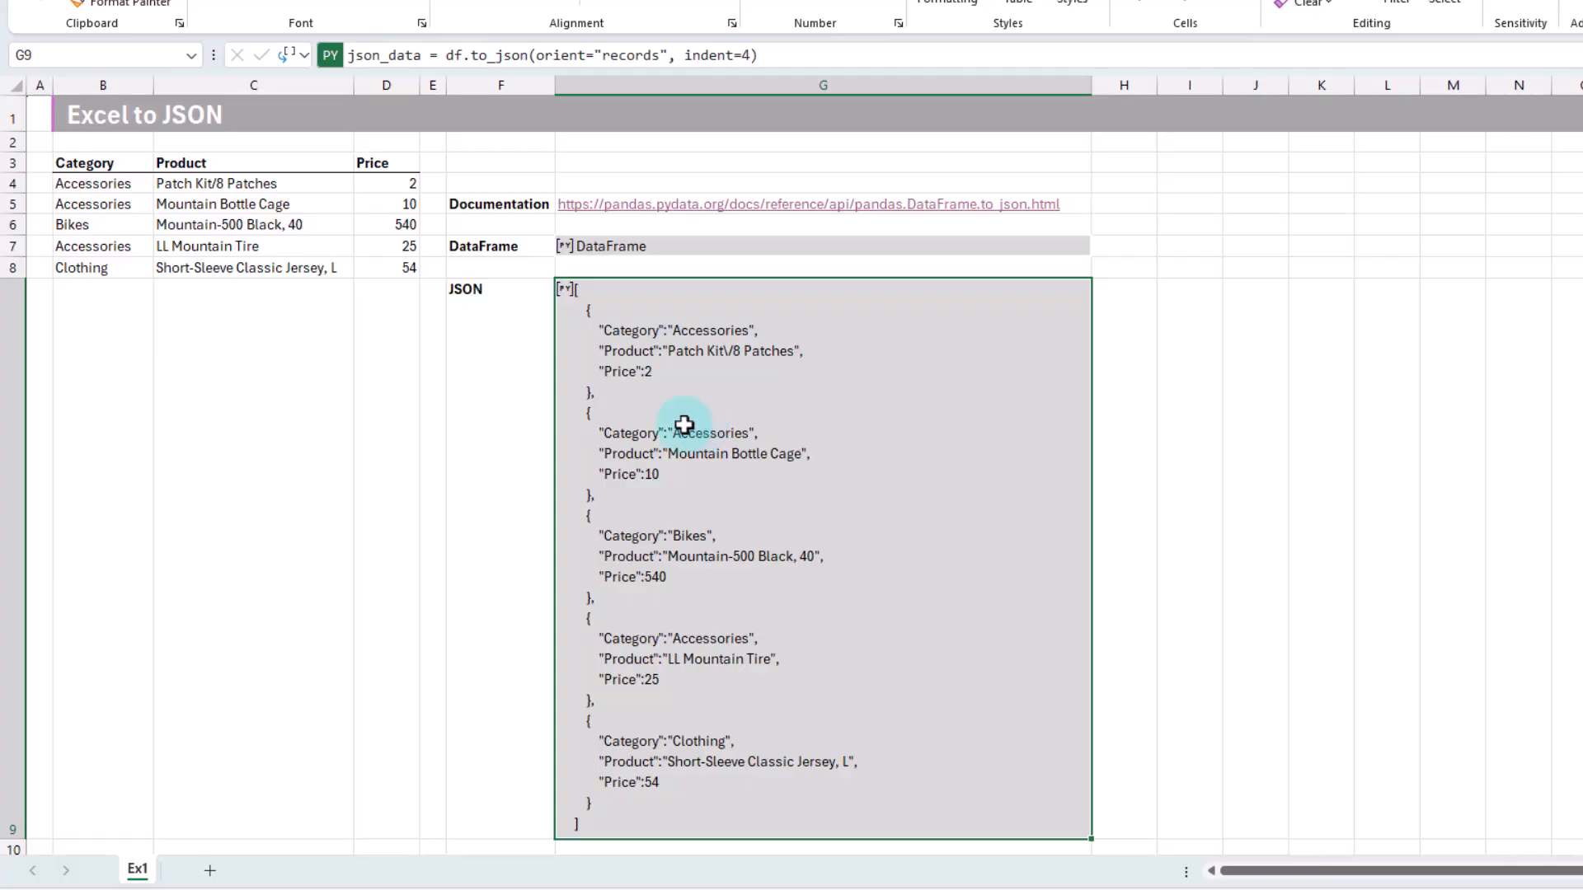
mouse_move(358, 148)
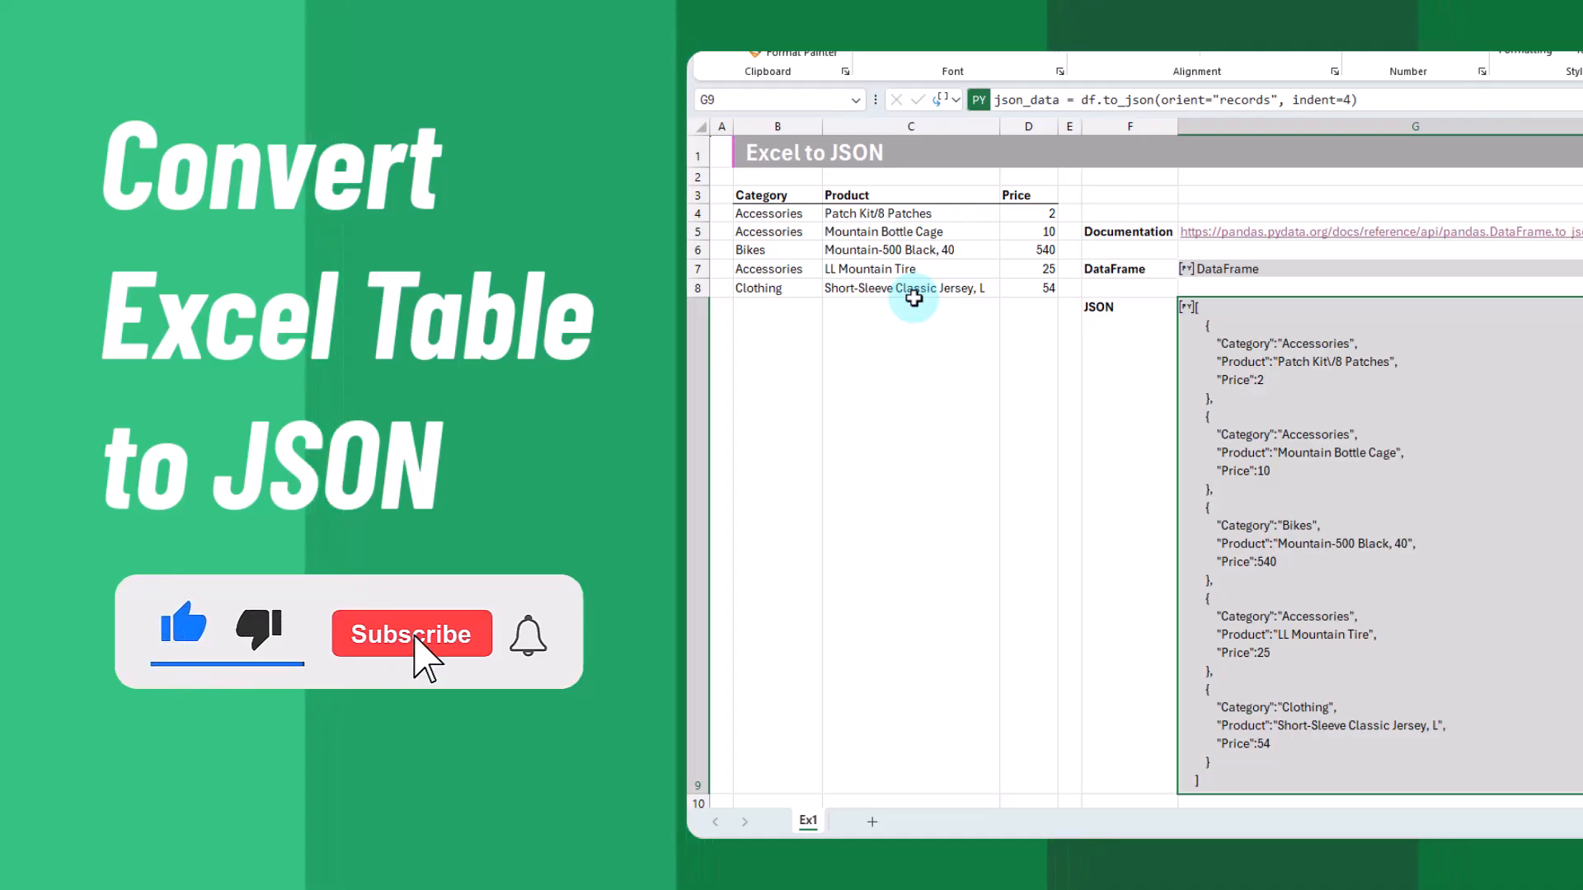
left_click(411, 633)
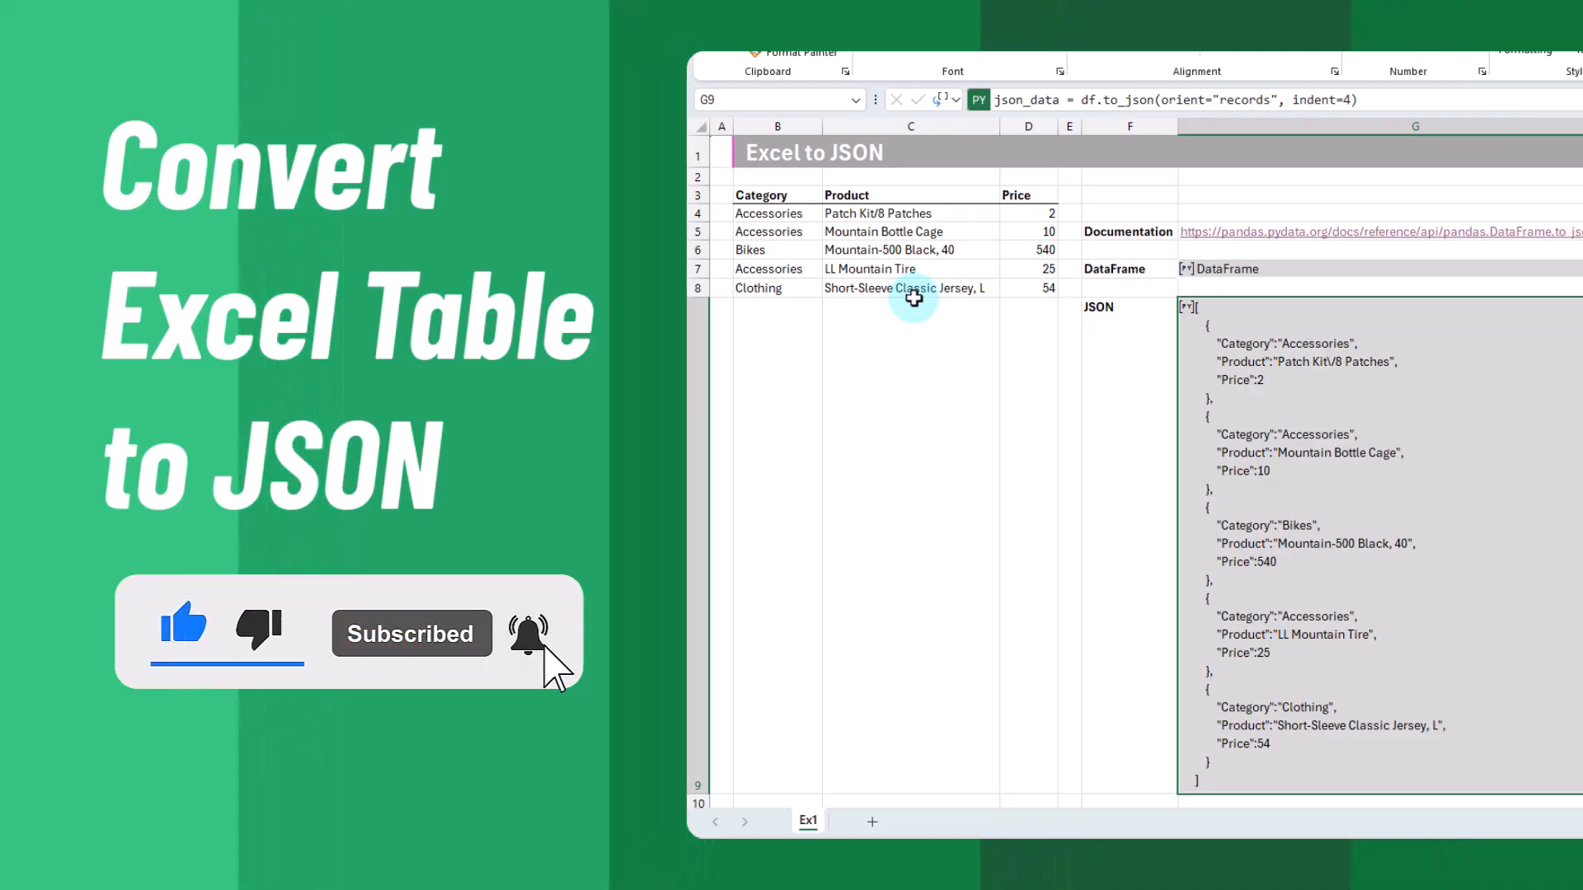